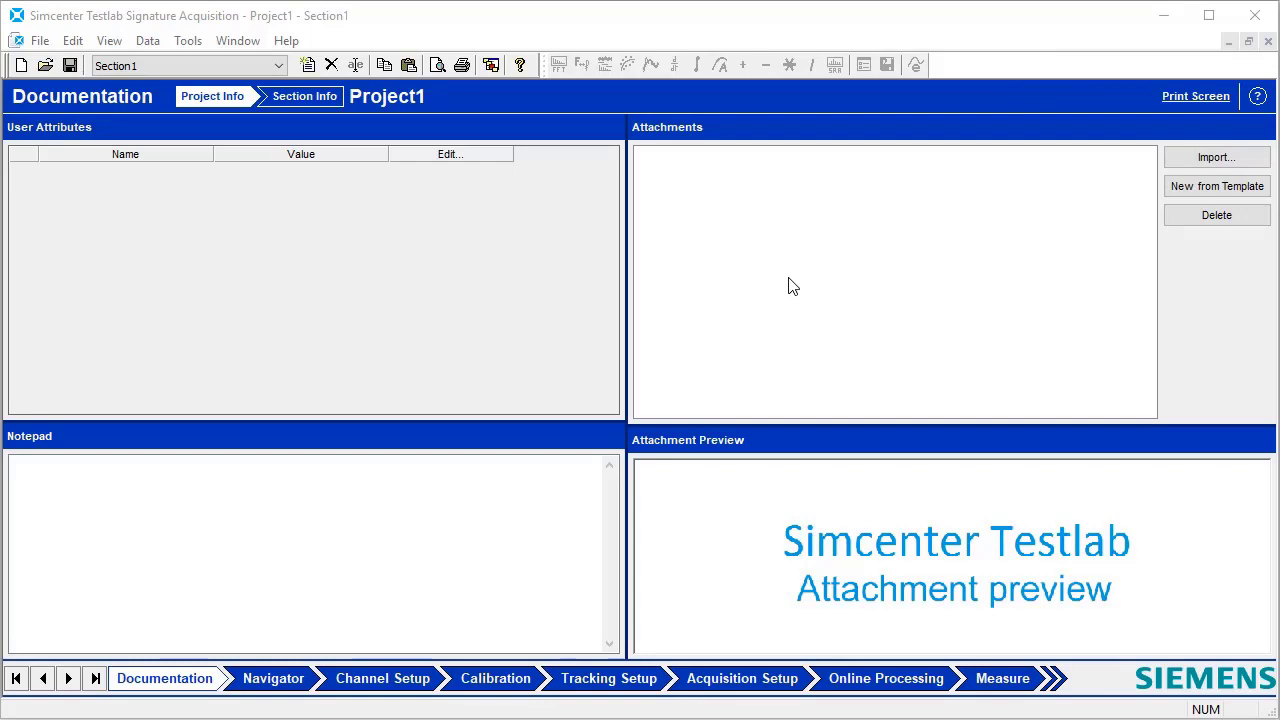
mouse_move(644, 652)
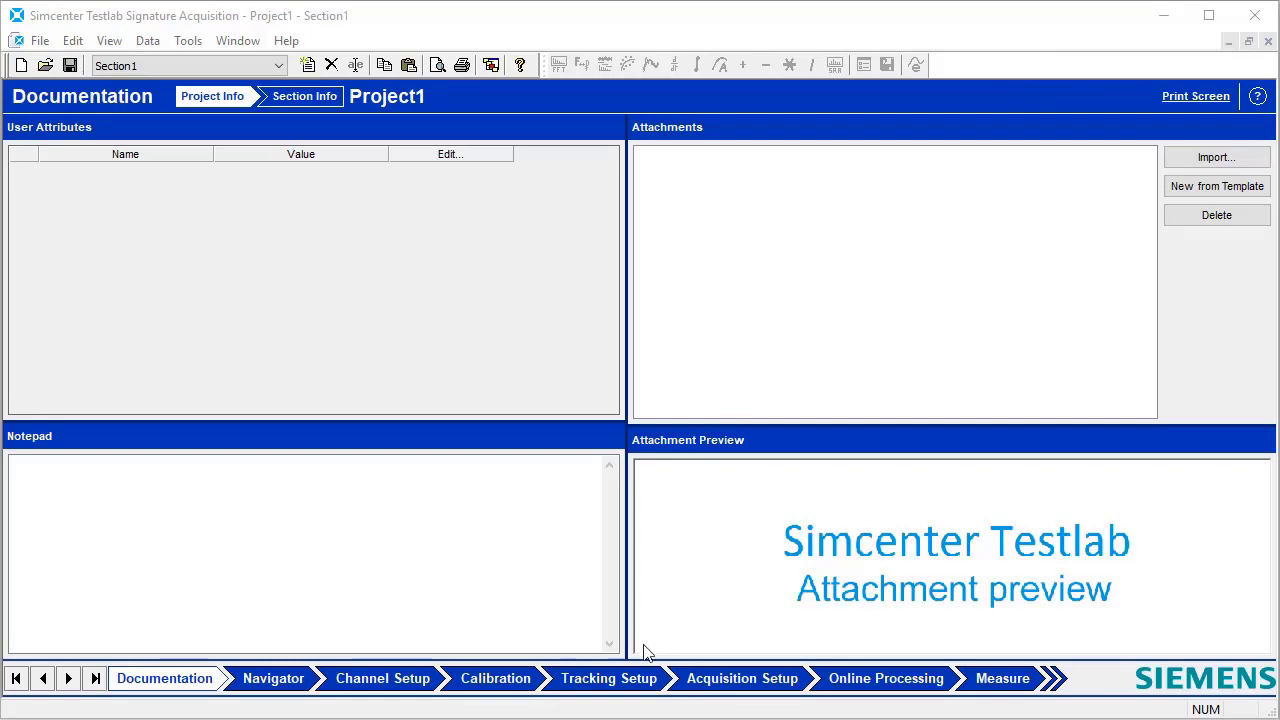
Step: Switch Signature Acquisition to the Tracking Setup stage with the live tacho signal
left_click(608, 678)
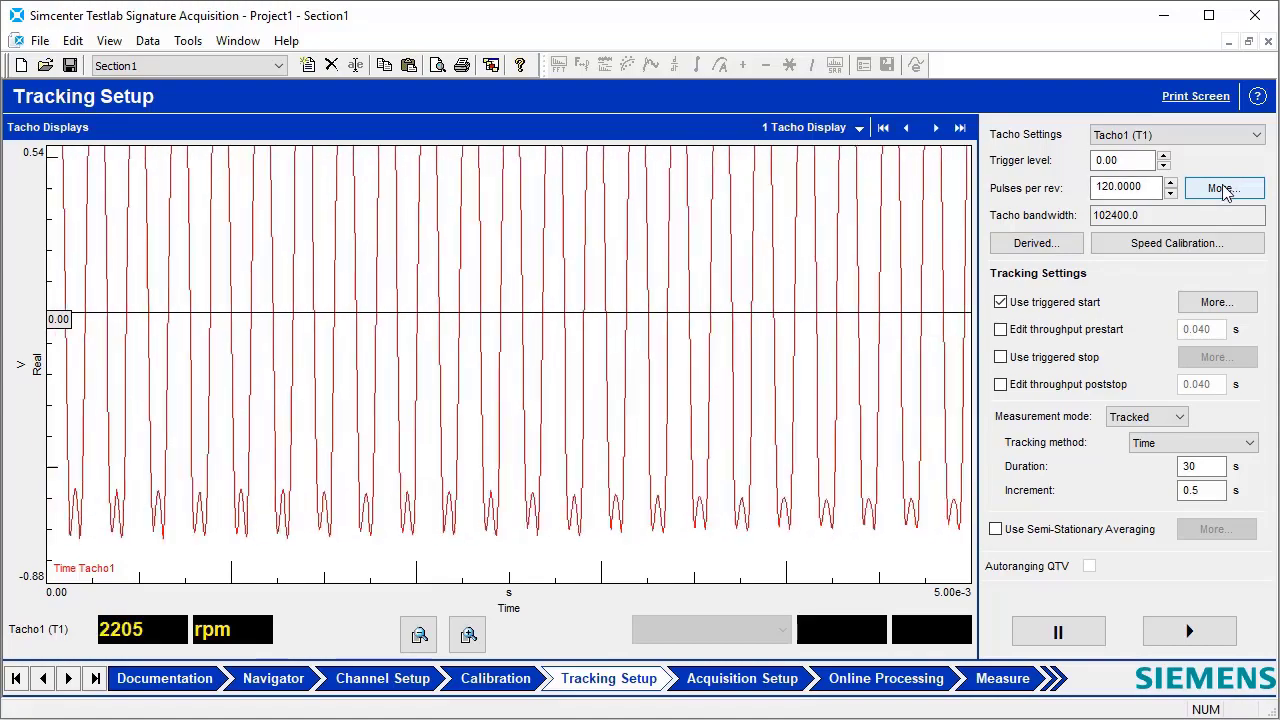
Step: Bring up the further tacho pulse settings before moving to Testlab Desktop
left_click(1224, 188)
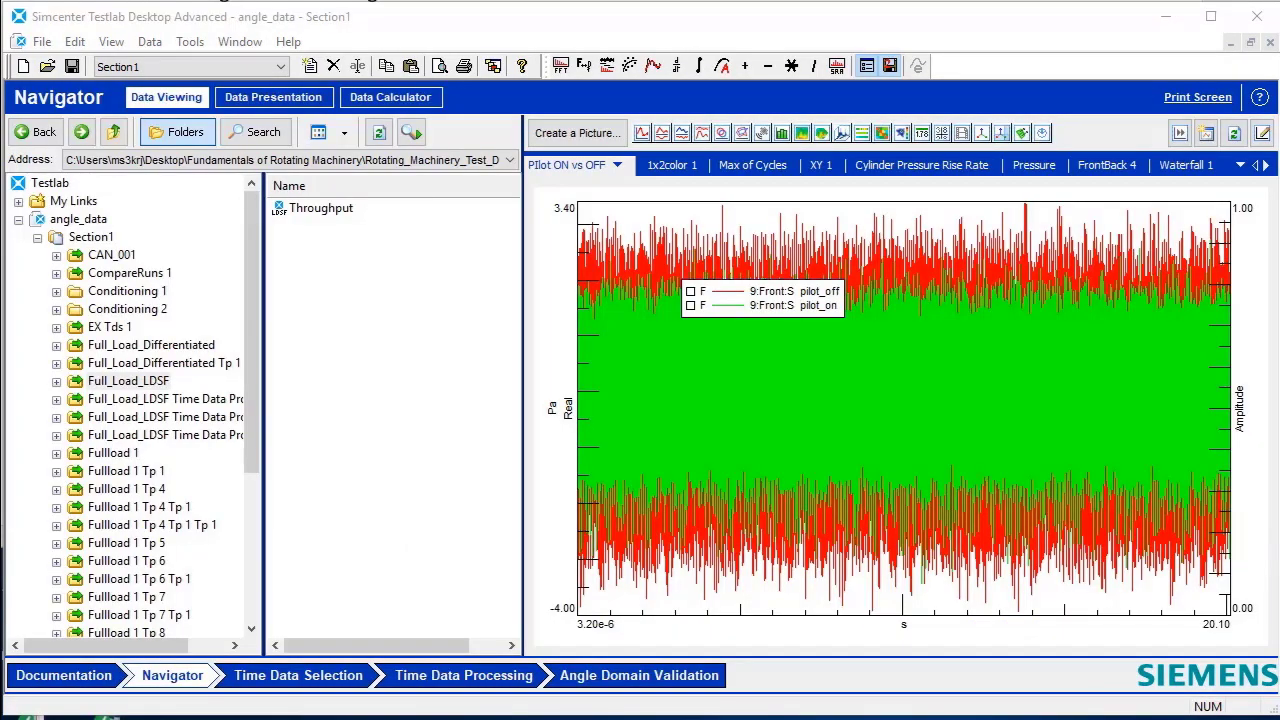
mouse_move(1016, 84)
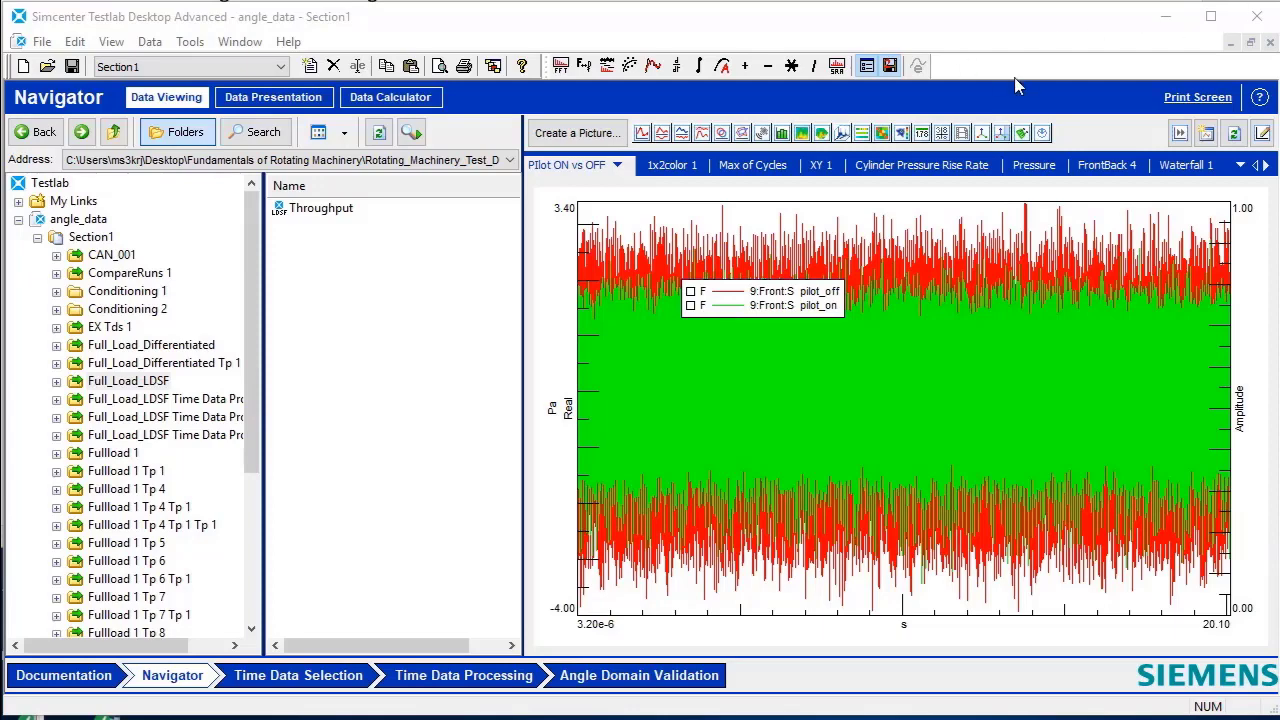
Step: Confirm Angle Domain Processing is checked in the Tools Add-ins list
left_click(188, 40)
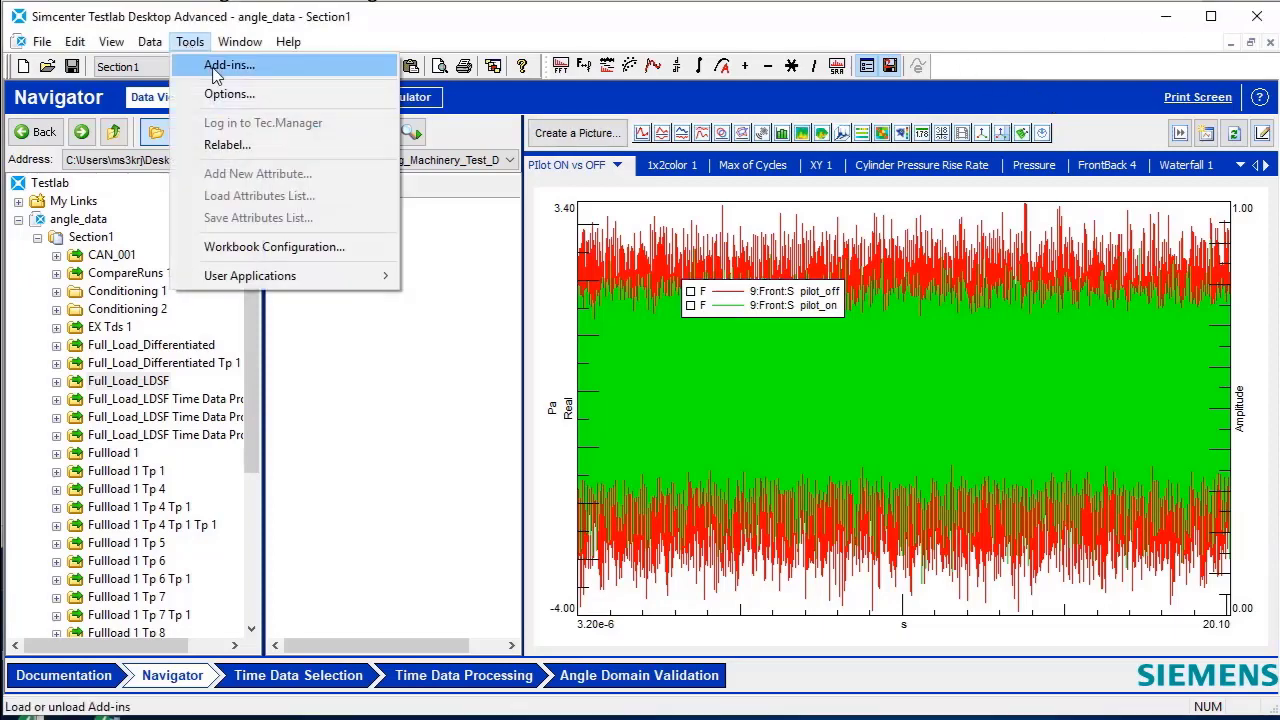
left_click(228, 64)
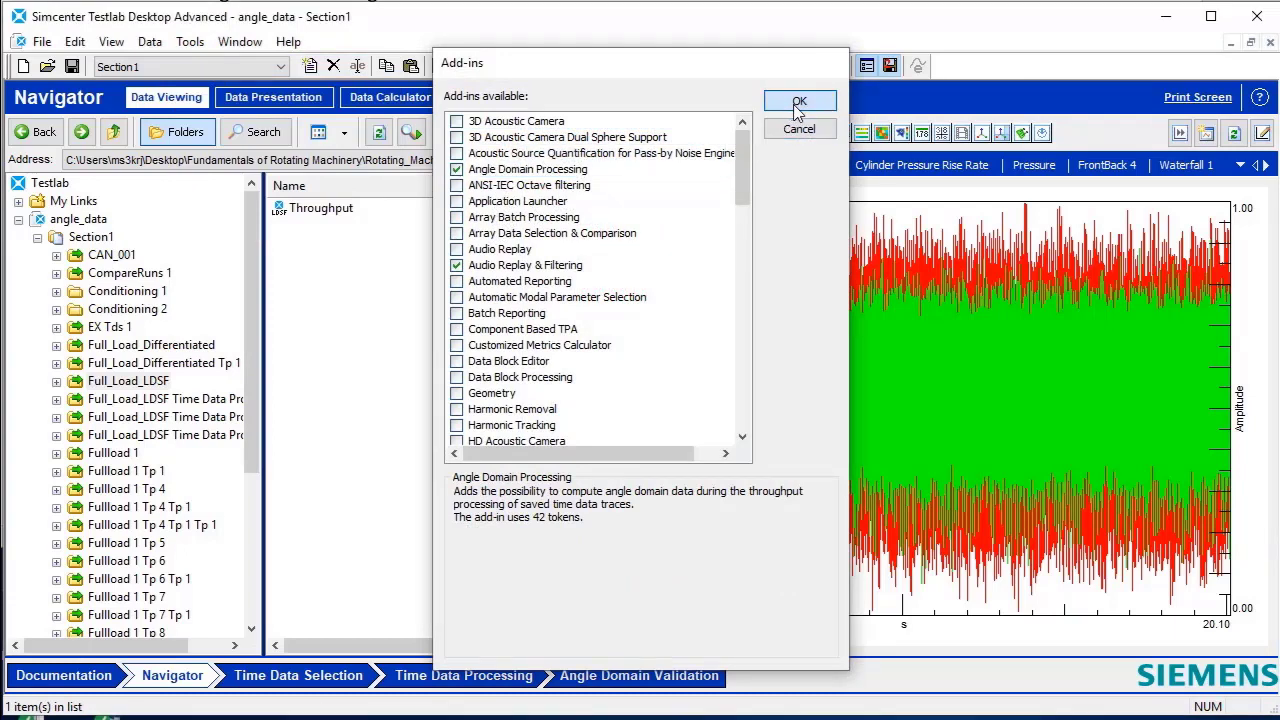
left_click(800, 104)
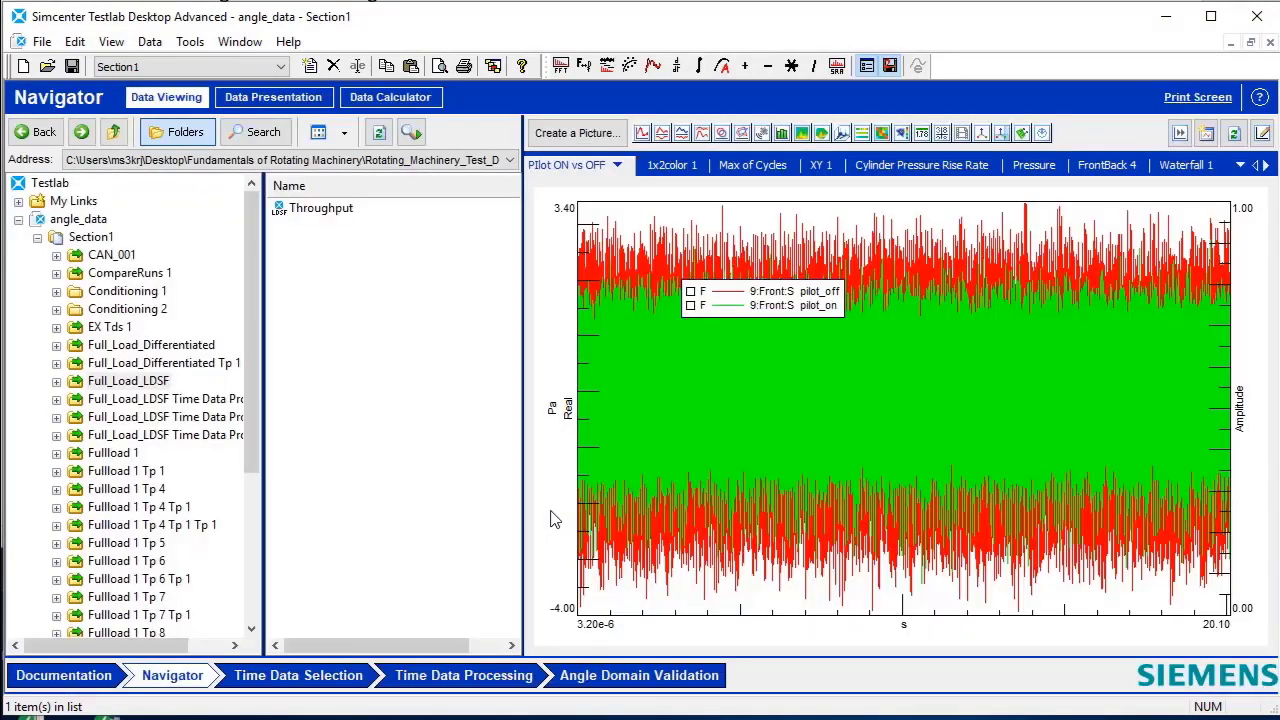
Step: Select Throughput under angle_data and bring up its context commands for the input basket
left_click(320, 206)
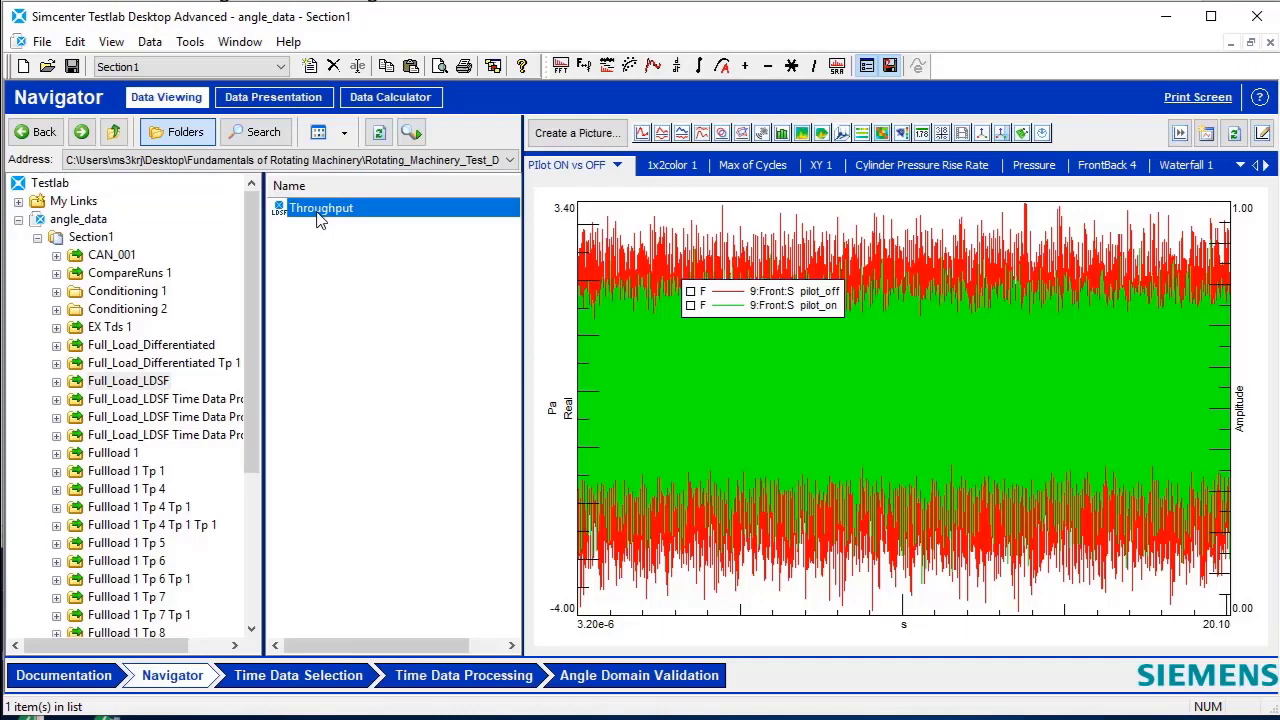
right_click(320, 206)
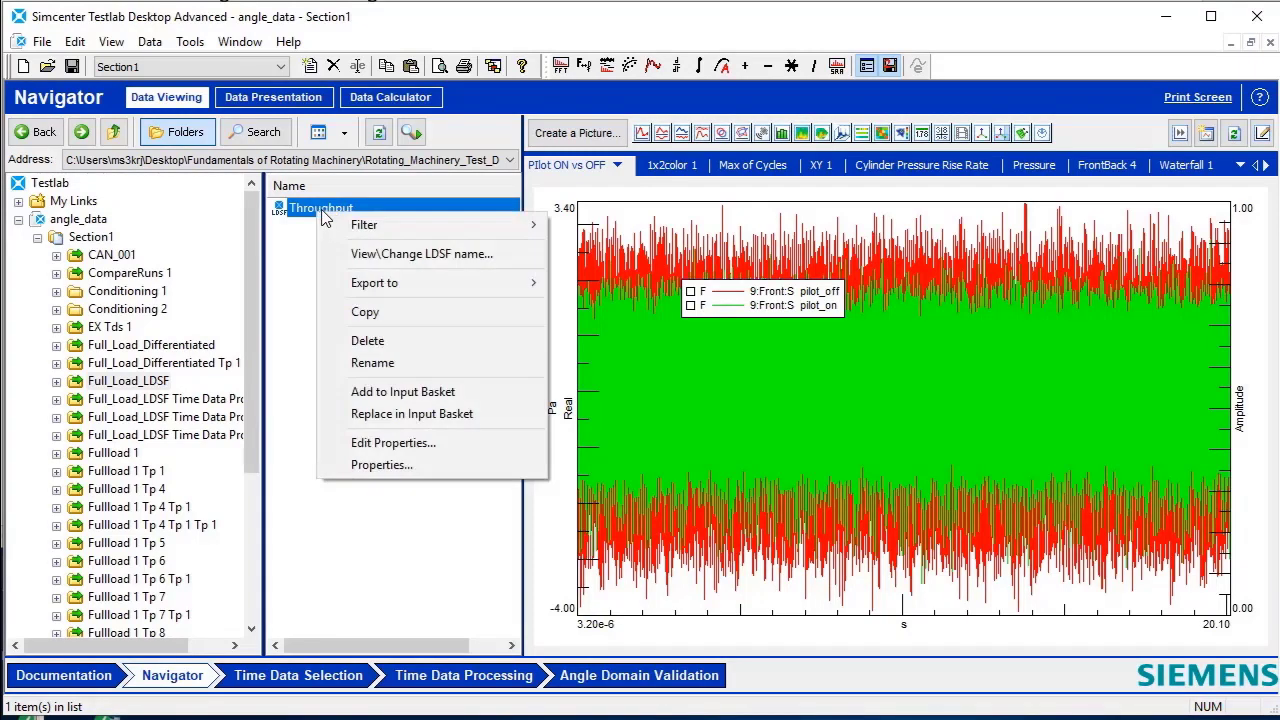
mouse_move(412, 412)
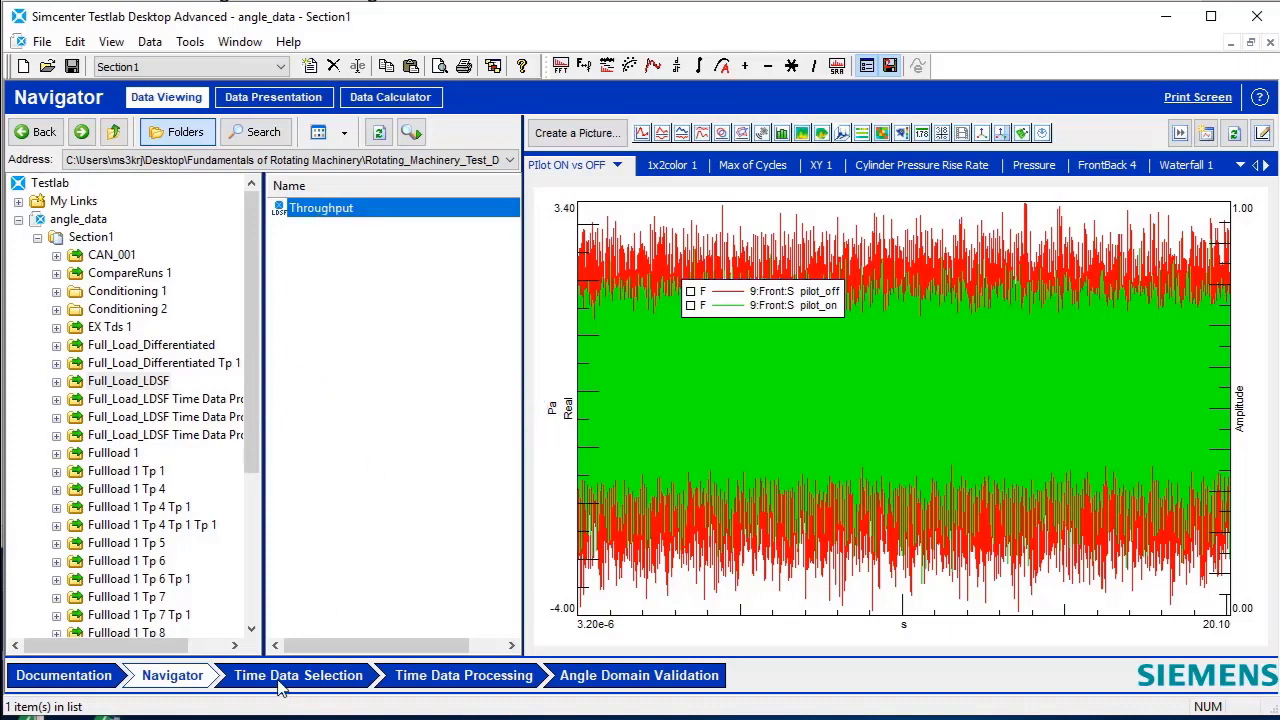
Step: Add the basket's Full_Load_LDSF channels in Time Data Selection and continue to Angle Domain Validation
left_click(296, 676)
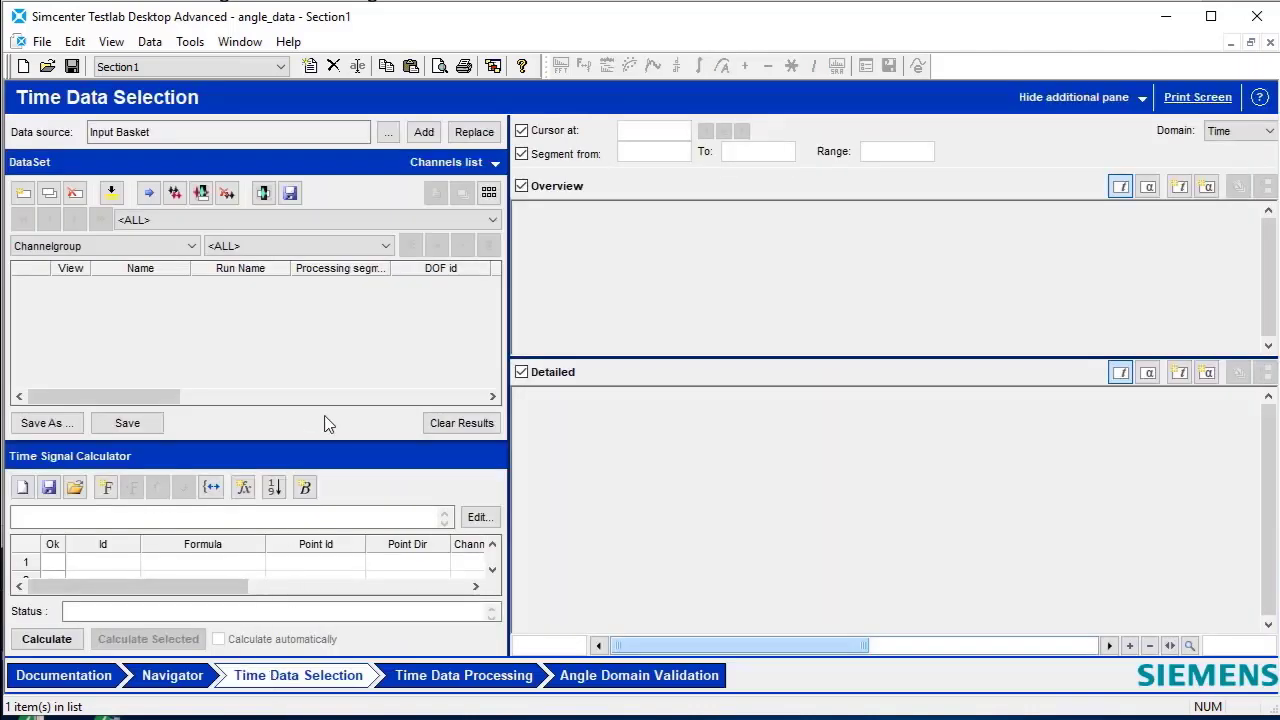
mouse_move(96, 162)
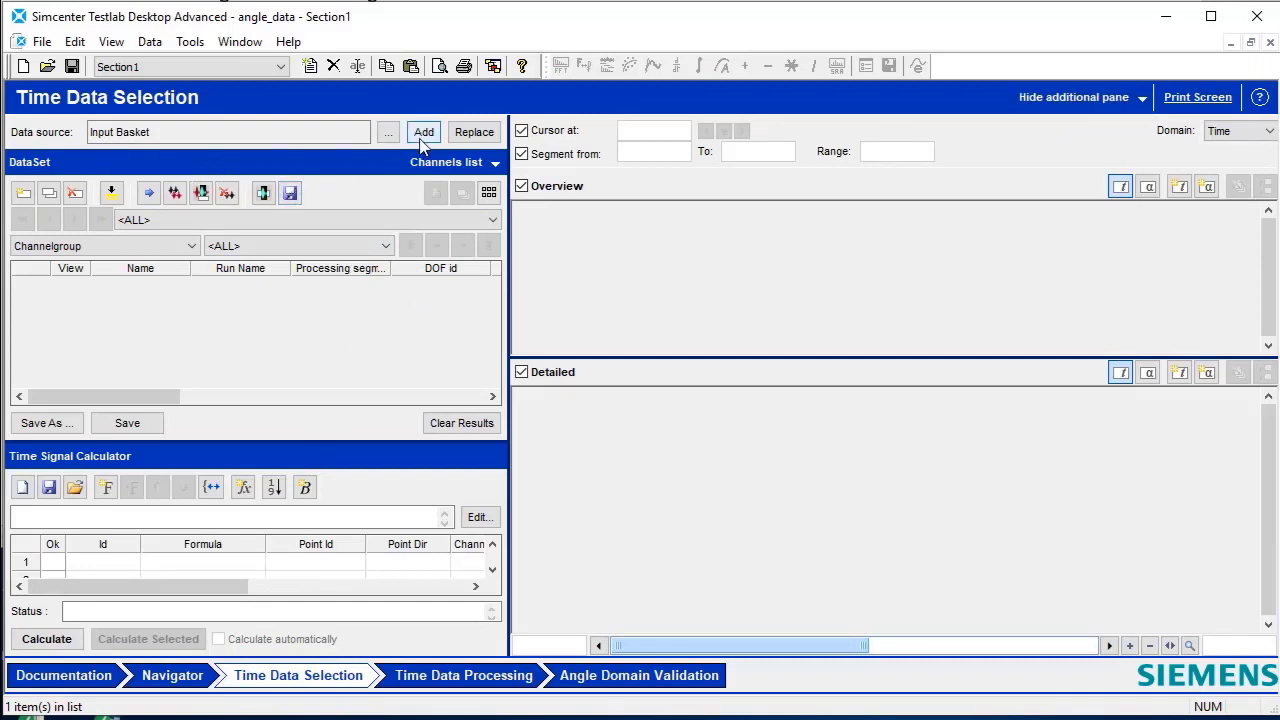
left_click(424, 132)
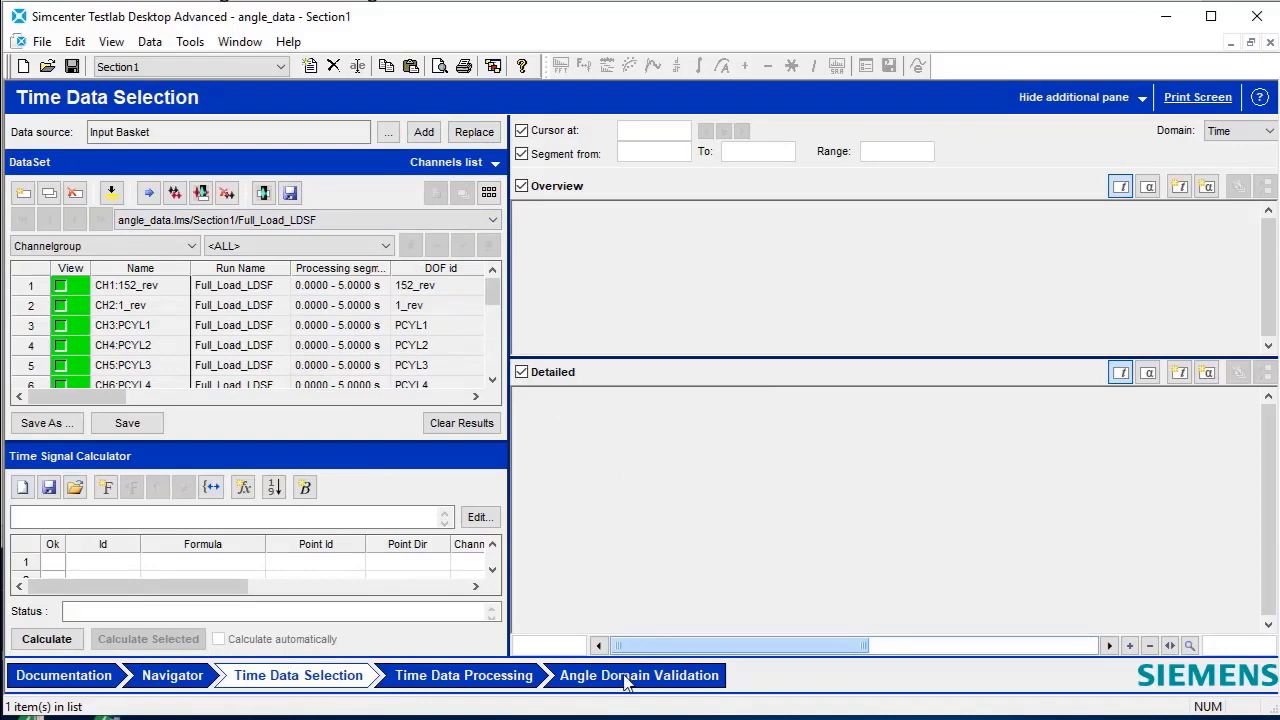
left_click(636, 676)
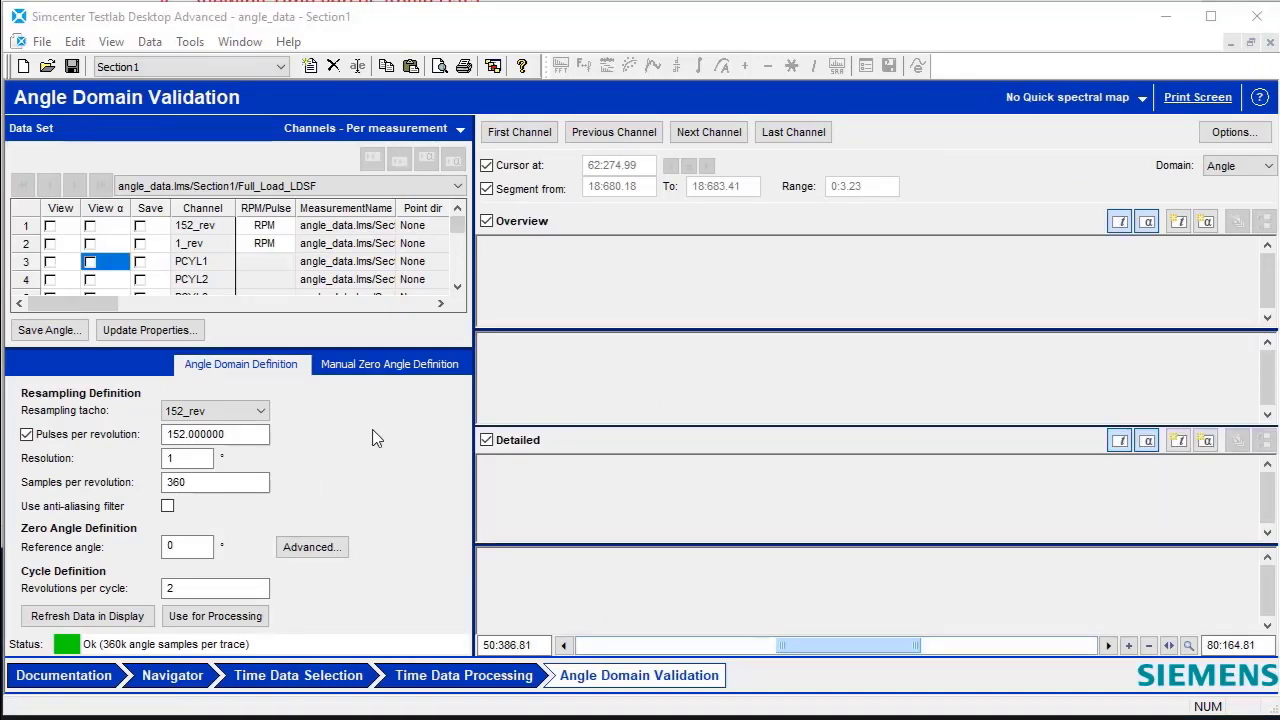
mouse_move(352, 344)
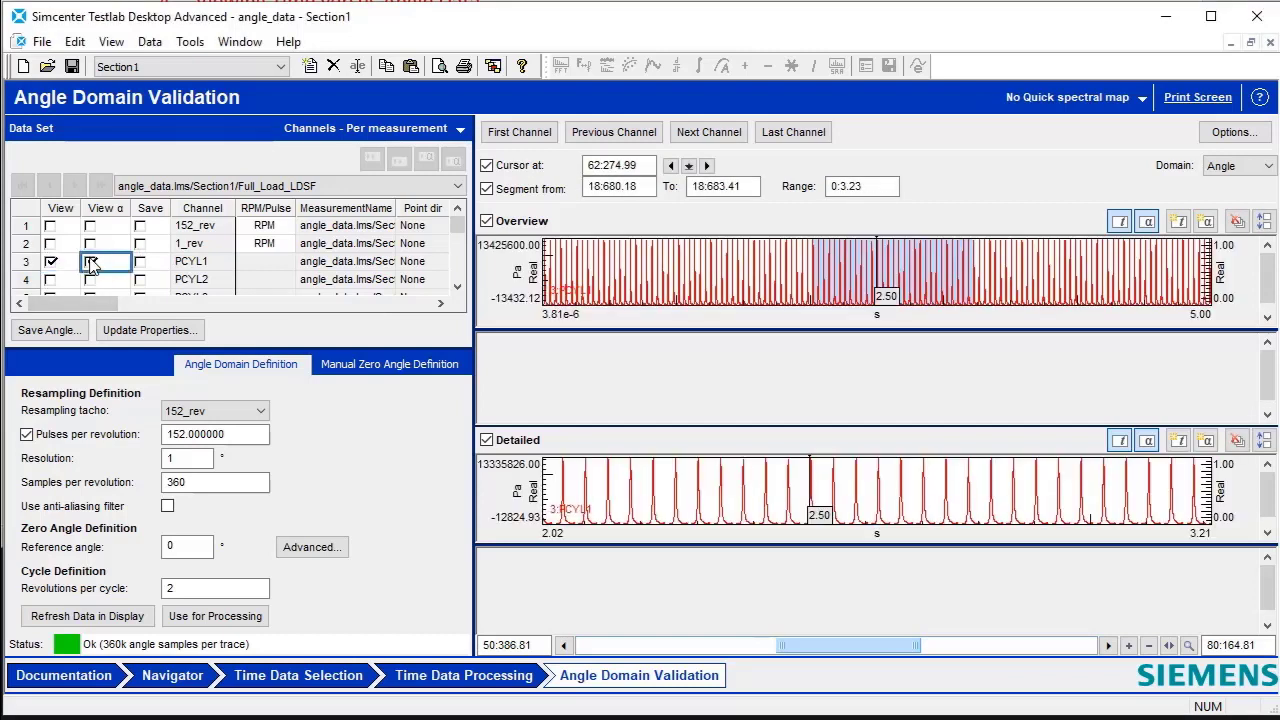
Step: Show PCYL1 resampled against engine cycles alongside its time trace
left_click(92, 260)
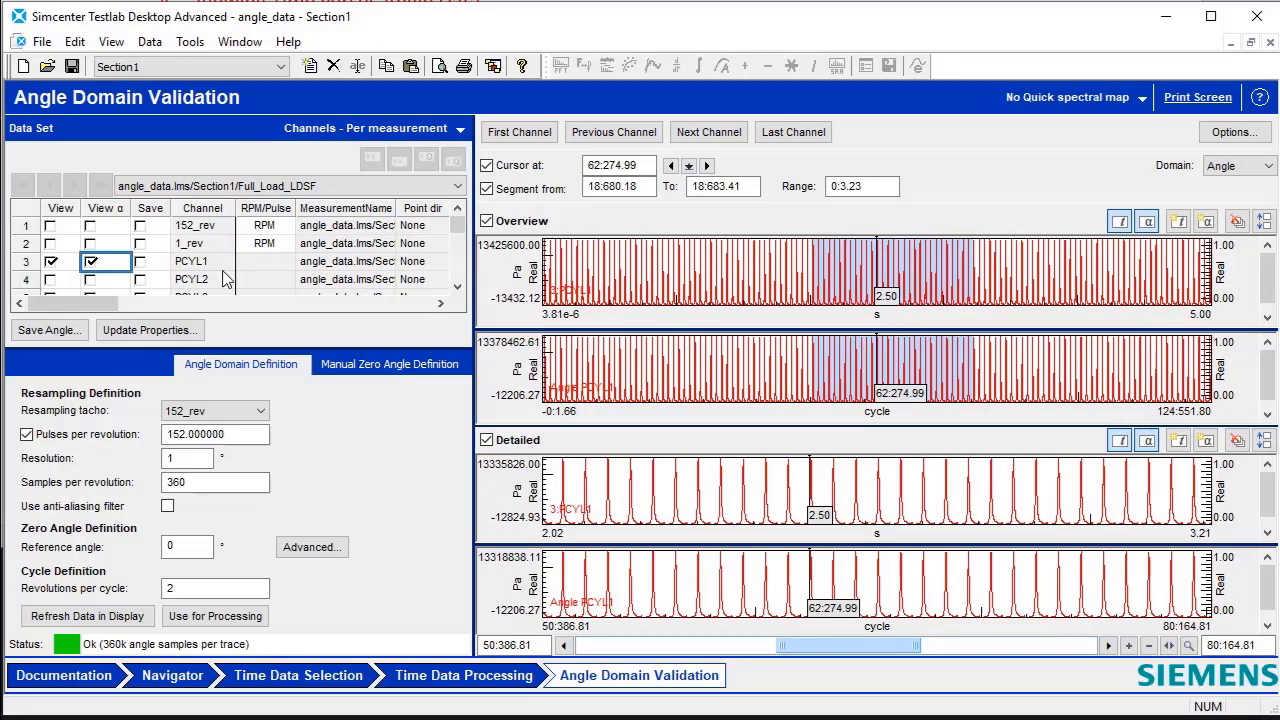
mouse_move(896, 420)
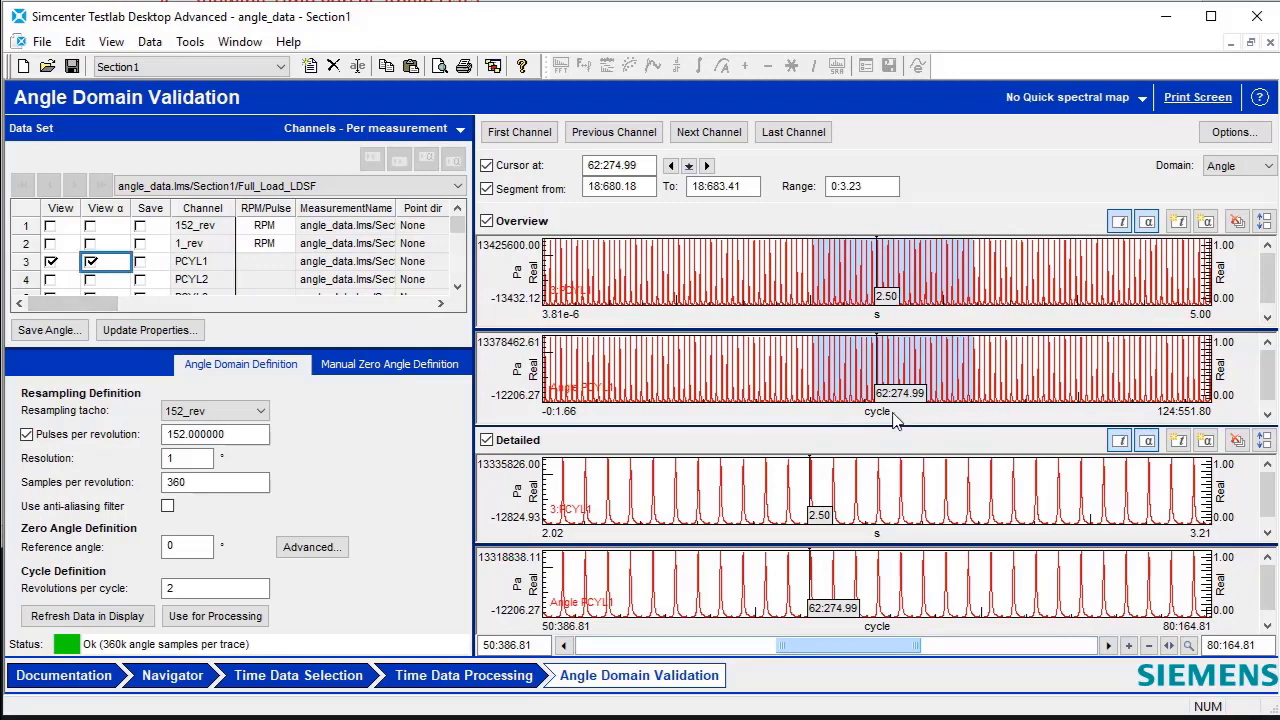
mouse_move(876, 412)
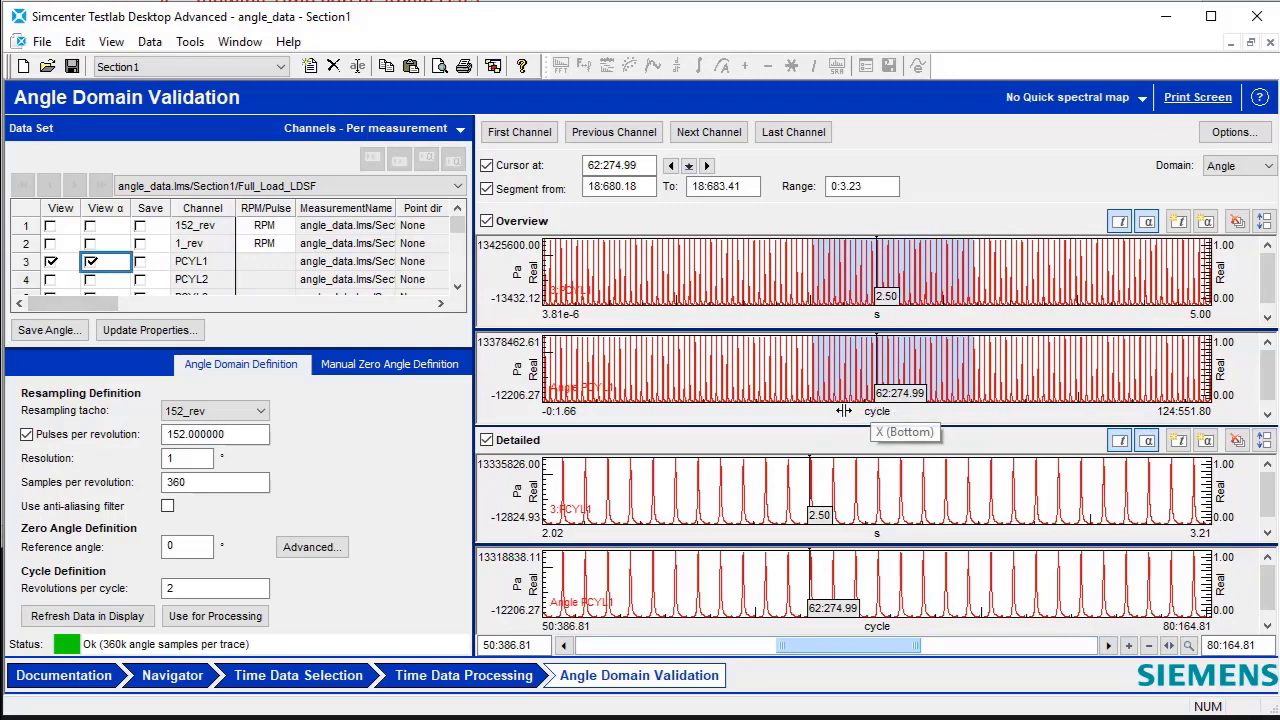
mouse_move(836, 424)
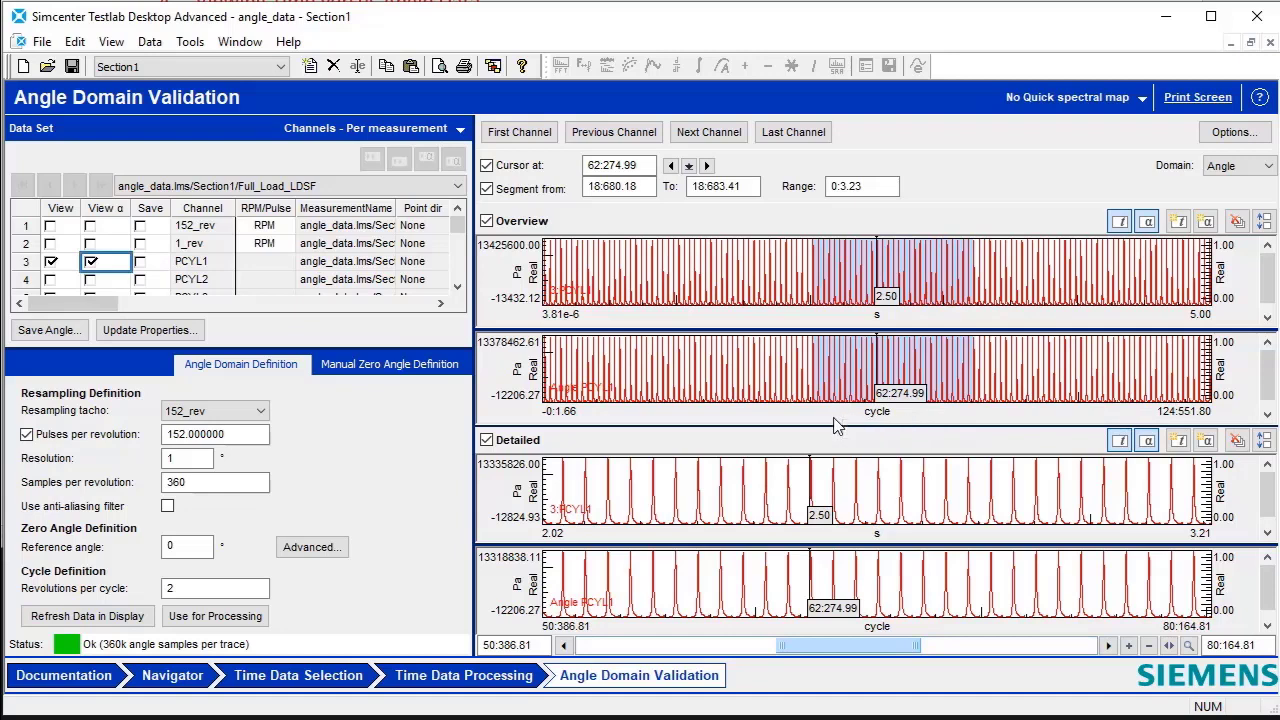
right_click(884, 412)
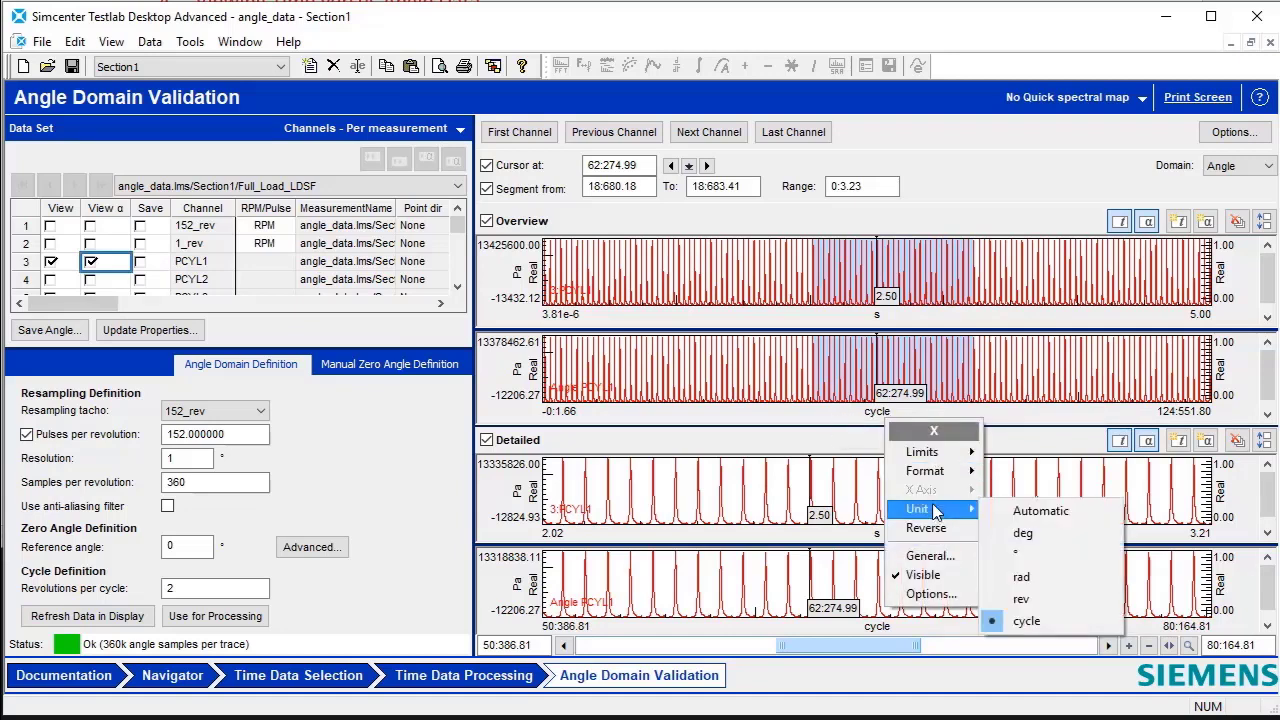
mouse_move(1024, 532)
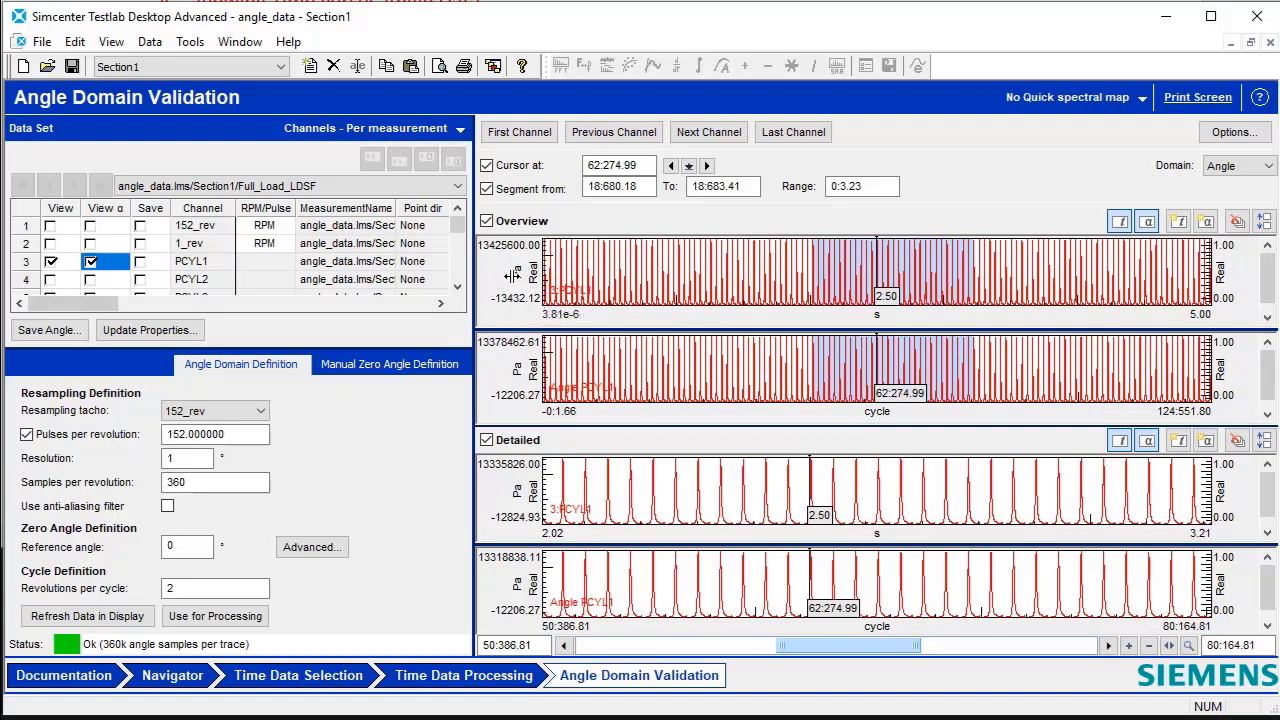
mouse_move(520, 492)
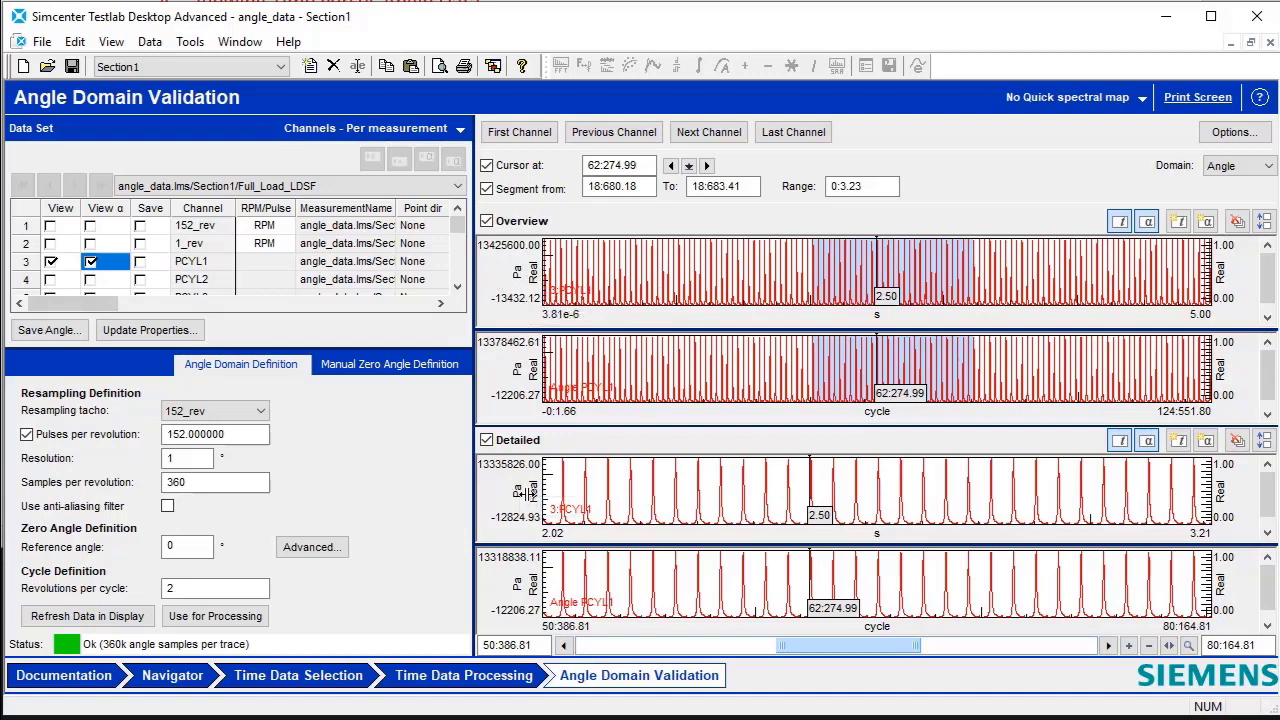
mouse_move(970, 344)
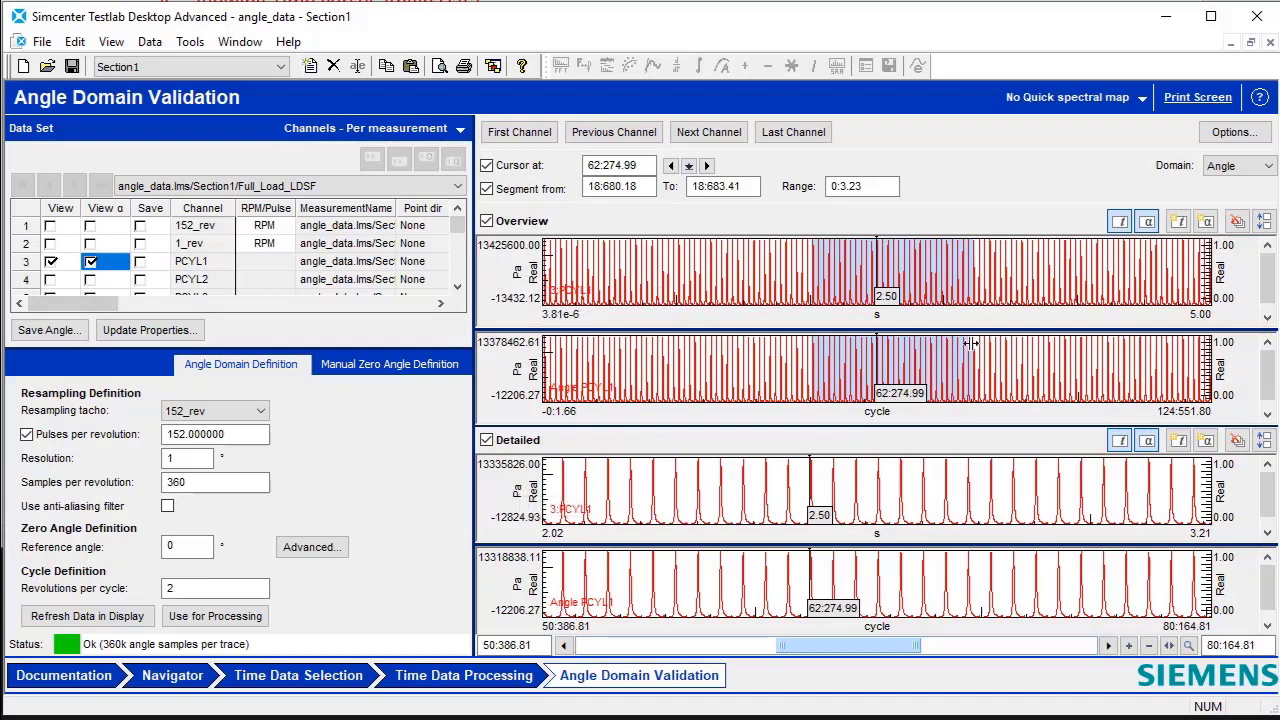
mouse_move(604, 268)
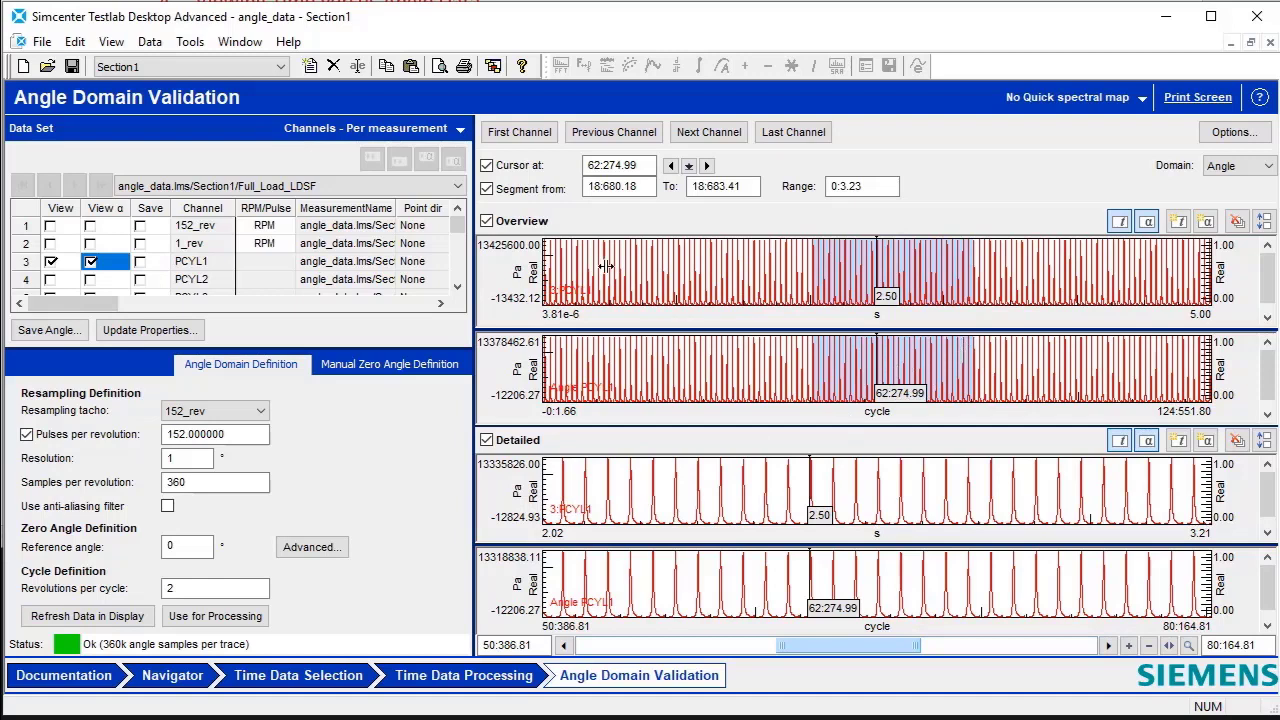
mouse_move(676, 468)
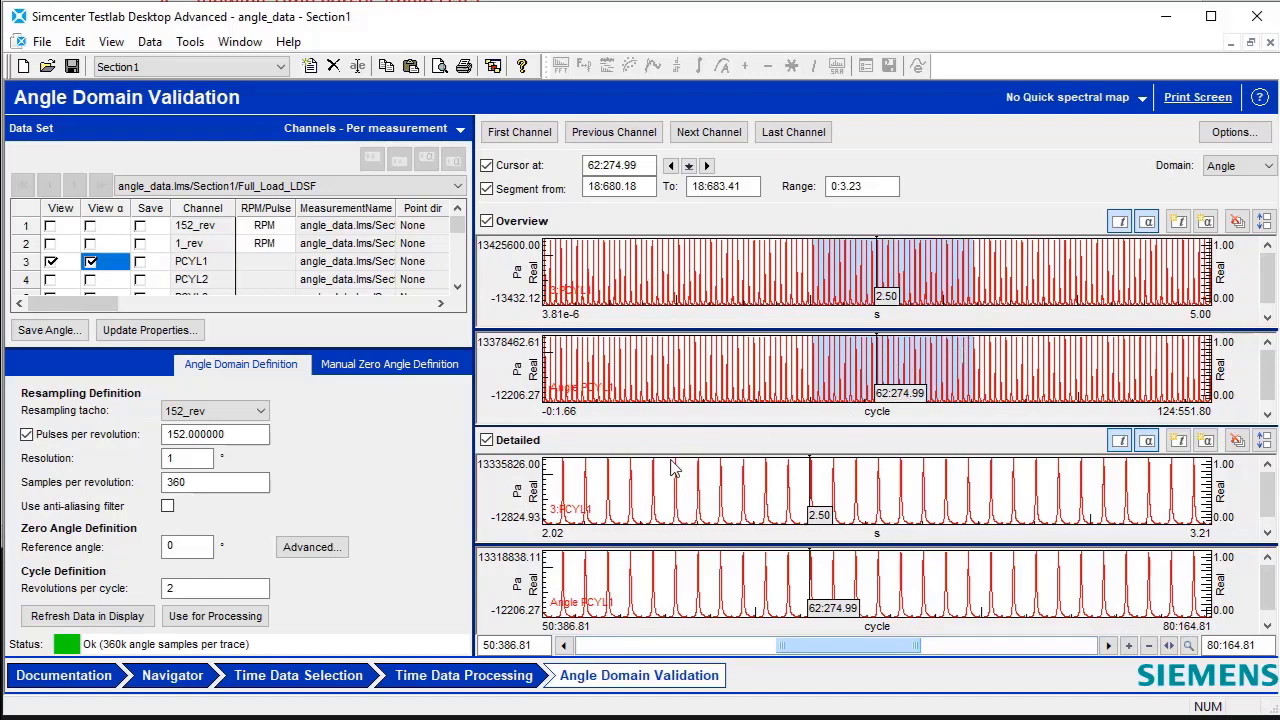
Step: Narrow the detailed PCYL1 plots to a shorter span around cycles 57–73
left_click(1128, 644)
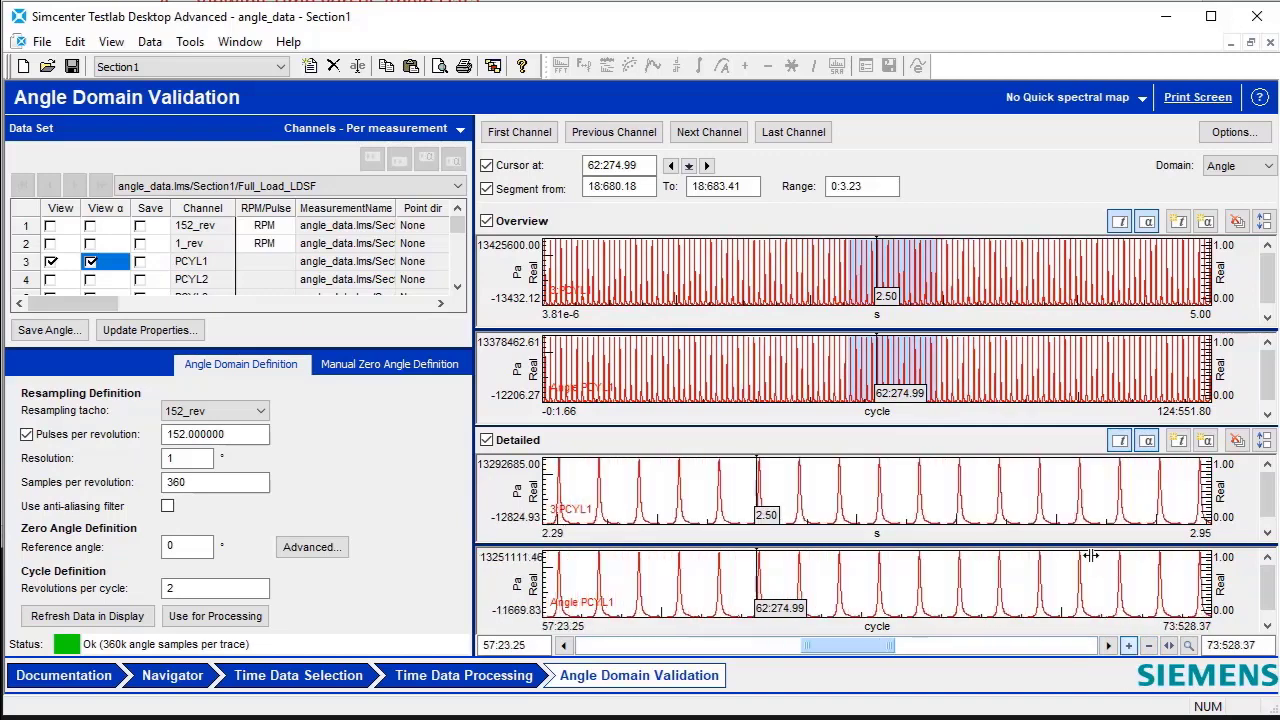
mouse_move(804, 358)
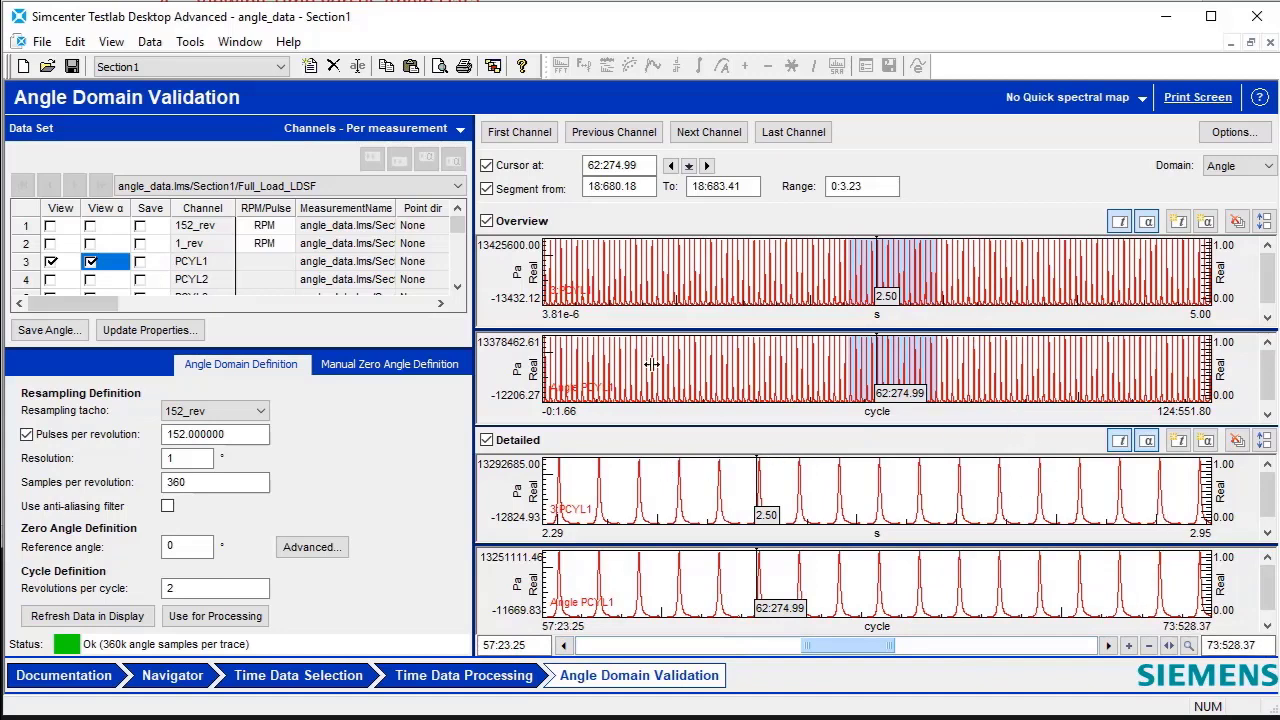
mouse_move(654, 620)
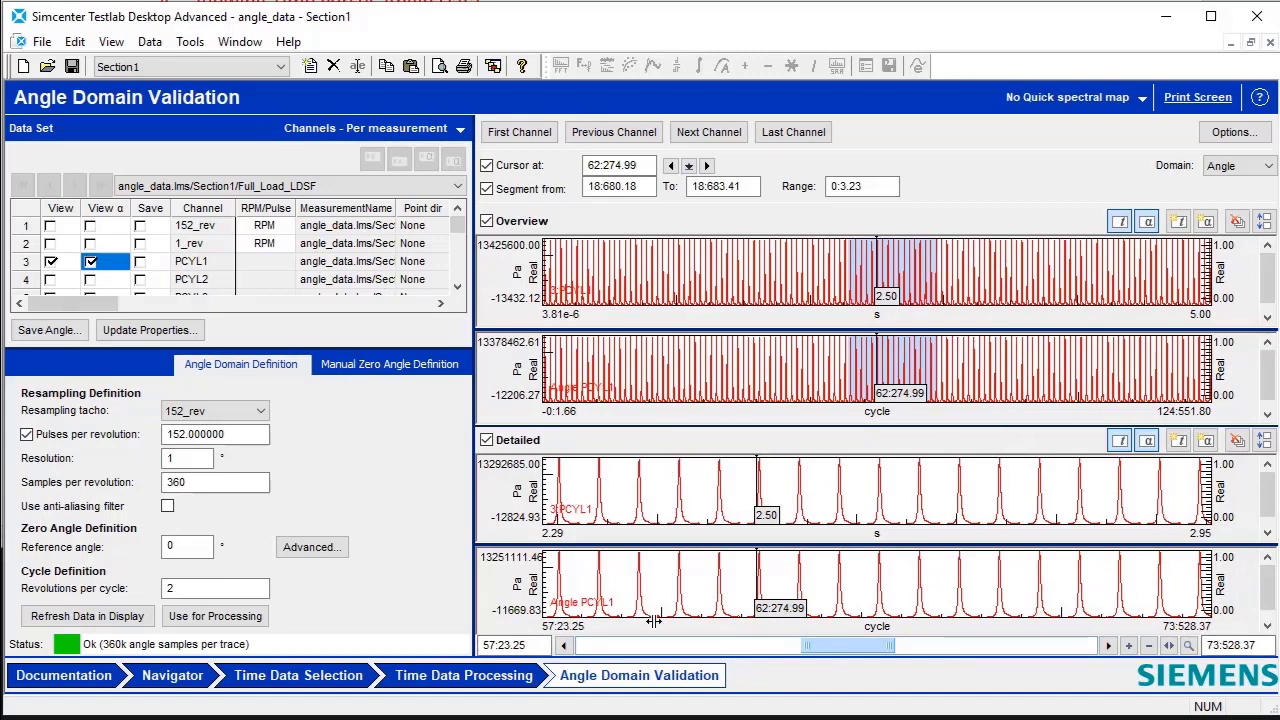
mouse_move(1064, 604)
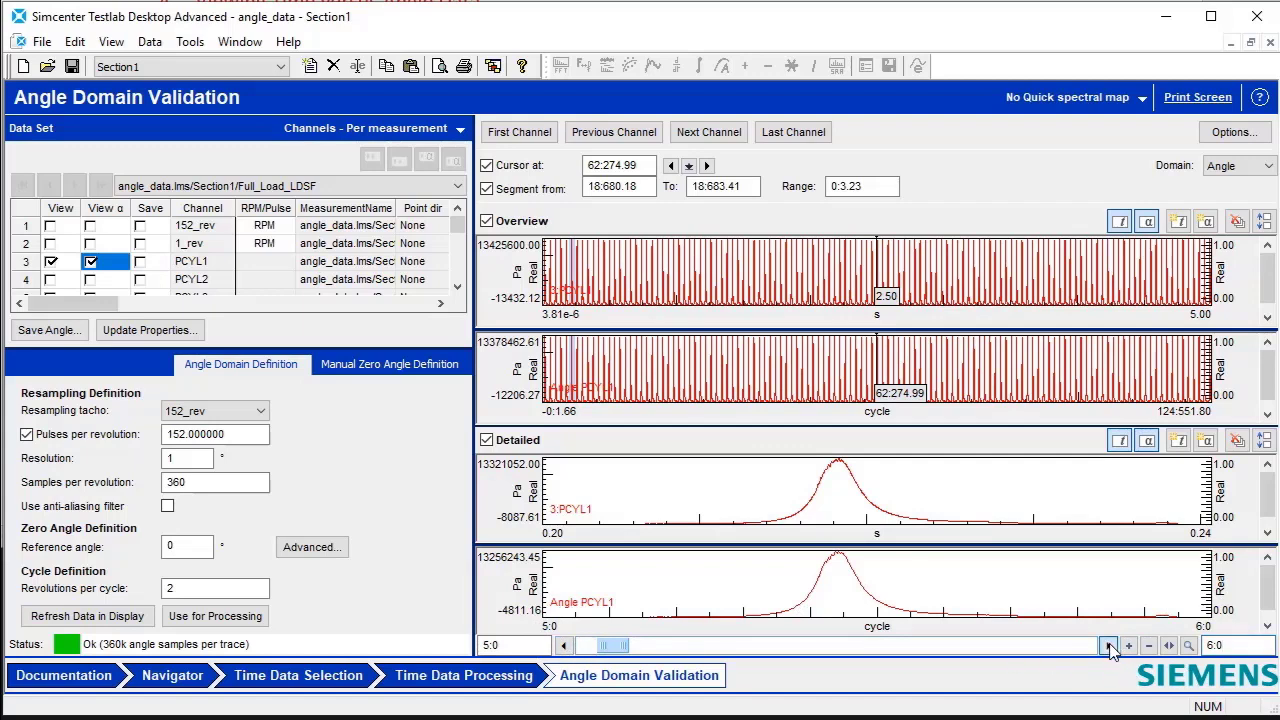
Step: Keep 152_rev as resampling tacho and step the detailed plots to cycle 11–12
left_click(1108, 644)
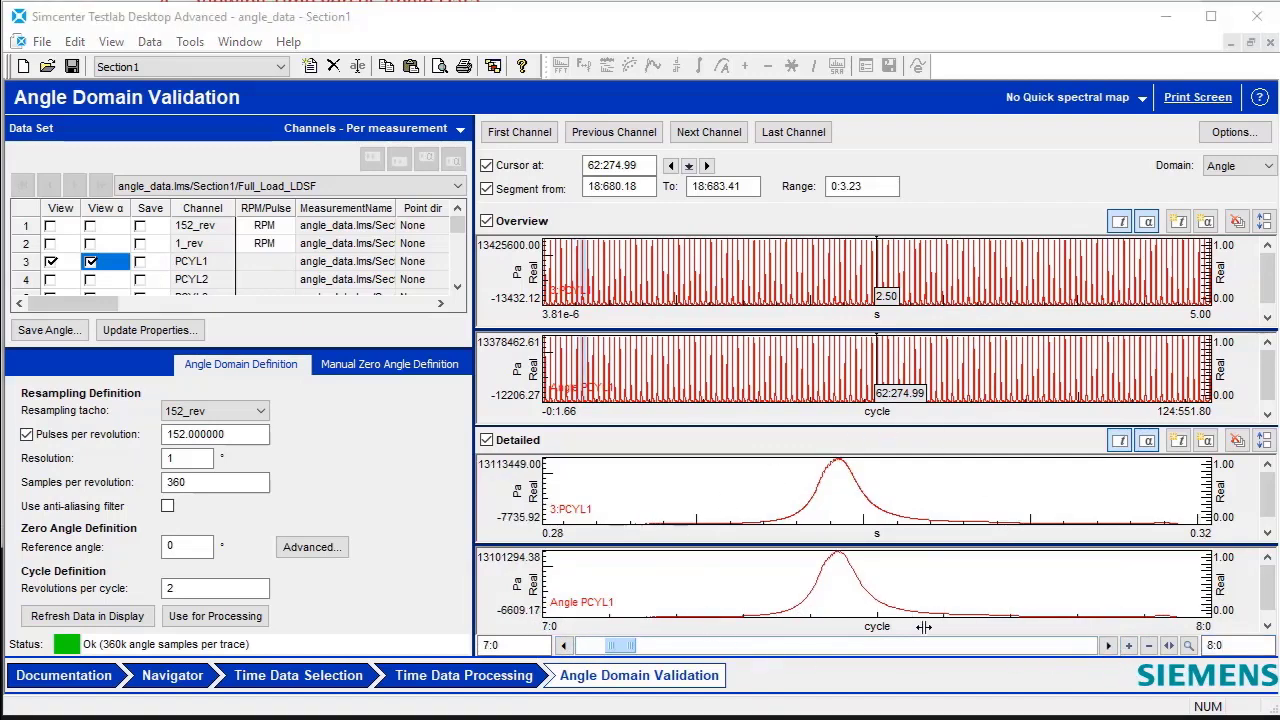
mouse_move(308, 456)
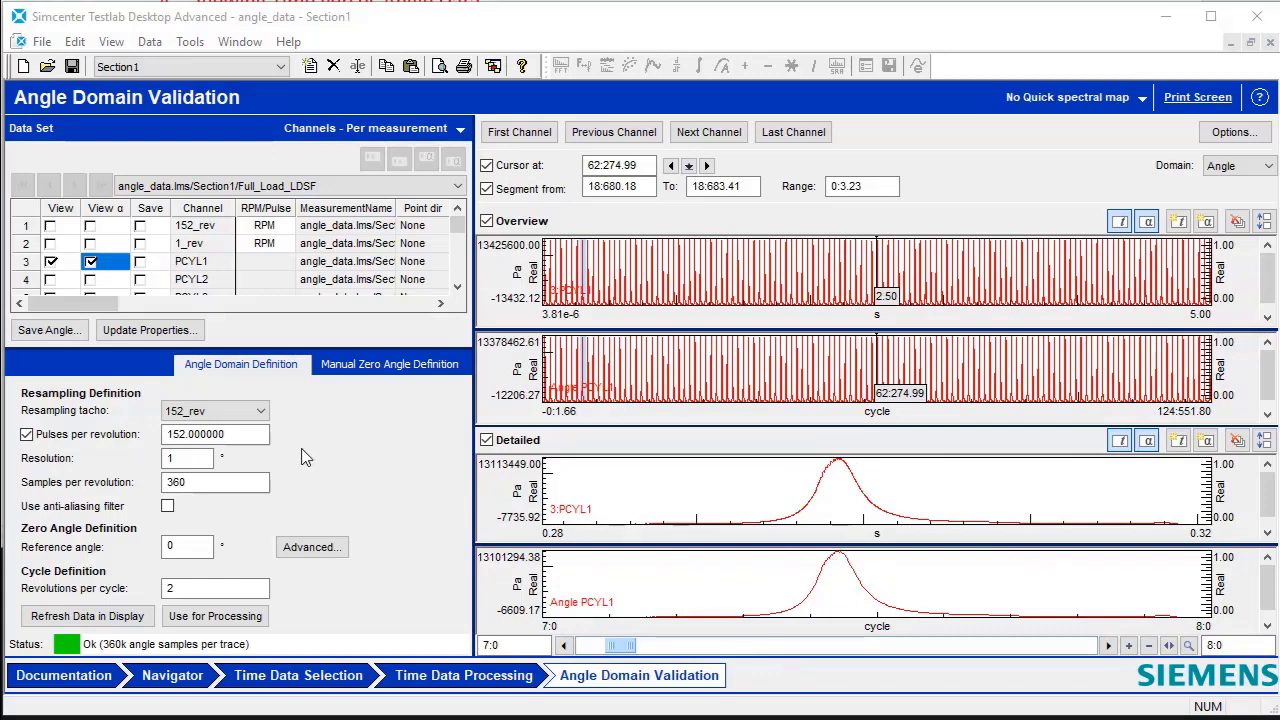
mouse_move(280, 384)
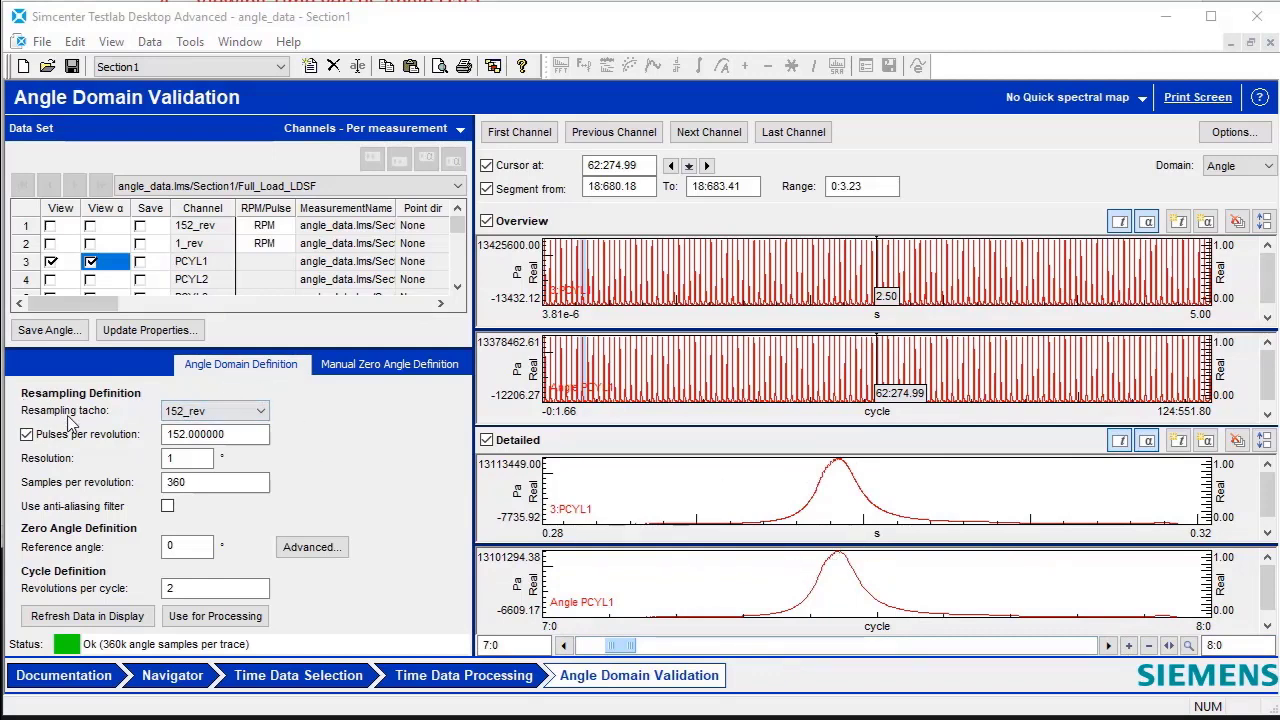
left_click(258, 412)
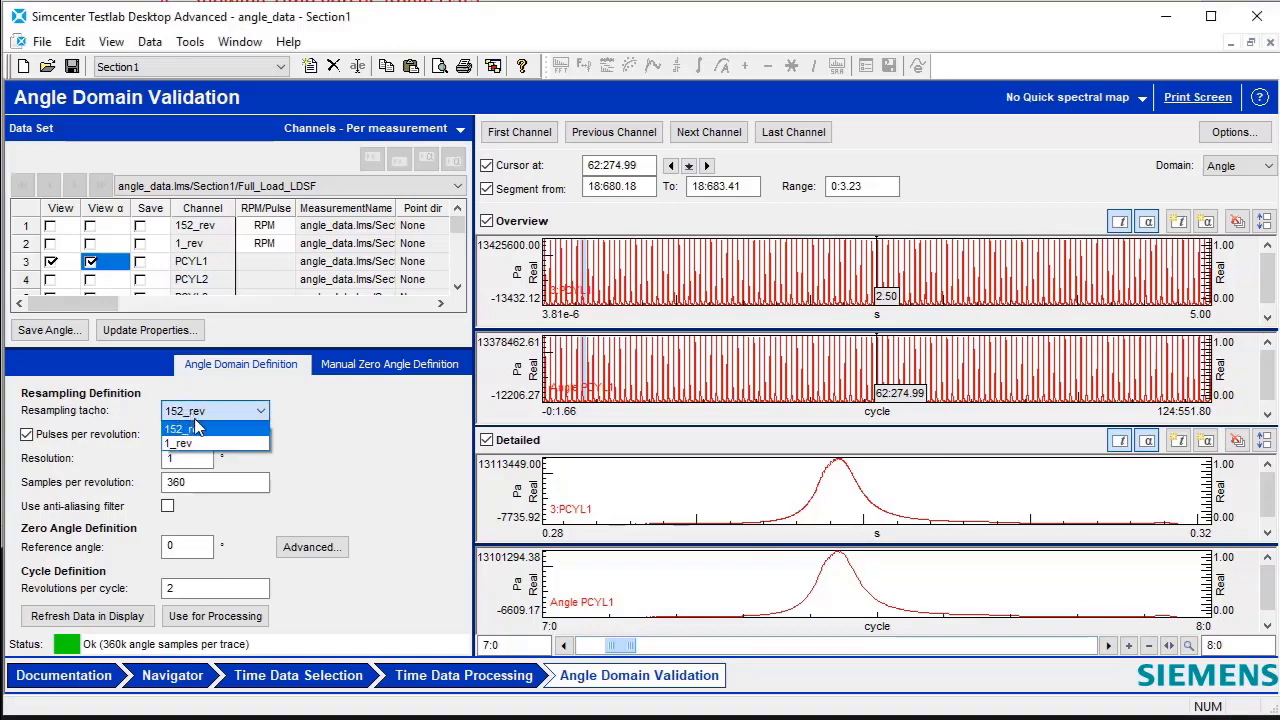
left_click(180, 428)
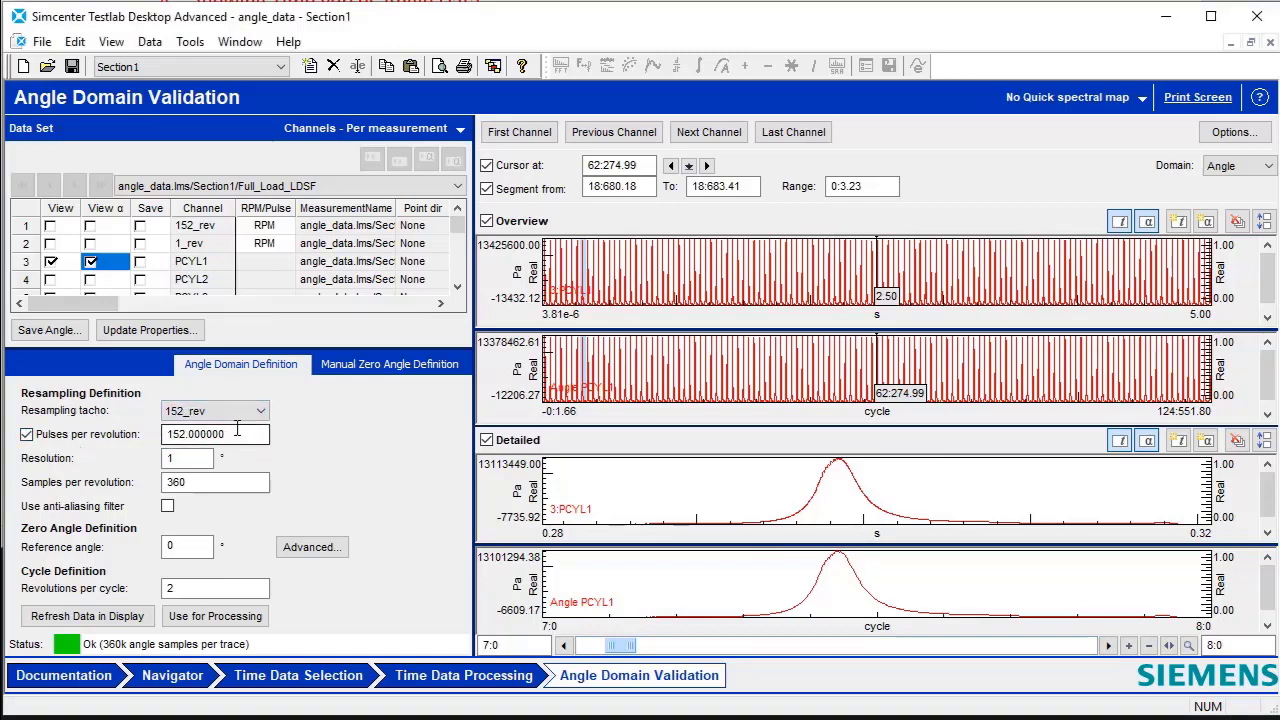
mouse_move(118, 518)
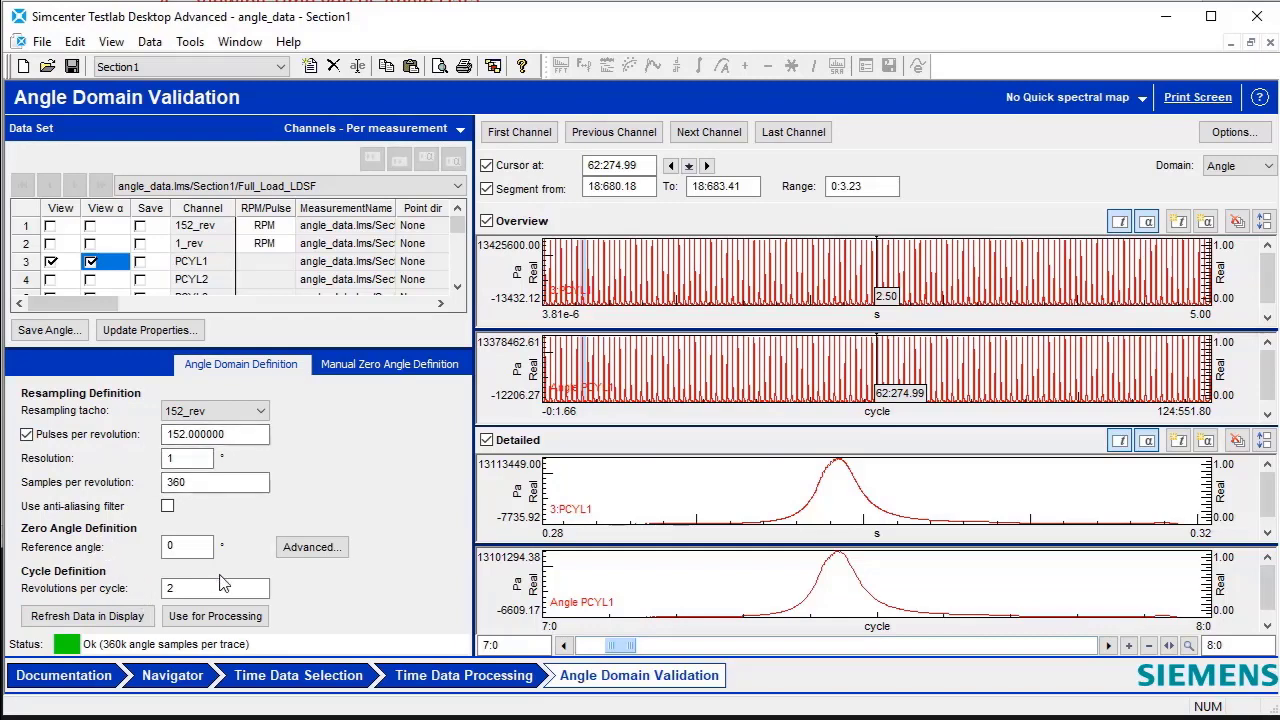
mouse_move(276, 316)
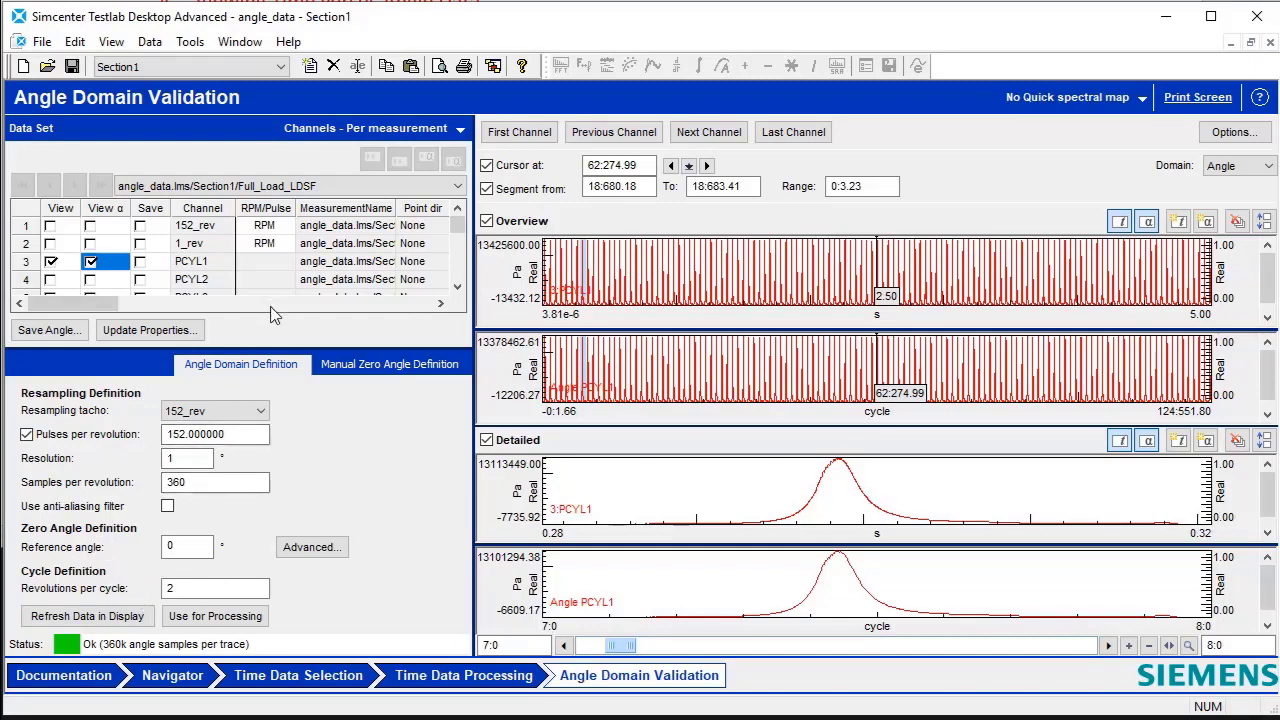
mouse_move(98, 604)
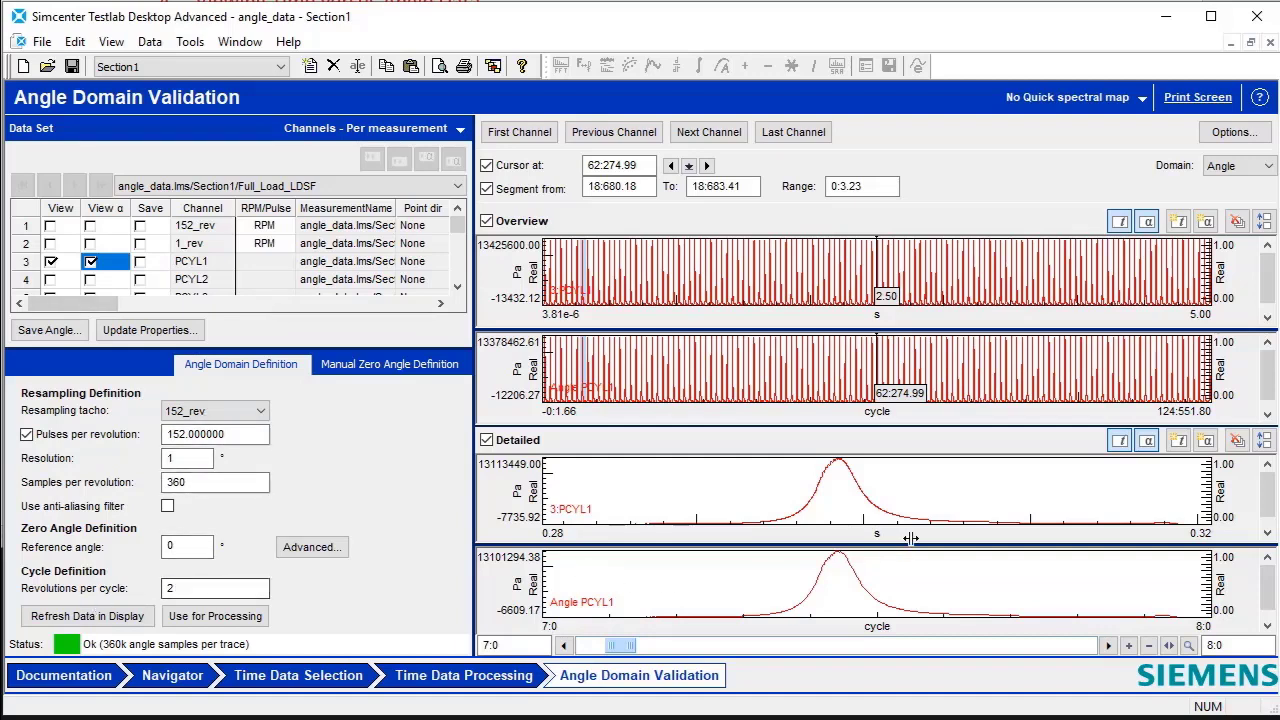
mouse_move(1060, 490)
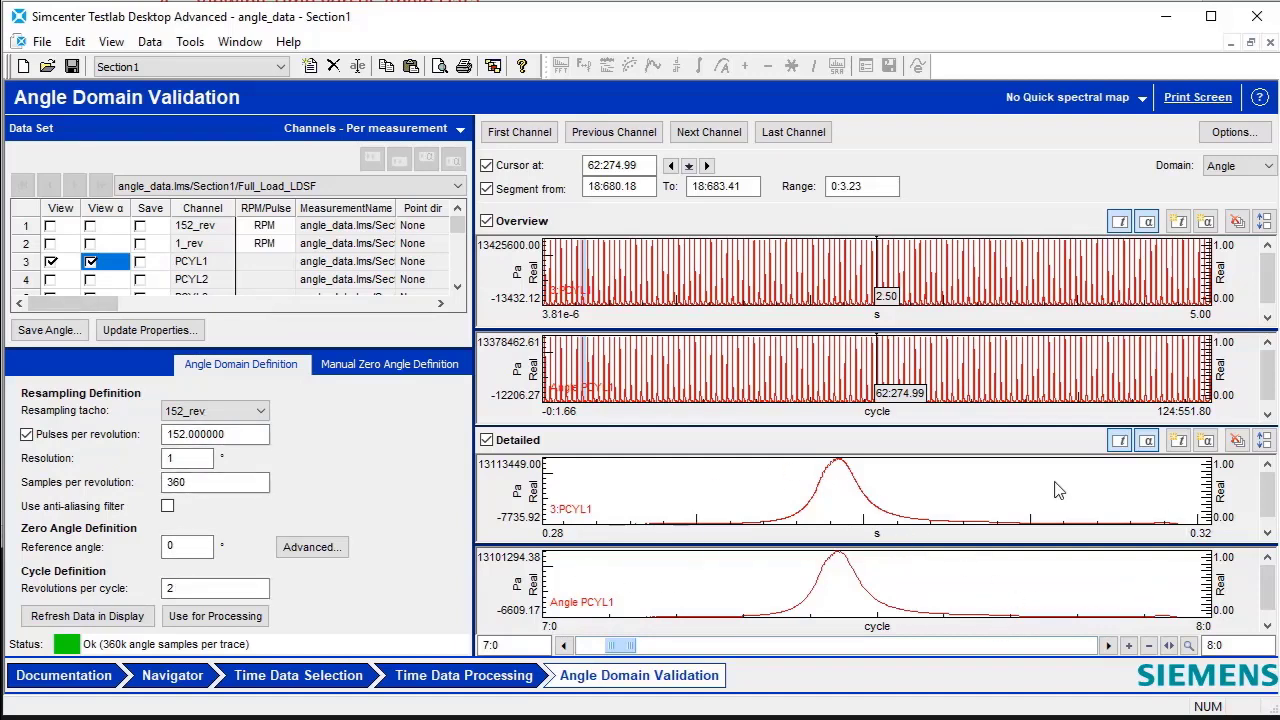
mouse_move(1072, 612)
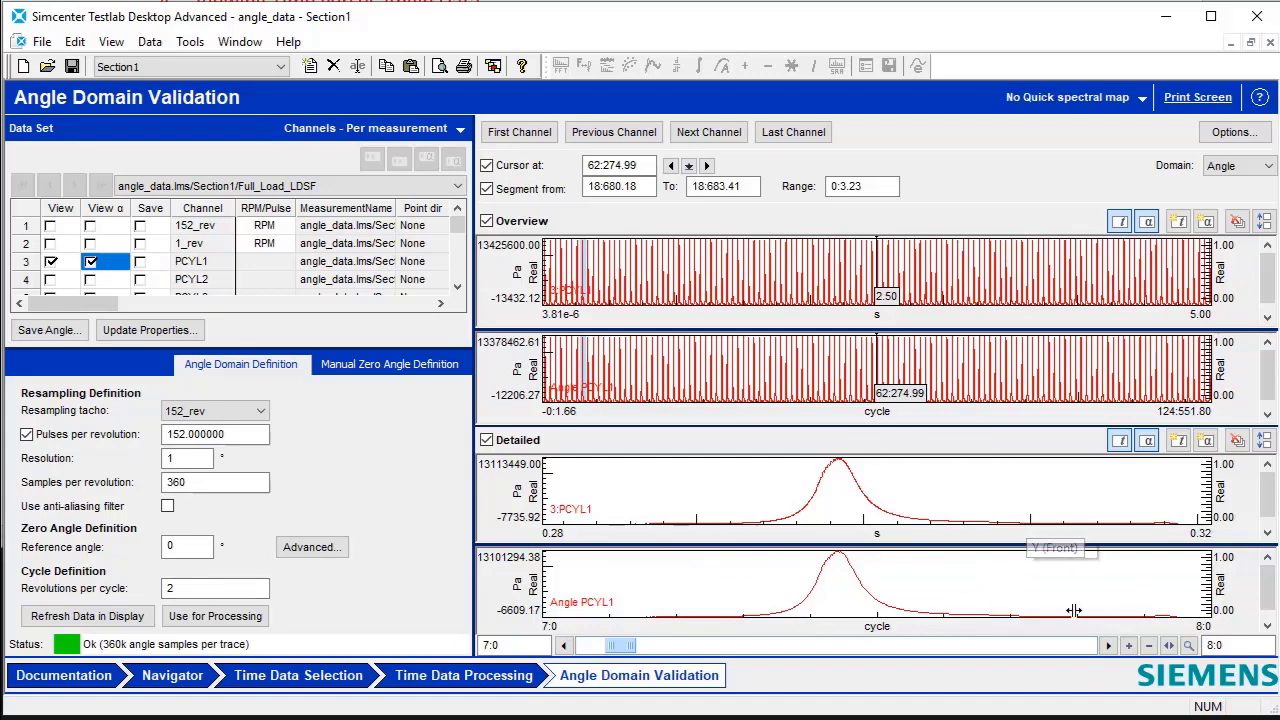
left_click(1108, 644)
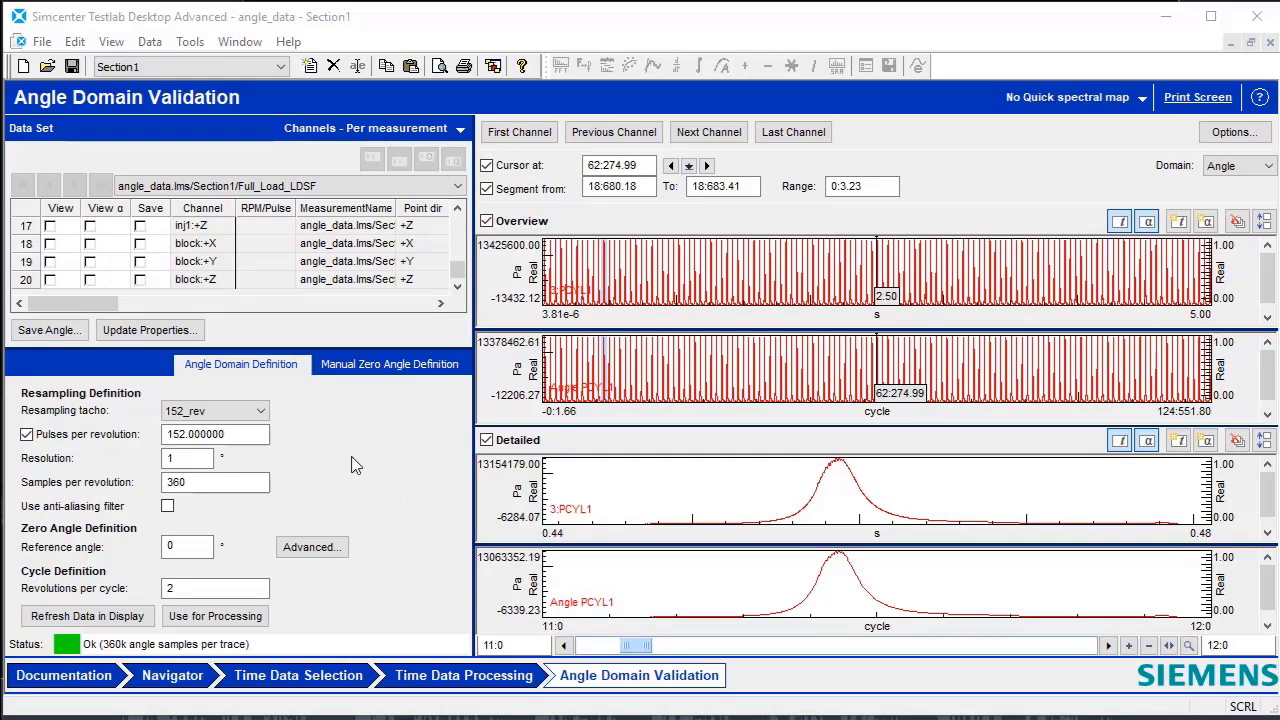
mouse_move(380, 448)
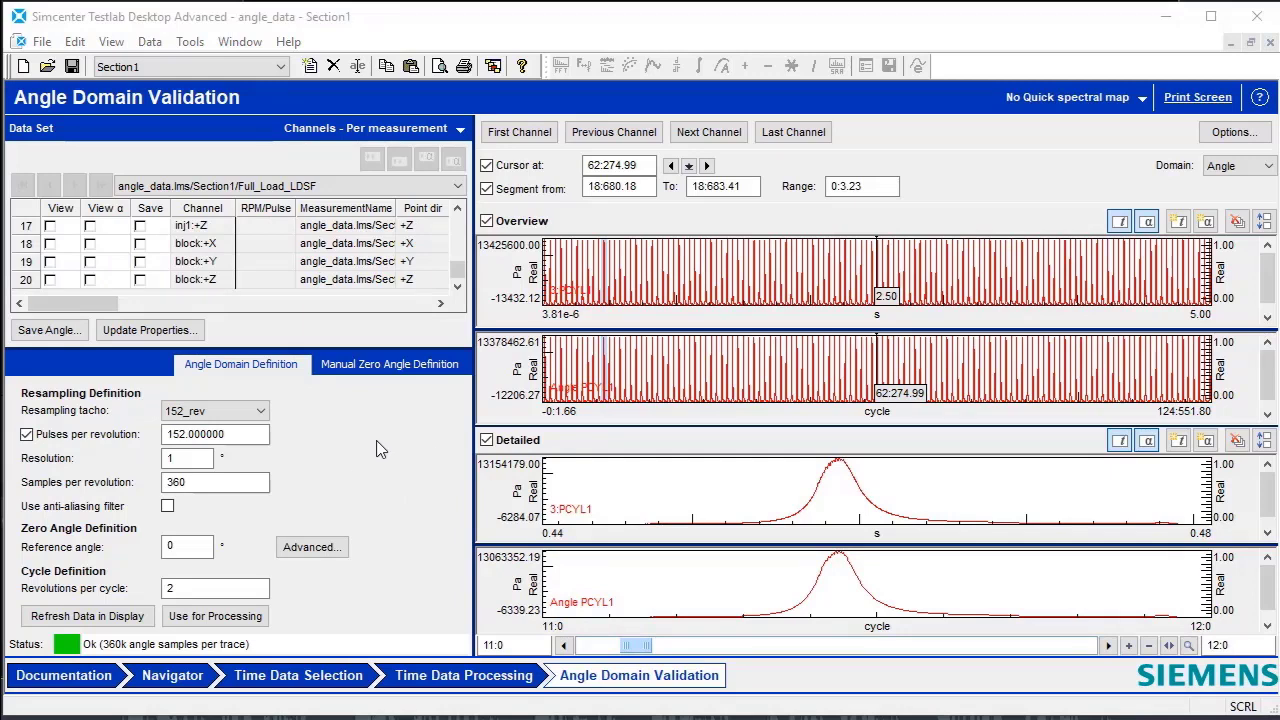
mouse_move(396, 376)
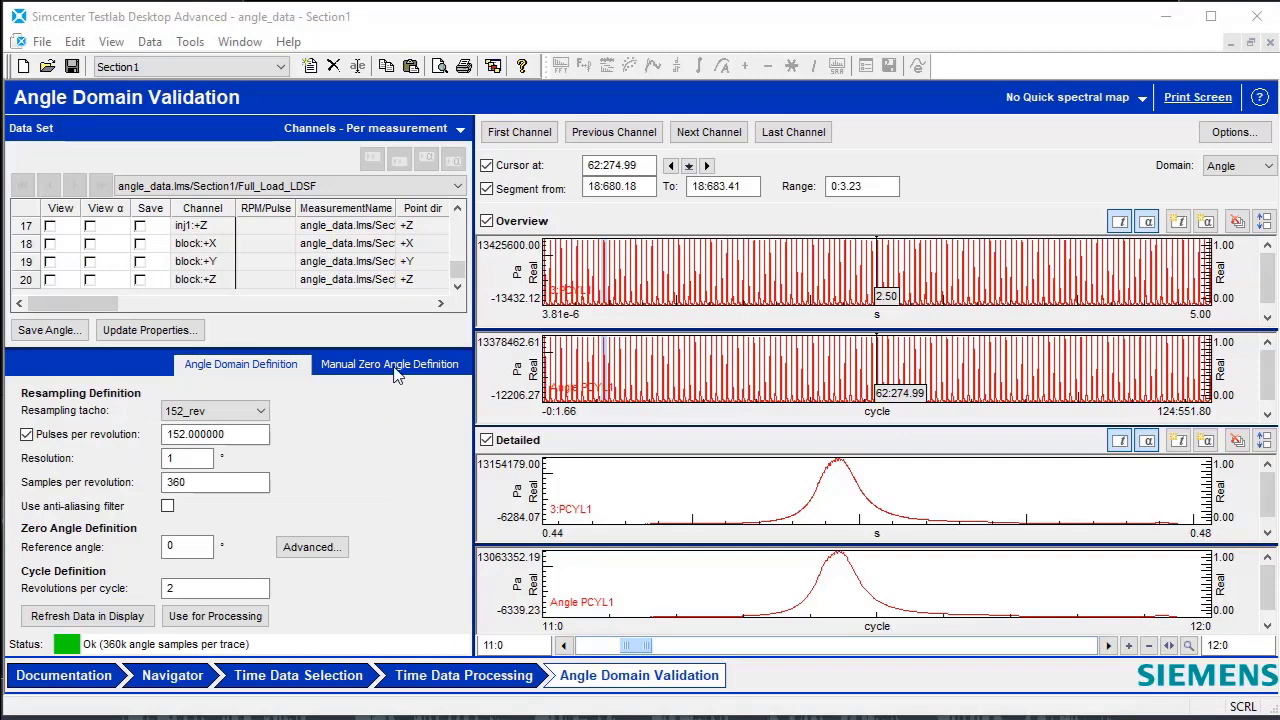
Step: Show the Manual Zero Angle Definition for 152_rev, toggling the reference angle cursor on and off
left_click(388, 364)
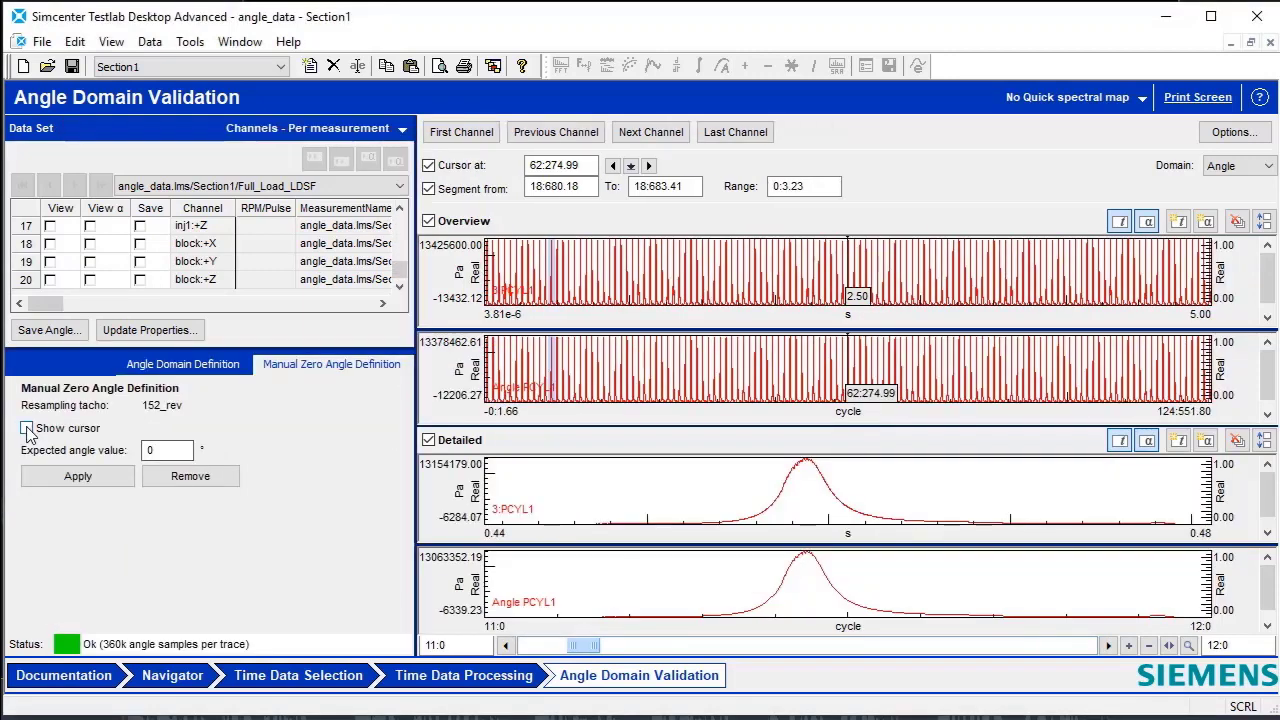
left_click(28, 428)
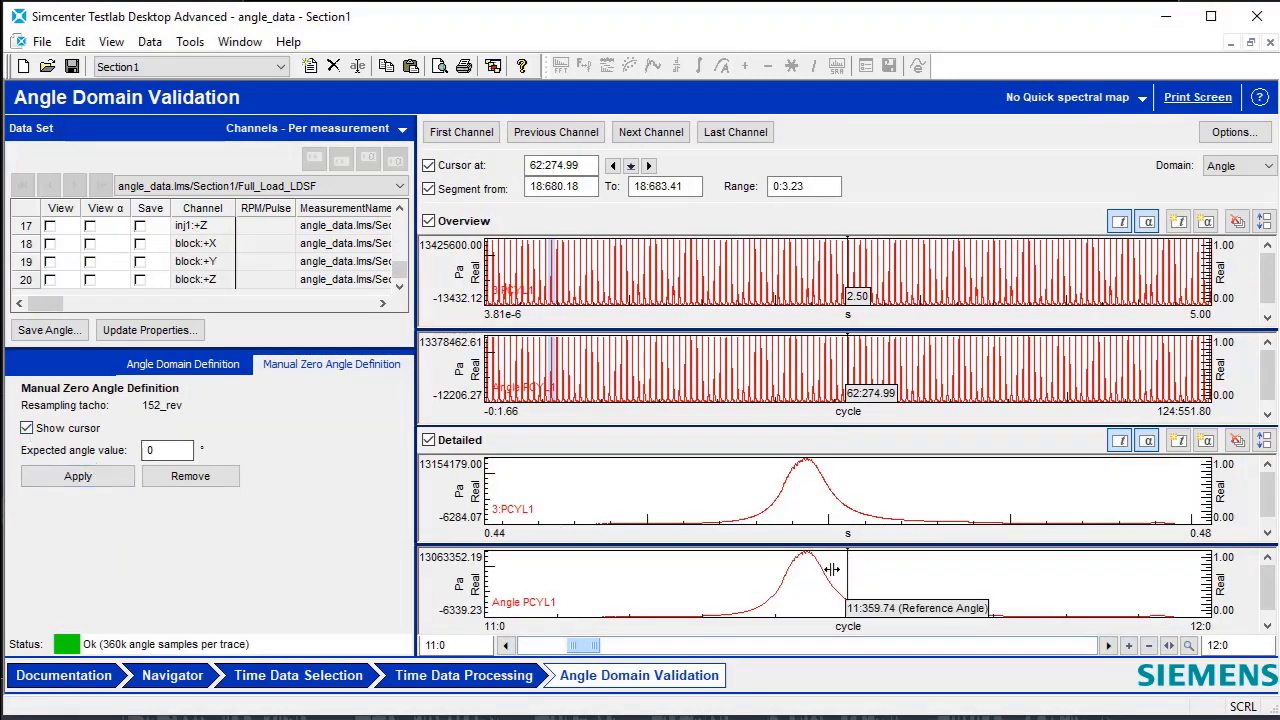
mouse_move(910, 596)
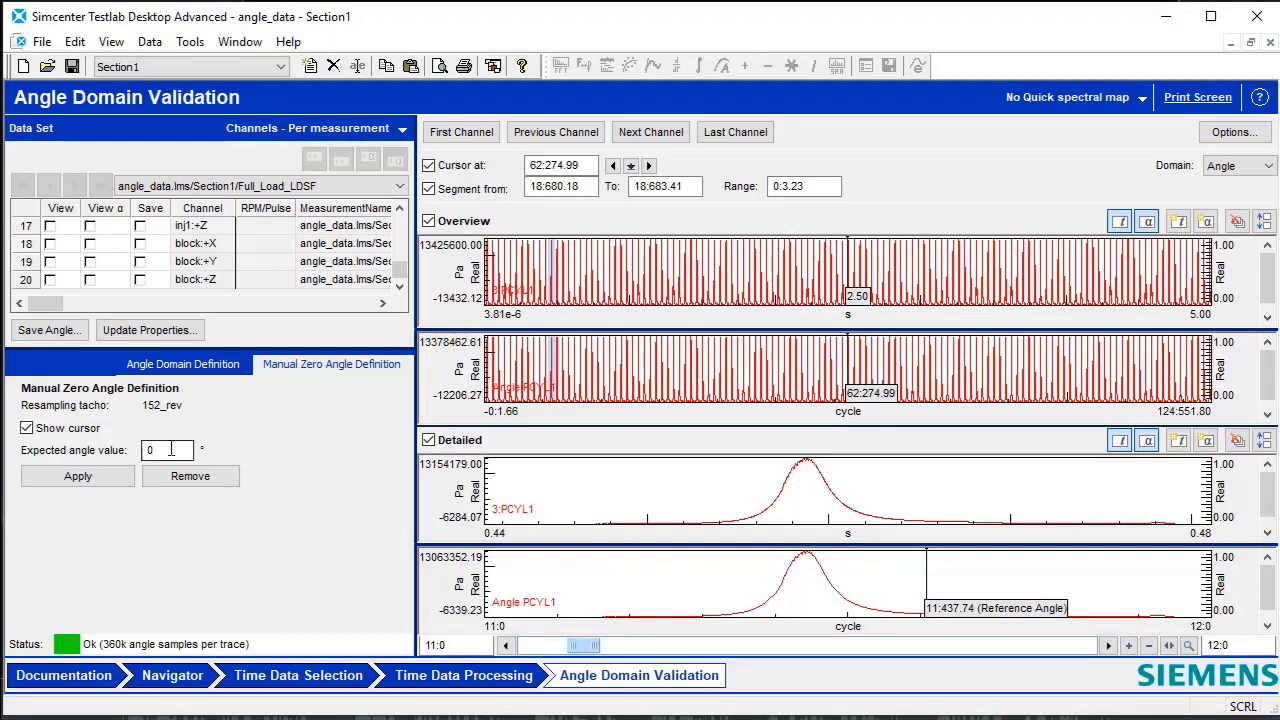
left_click(168, 450)
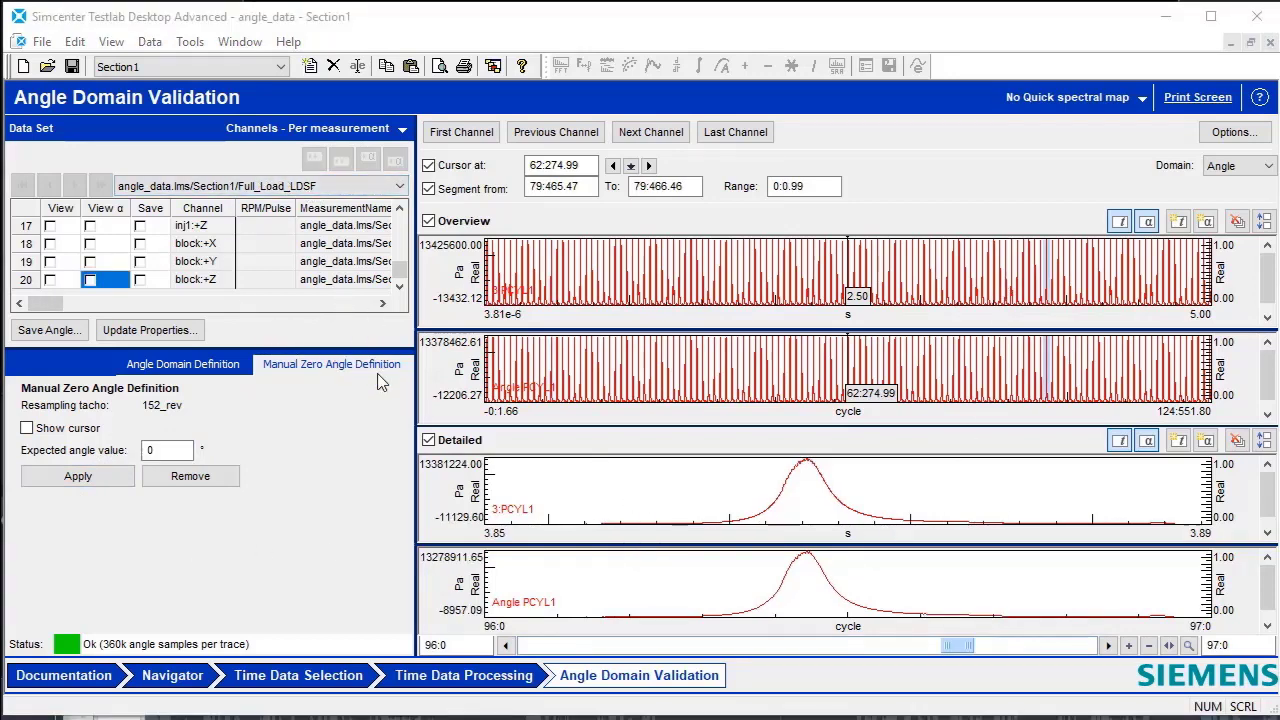
Step: Hide the overview and time-domain plots and display block Z acceleration beneath angle-domain PCYL1
left_click(428, 218)
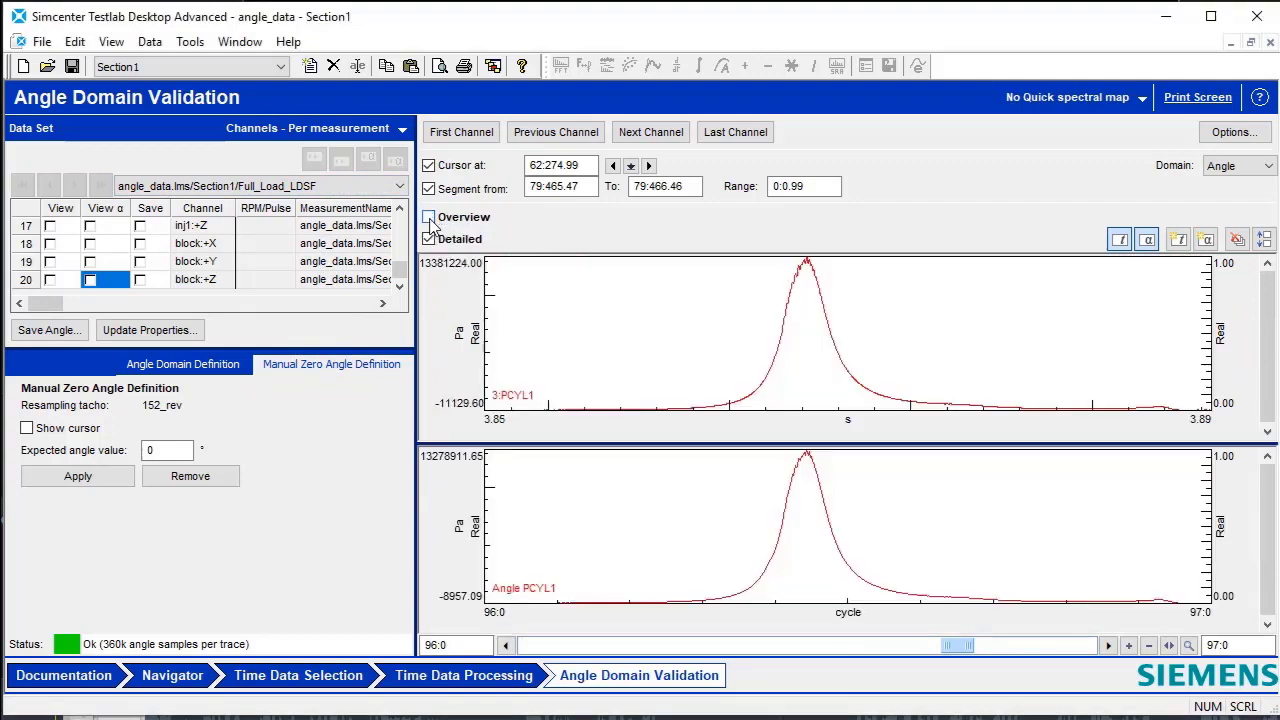
left_click(428, 216)
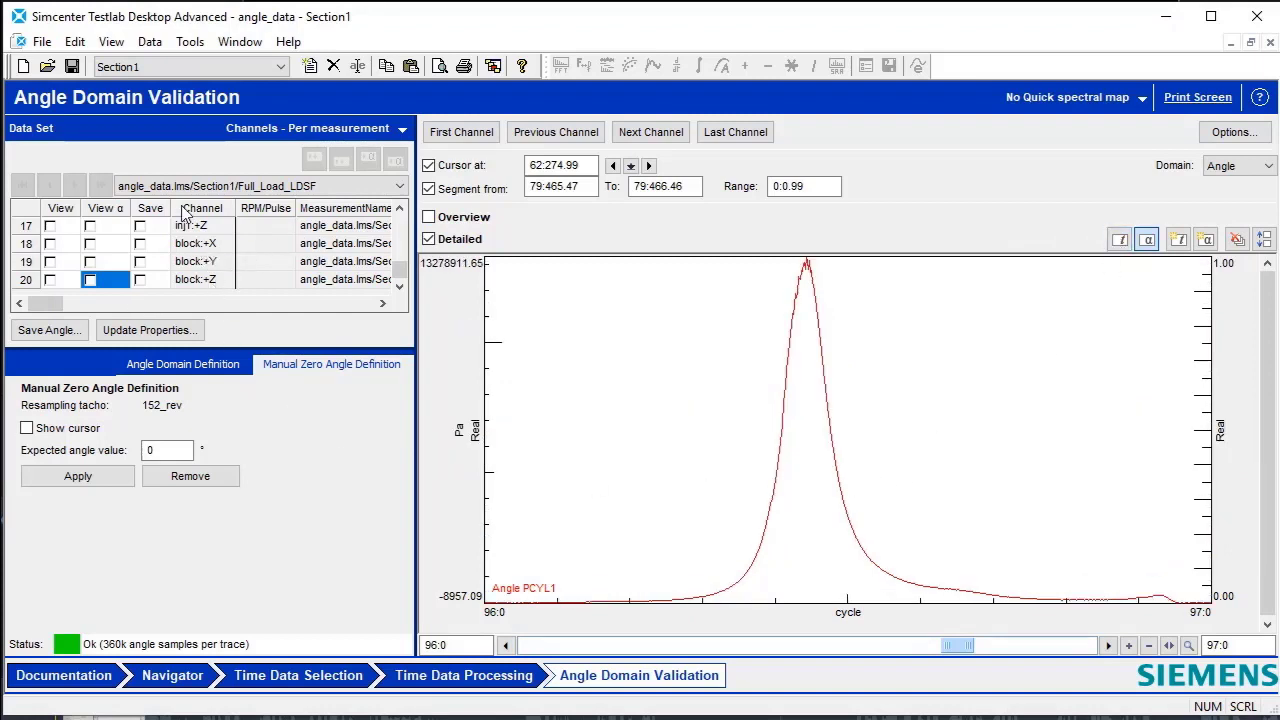
mouse_move(142, 256)
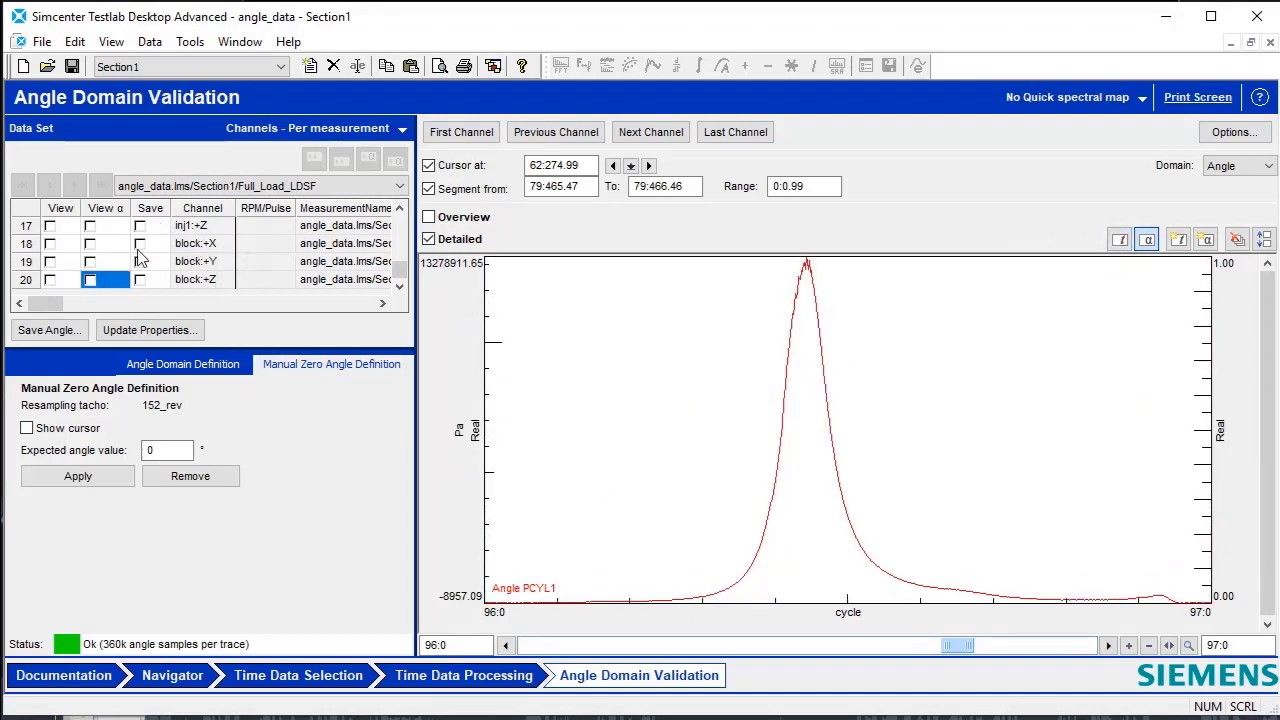
left_click(90, 280)
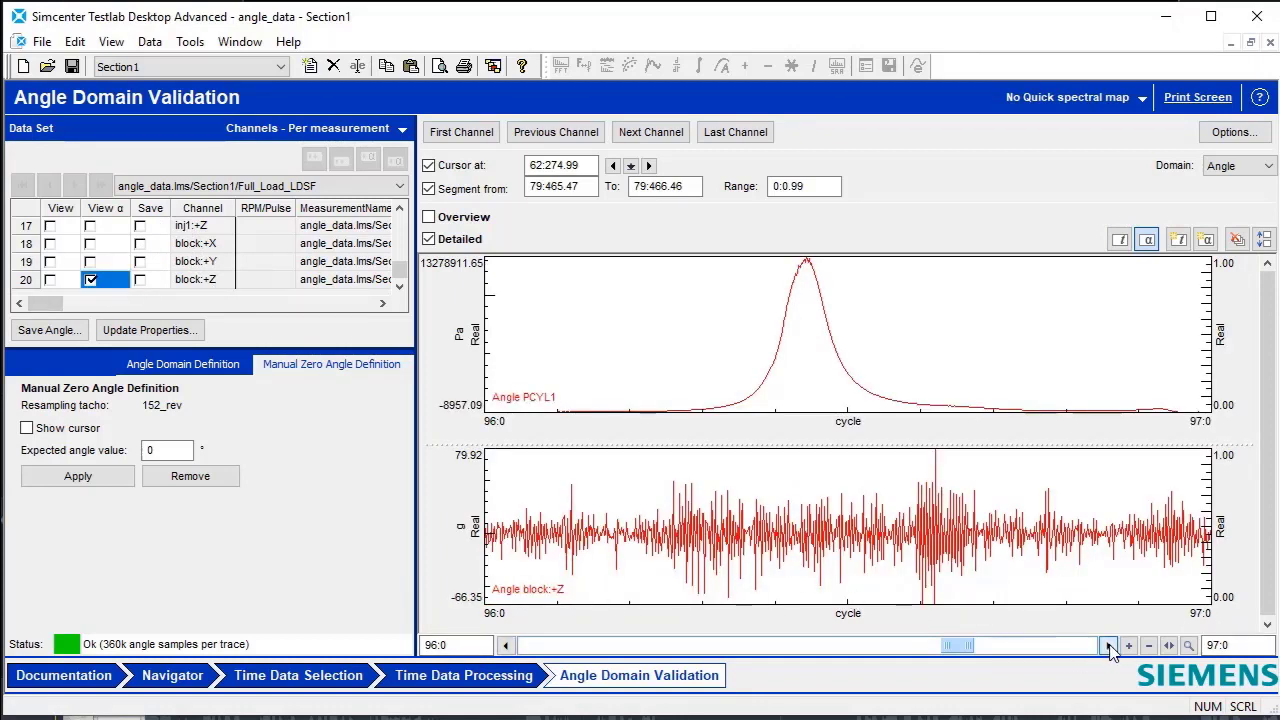
Step: Step the detailed plots to cycle 101 and set the cursor at 101496.18 on the acceleration peak
left_click(1108, 644)
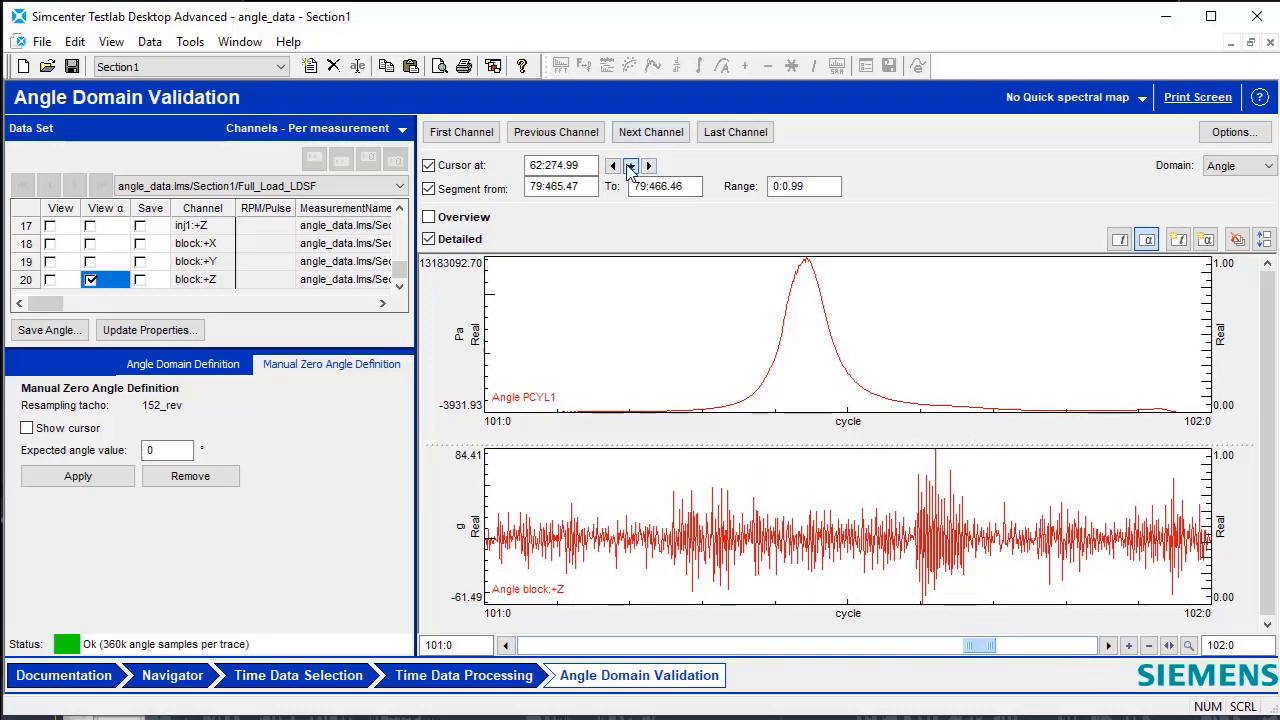
left_click(632, 164)
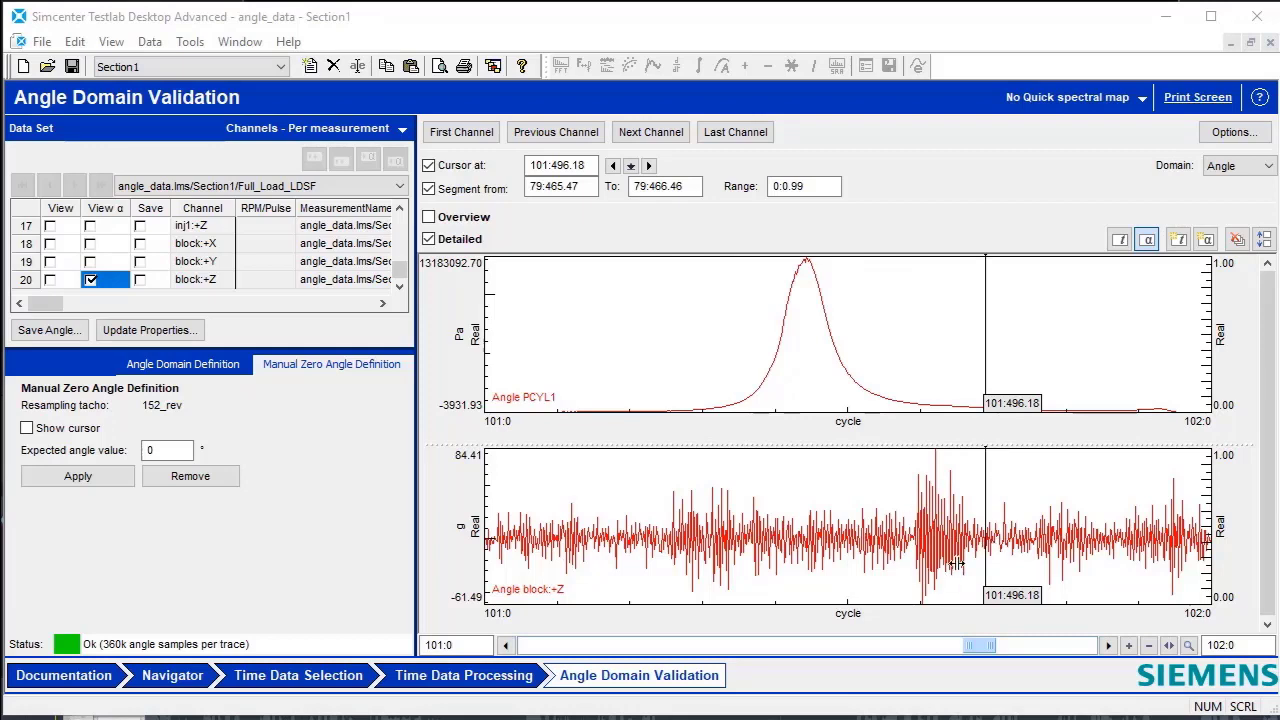
mouse_move(936, 538)
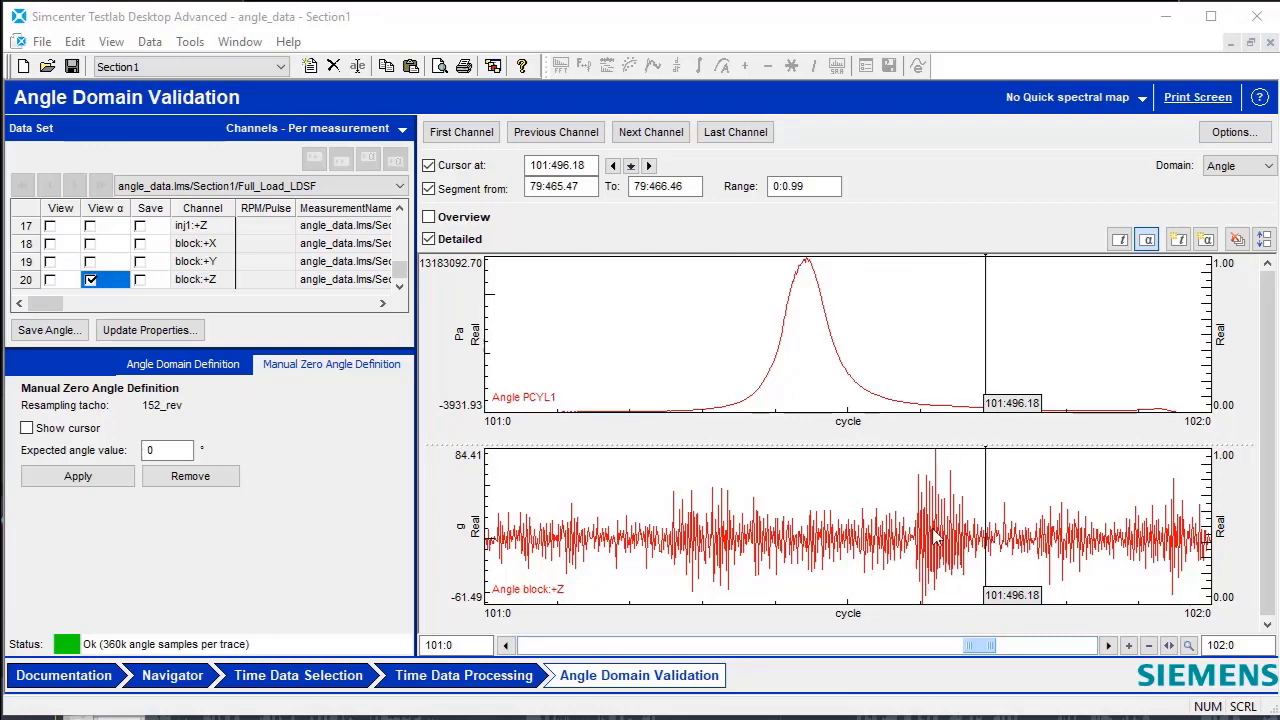
mouse_move(970, 496)
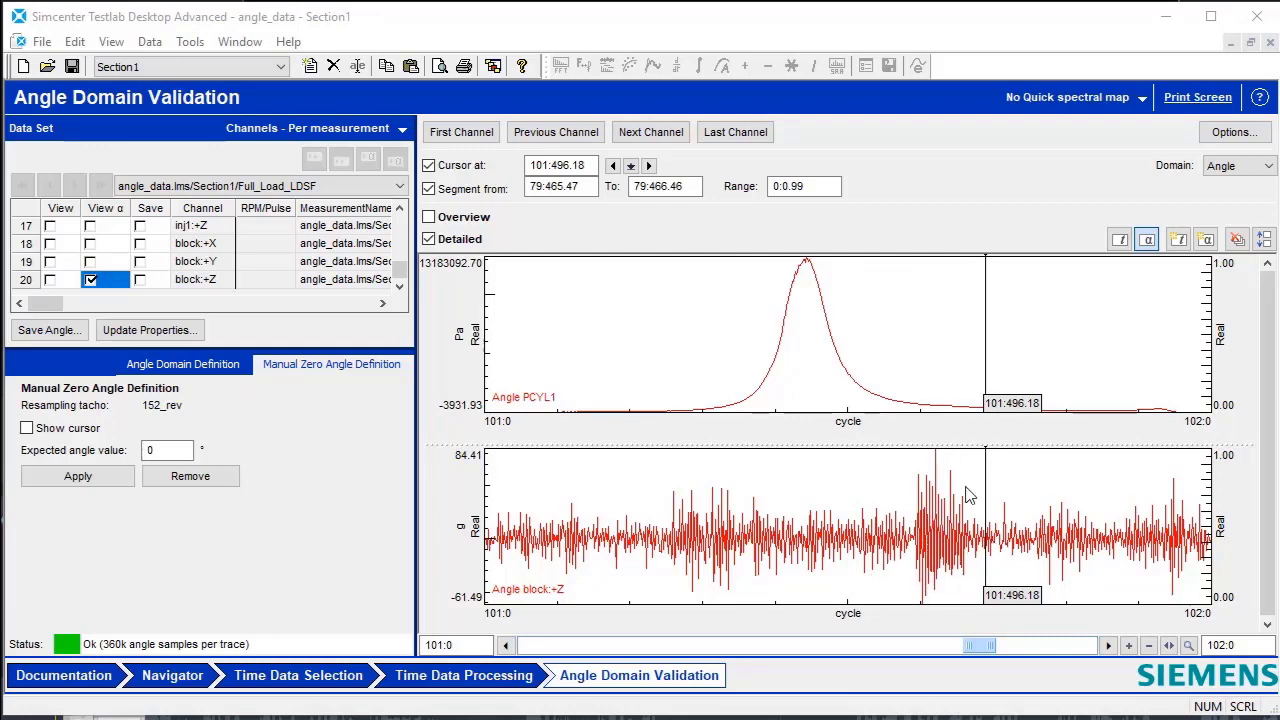
mouse_move(996, 336)
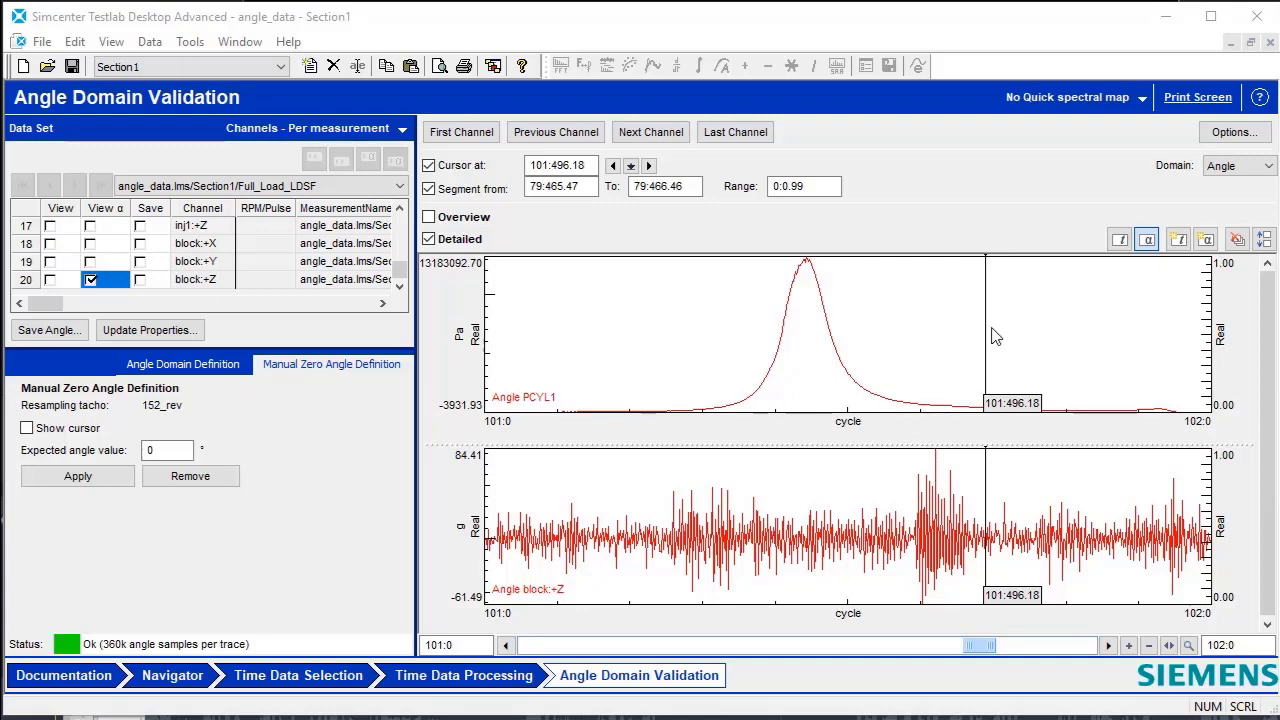
left_click(1234, 132)
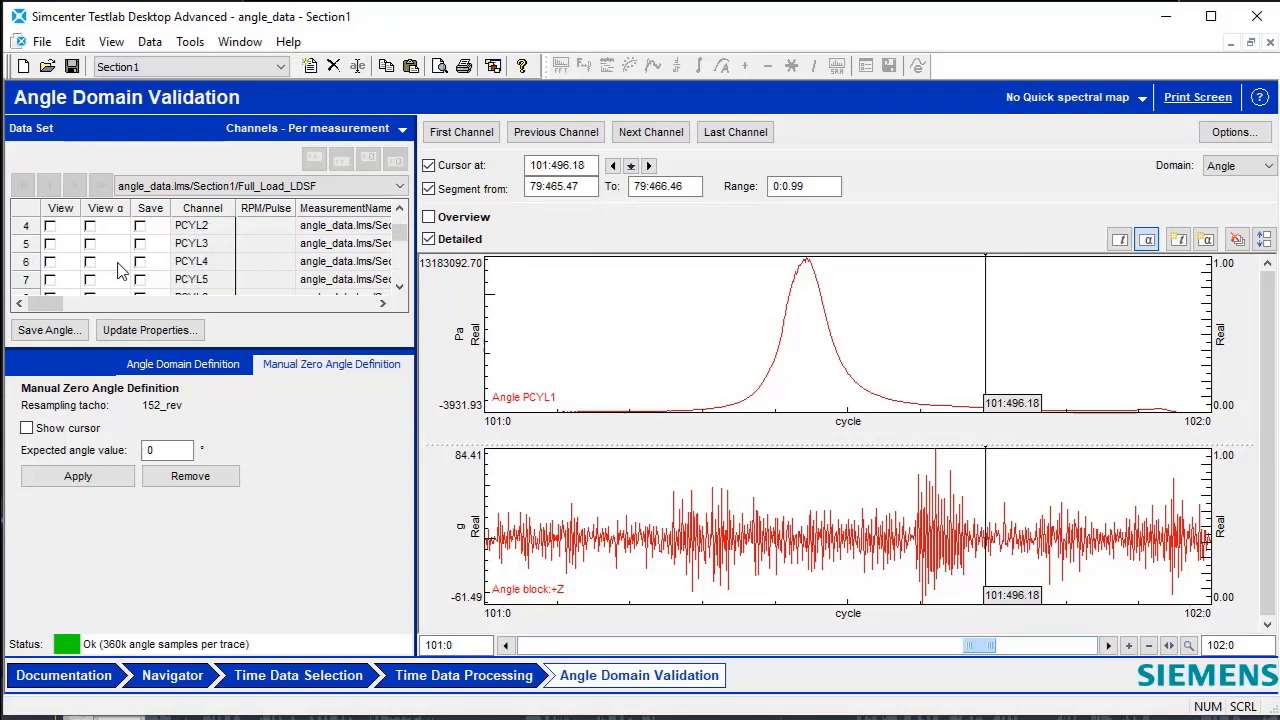
Step: Show only PCYL1 and PCYL5 pressures in the upper plot and step forward to cycle 106
left_click(104, 224)
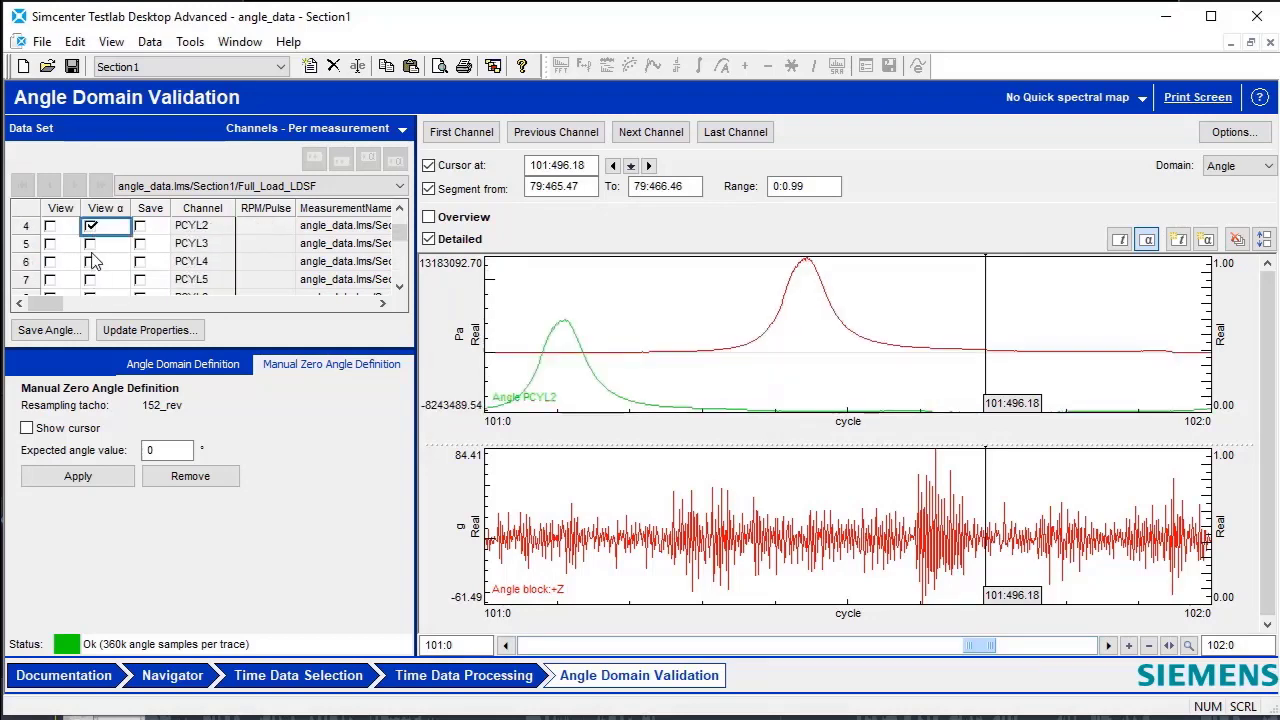
left_click(90, 280)
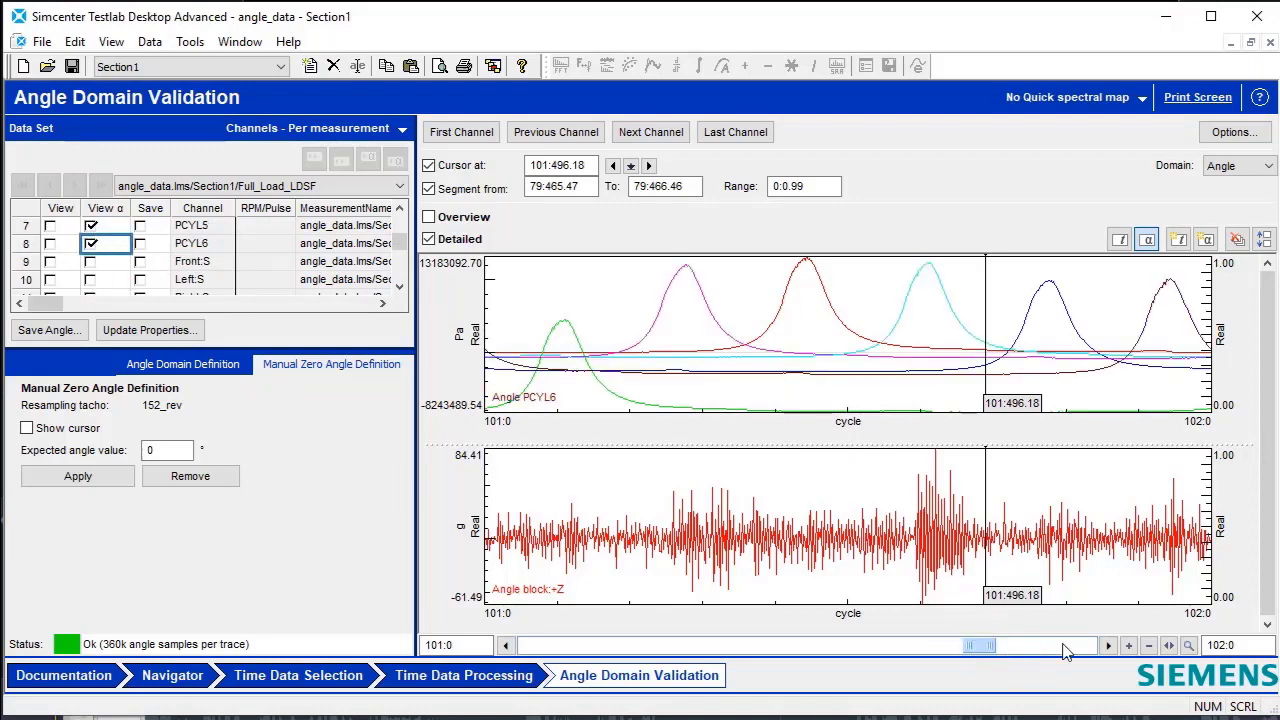
left_click(1108, 644)
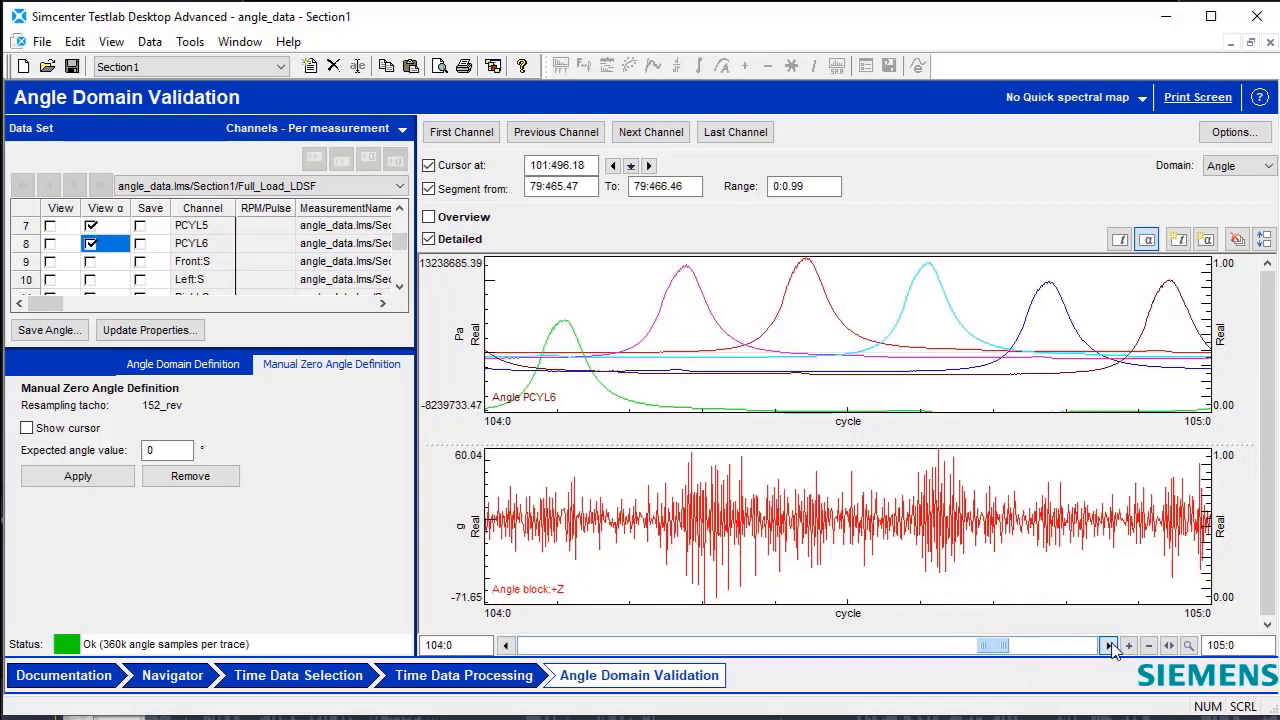
left_click(1108, 644)
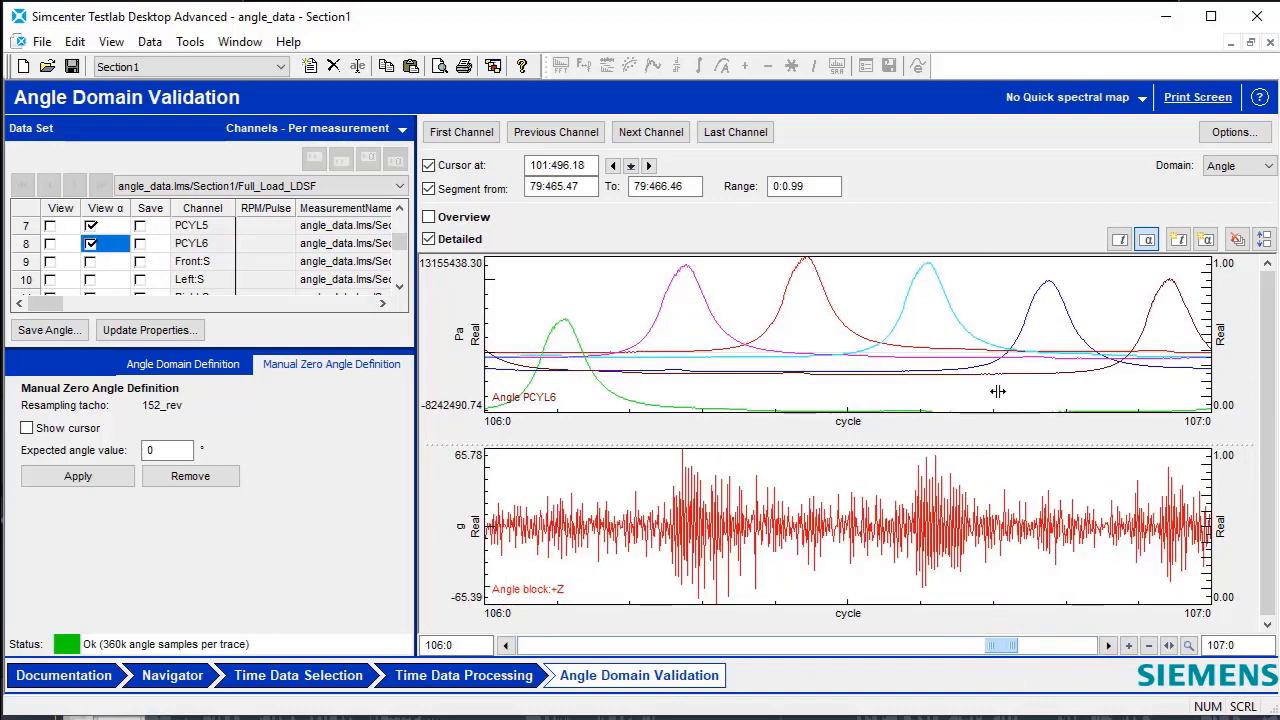
mouse_move(944, 278)
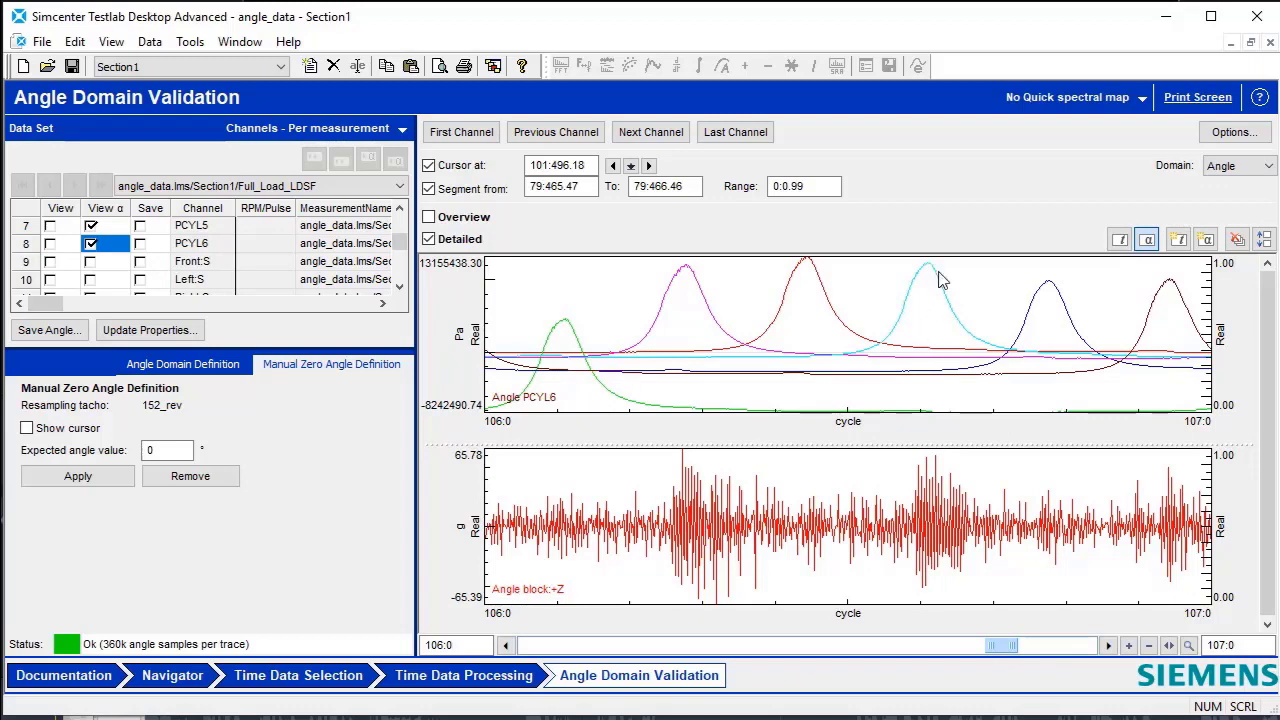
mouse_move(984, 364)
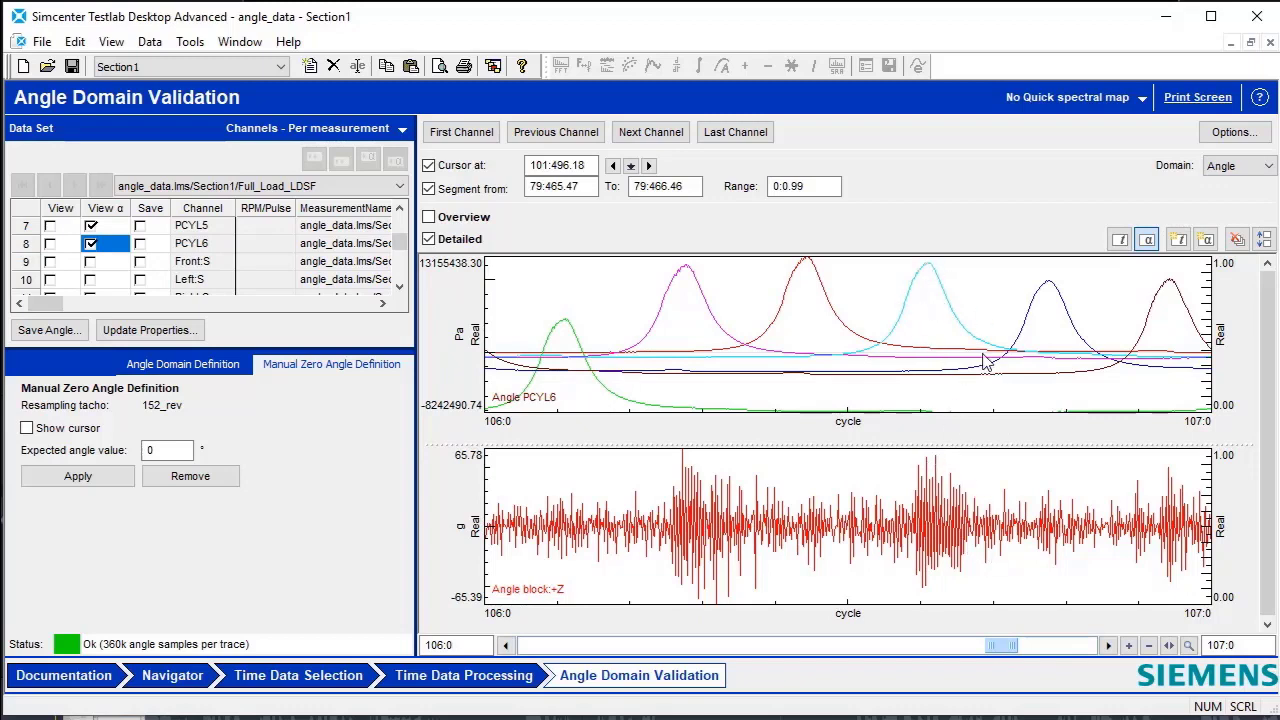
right_click(984, 362)
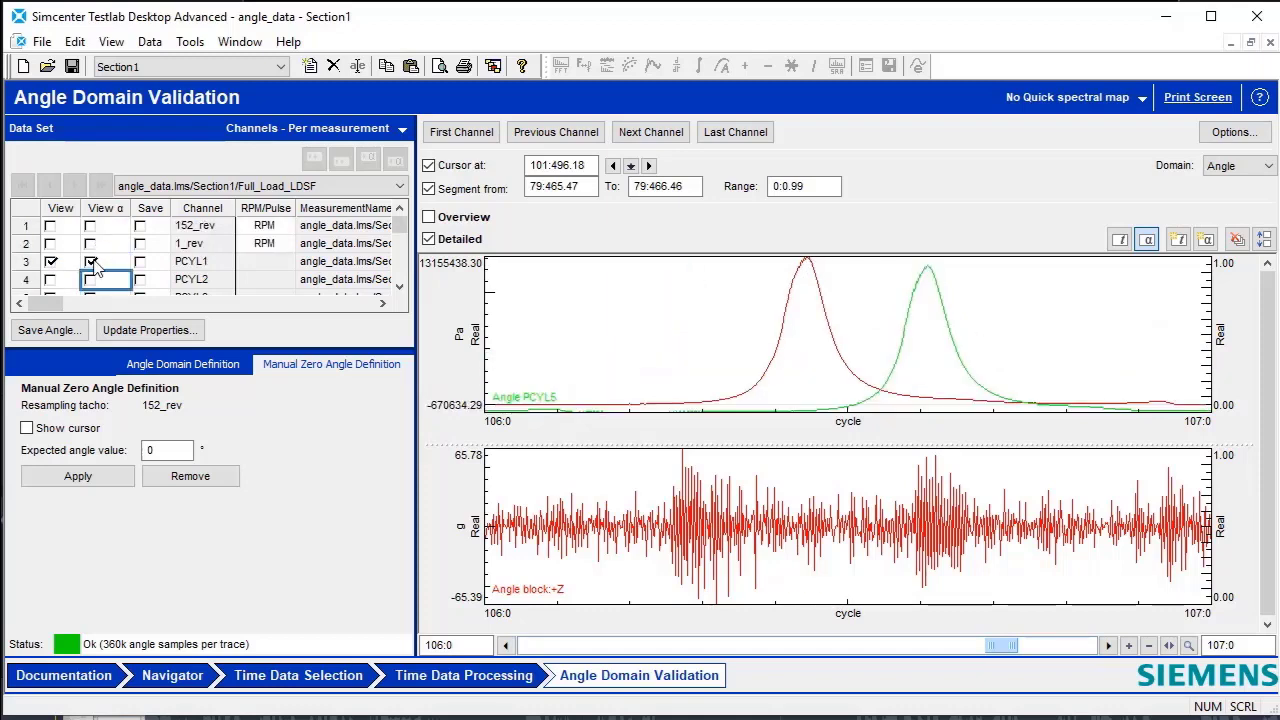
Step: Hide the PCYL1 pressure trace, leaving PCYL5 over block Z acceleration, and step to cycle 113
left_click(90, 260)
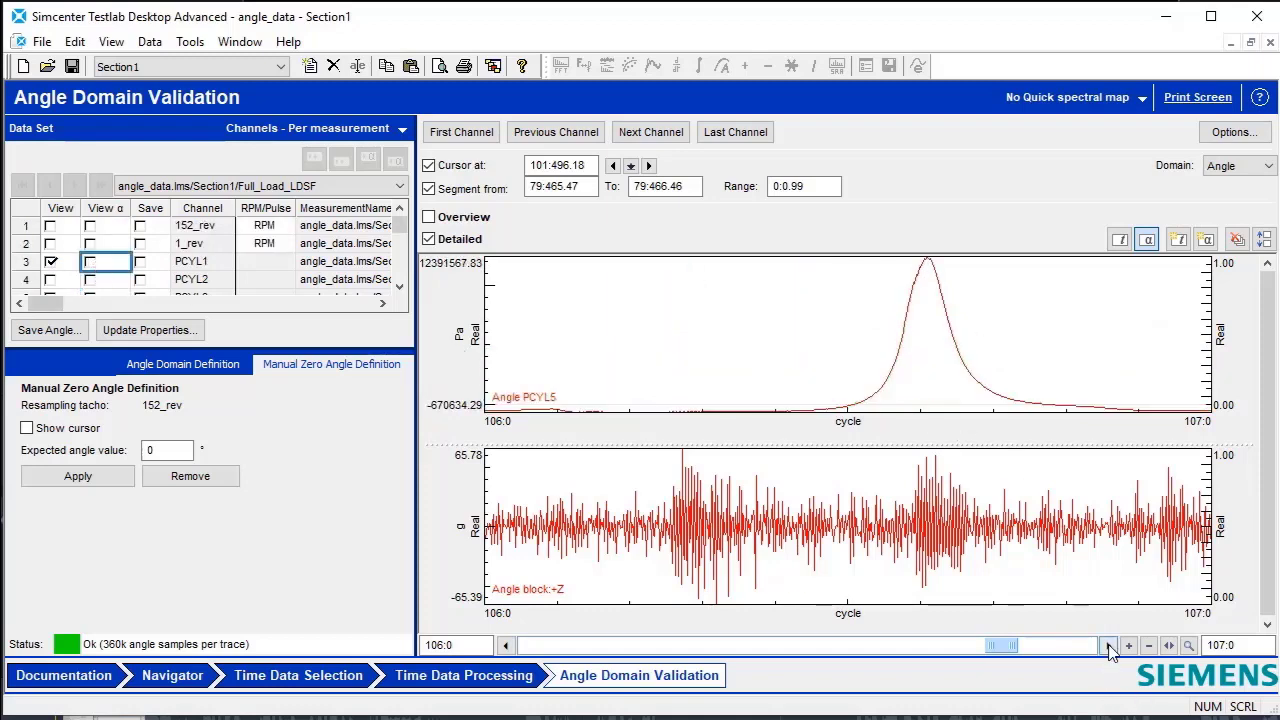
left_click(1108, 644)
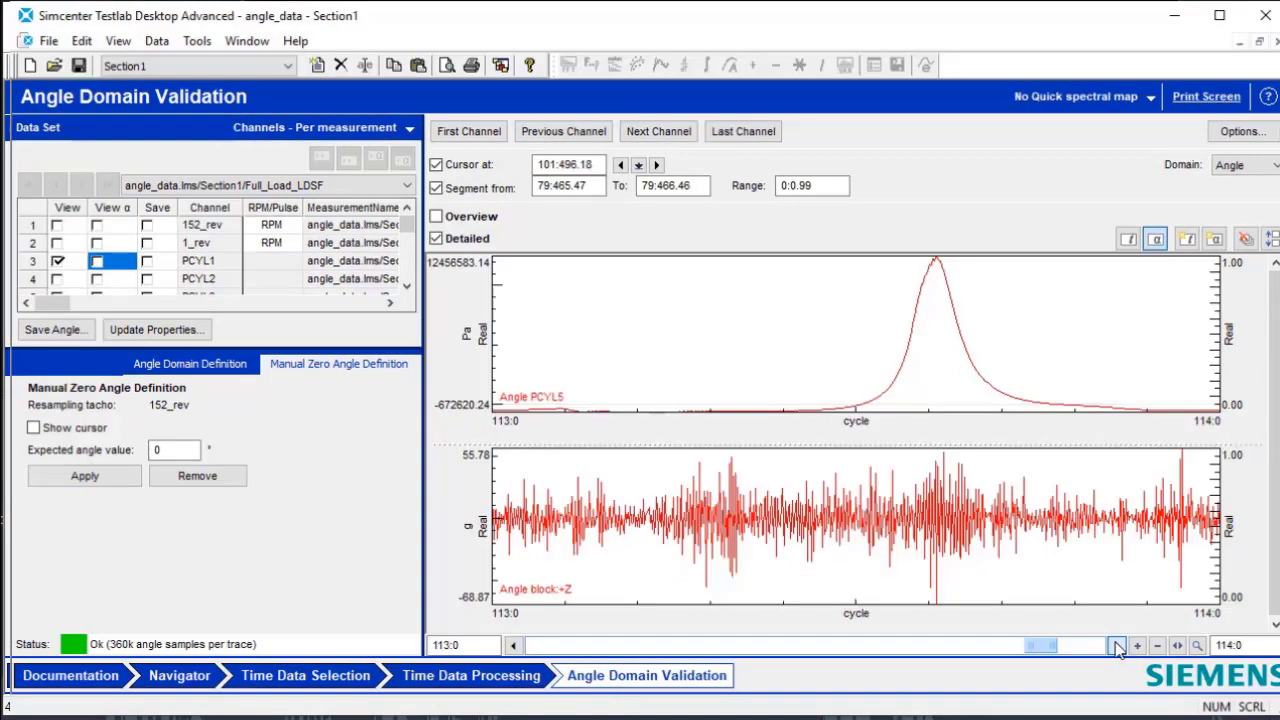
Step: Review the Frame Statistics AD settings (Maximum, Maximum (X), three angle gates), then go to the Navigator
left_click(472, 676)
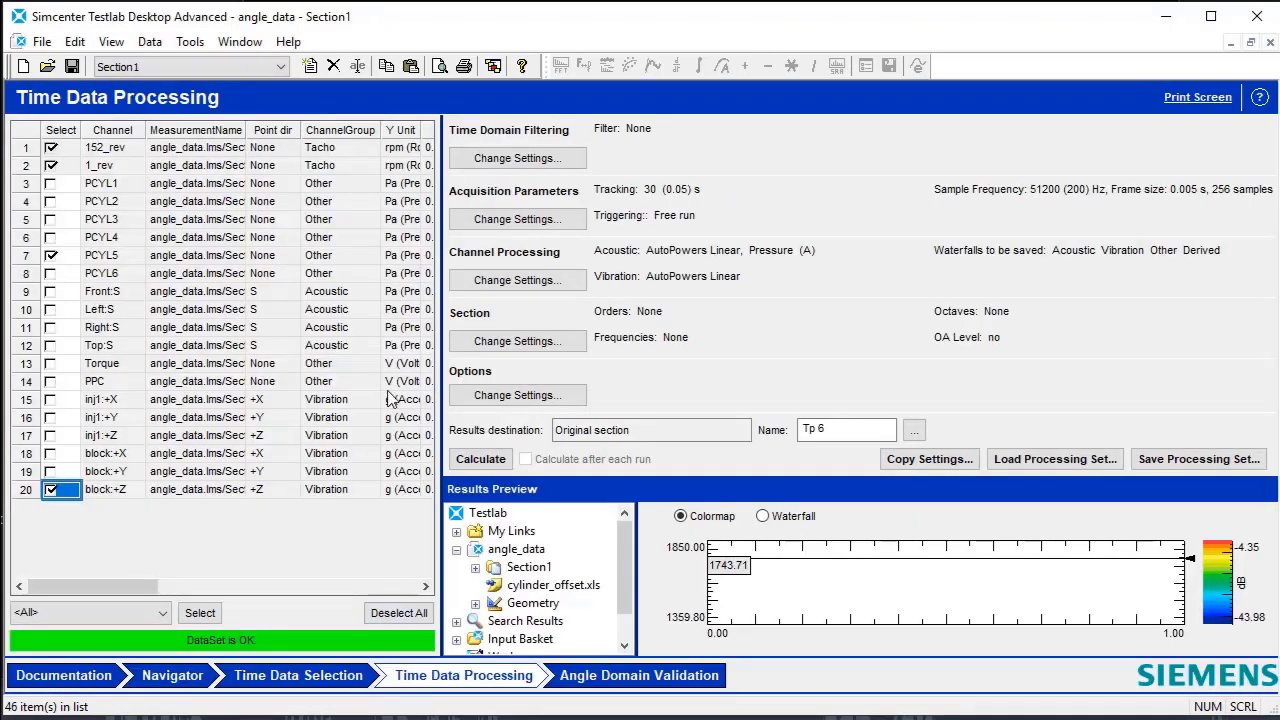
left_click(516, 340)
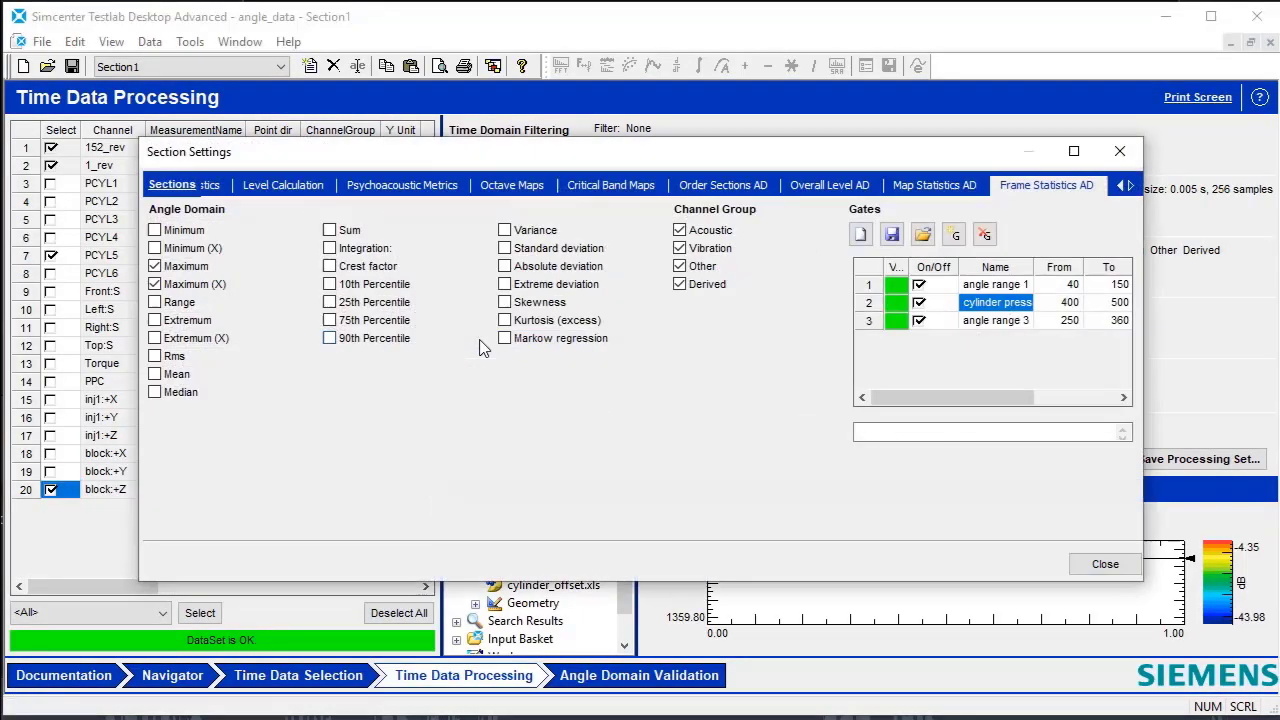
mouse_move(696, 384)
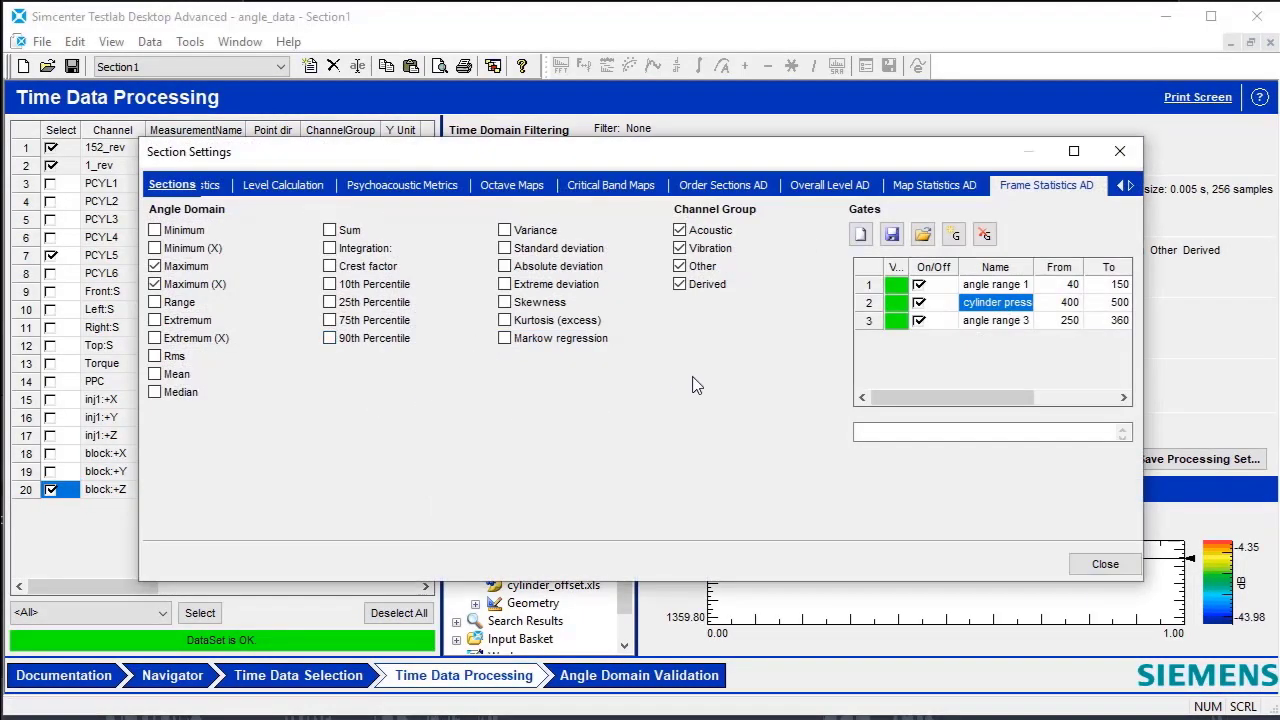
mouse_move(778, 200)
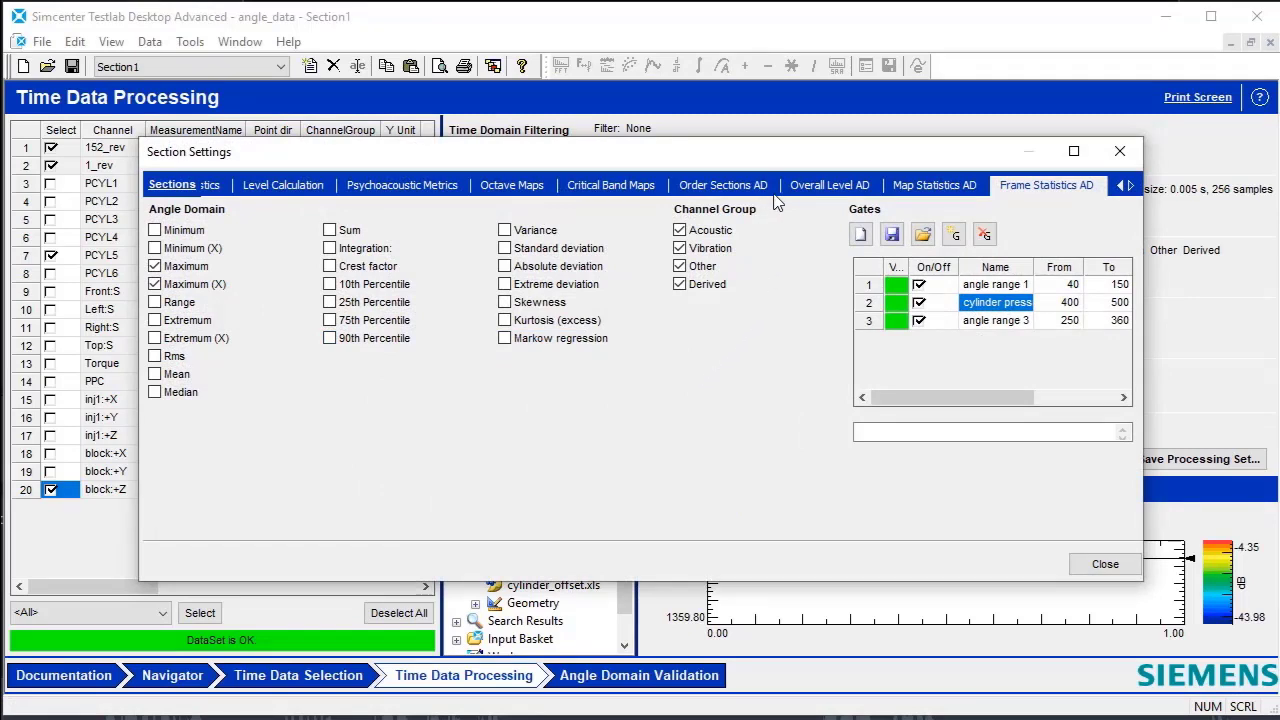
mouse_move(768, 212)
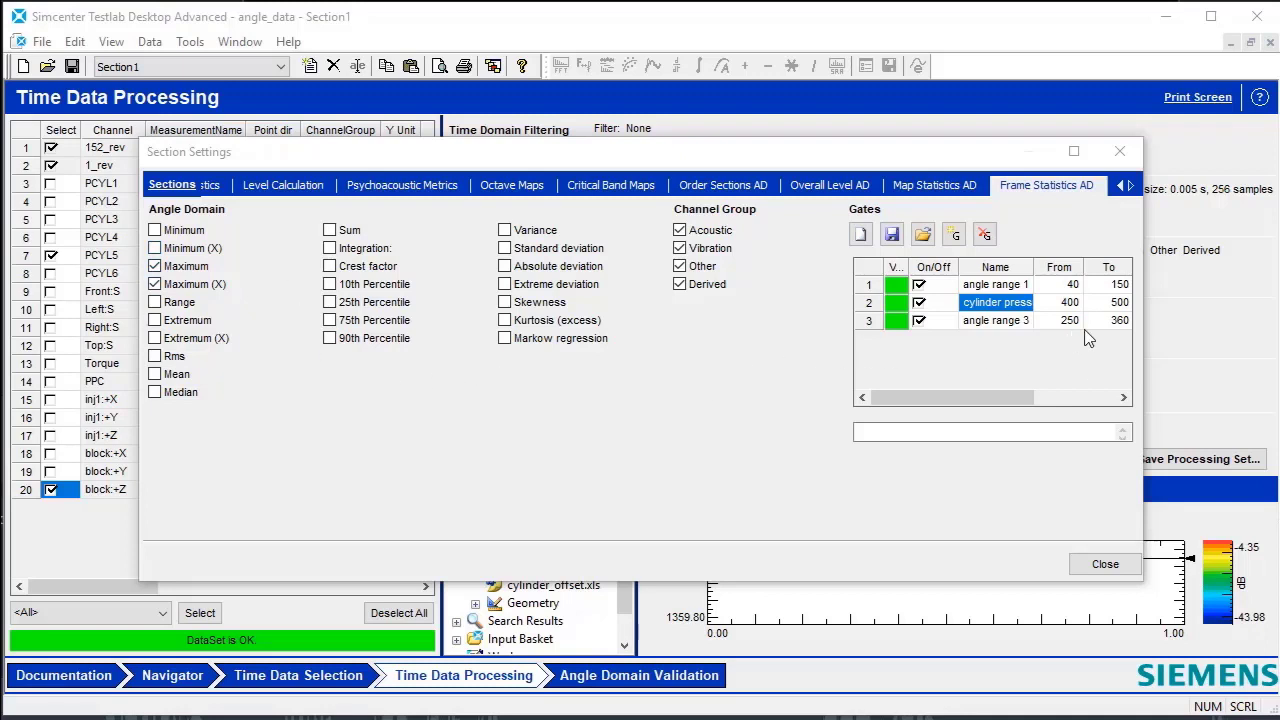
mouse_move(1018, 290)
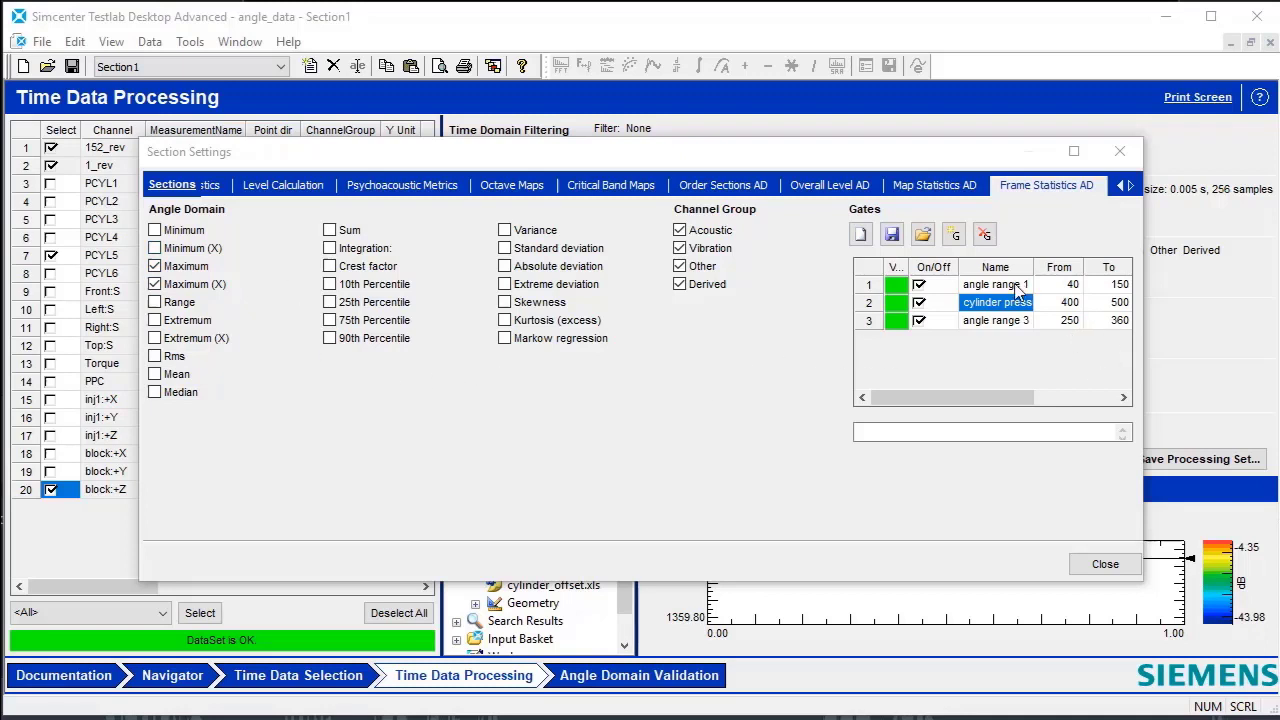
mouse_move(994, 358)
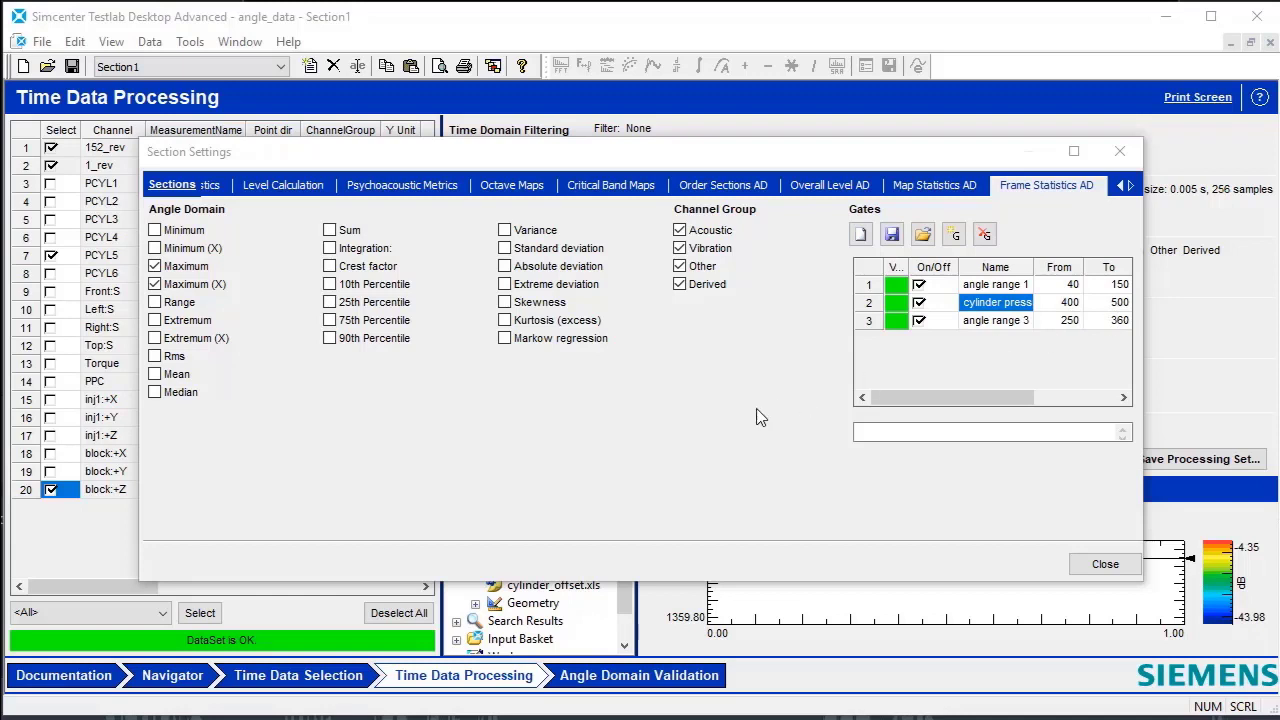
mouse_move(700, 414)
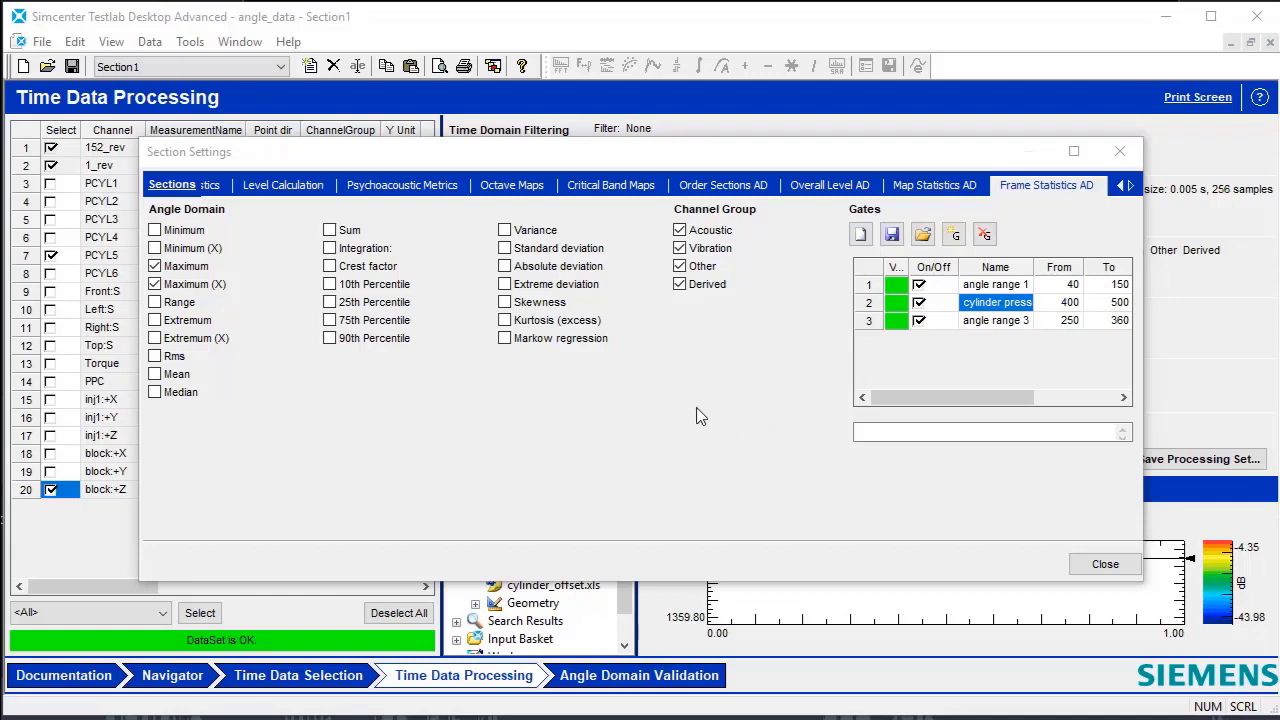
mouse_move(726, 388)
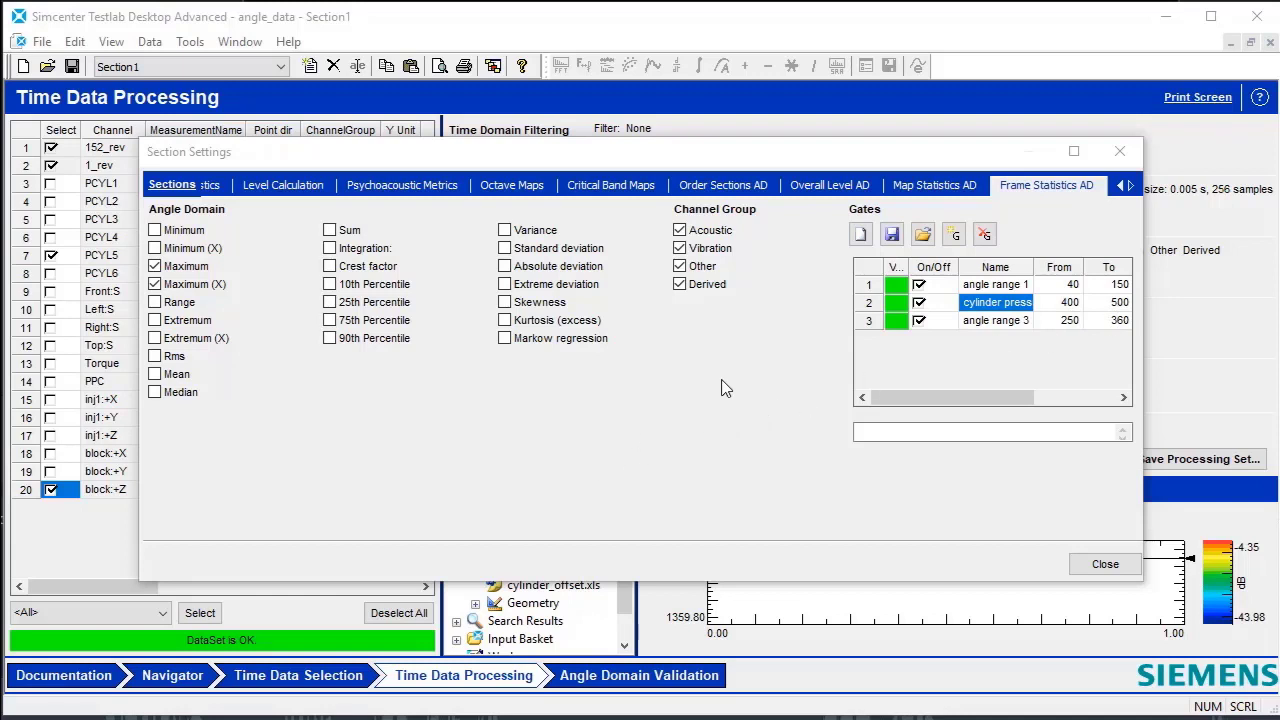
mouse_move(762, 348)
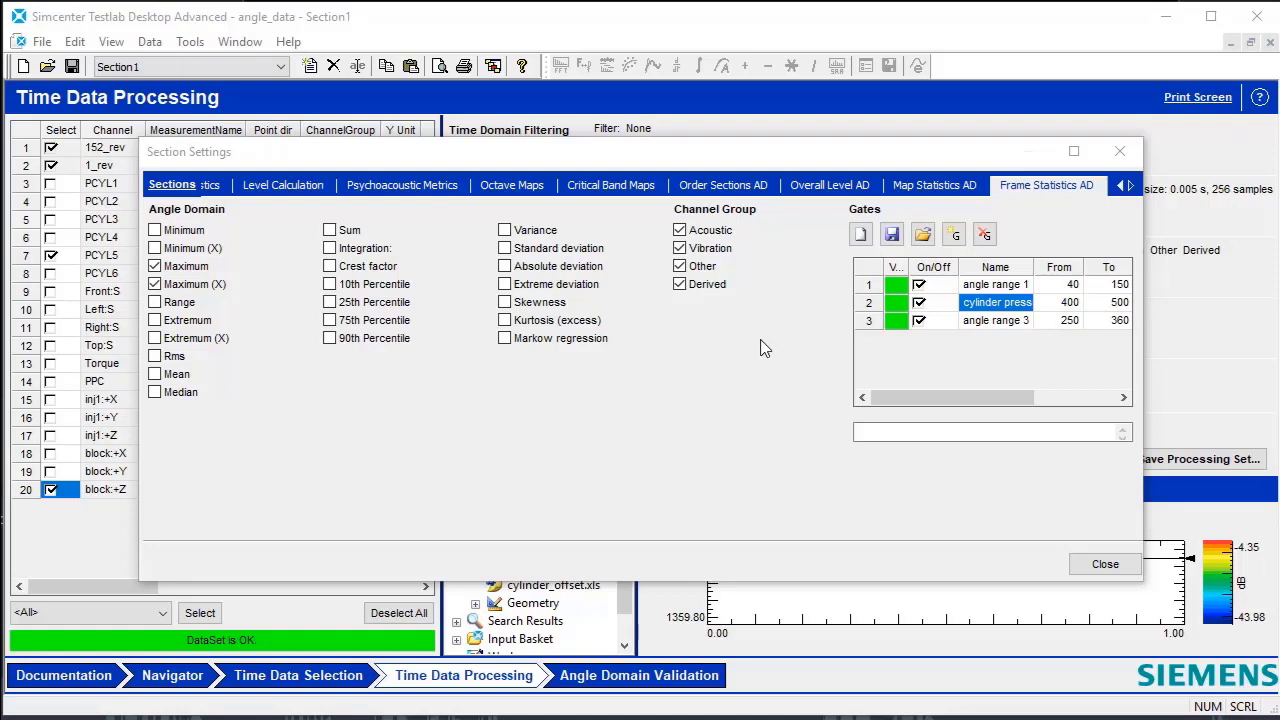
left_click(1104, 564)
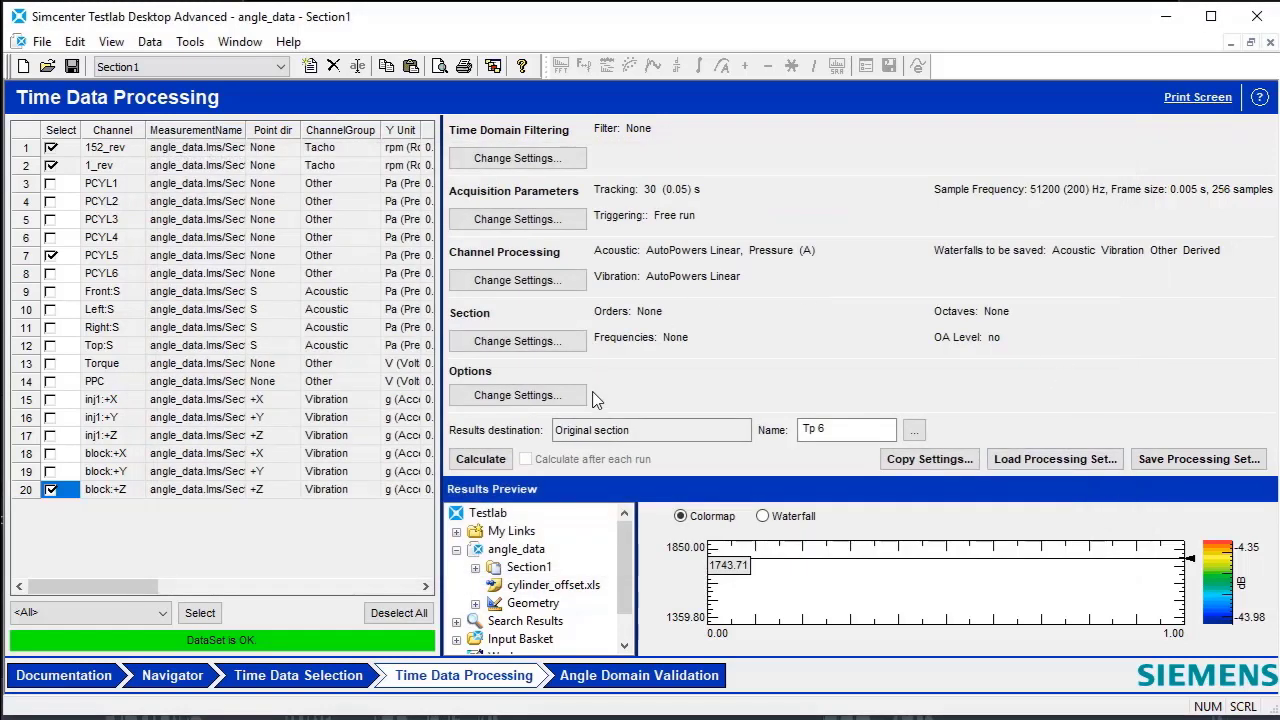
left_click(480, 458)
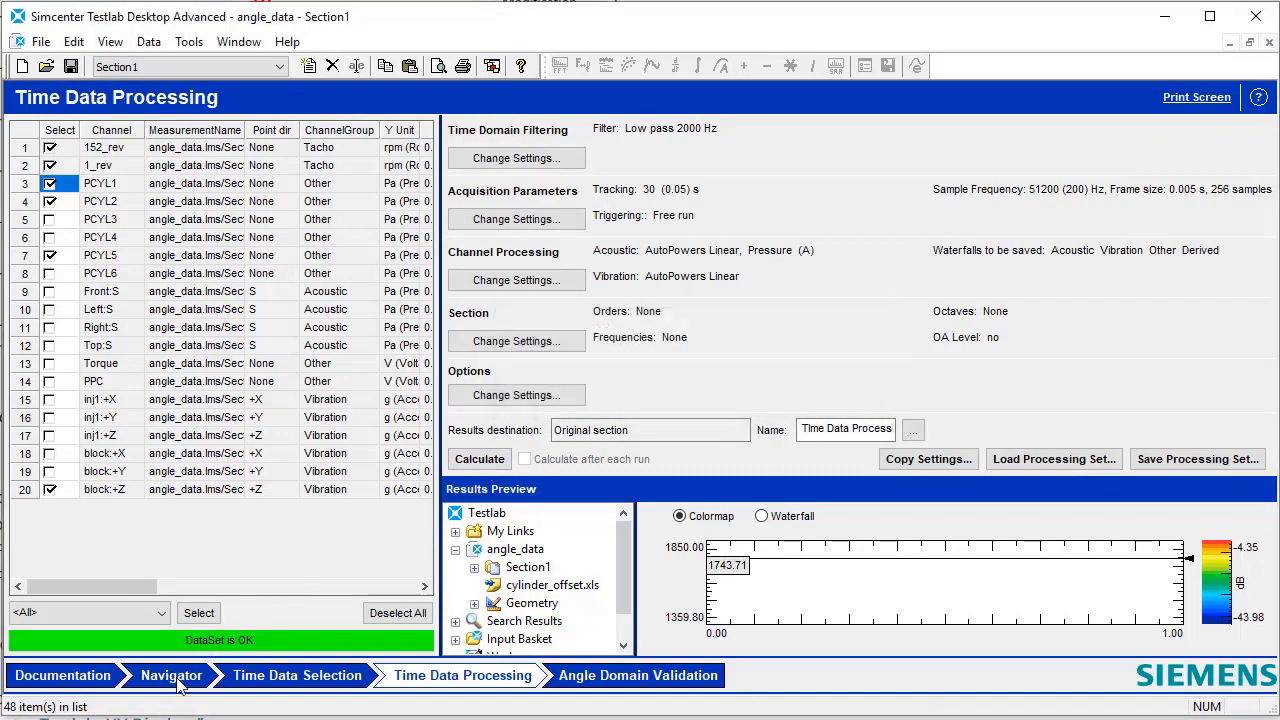
left_click(172, 676)
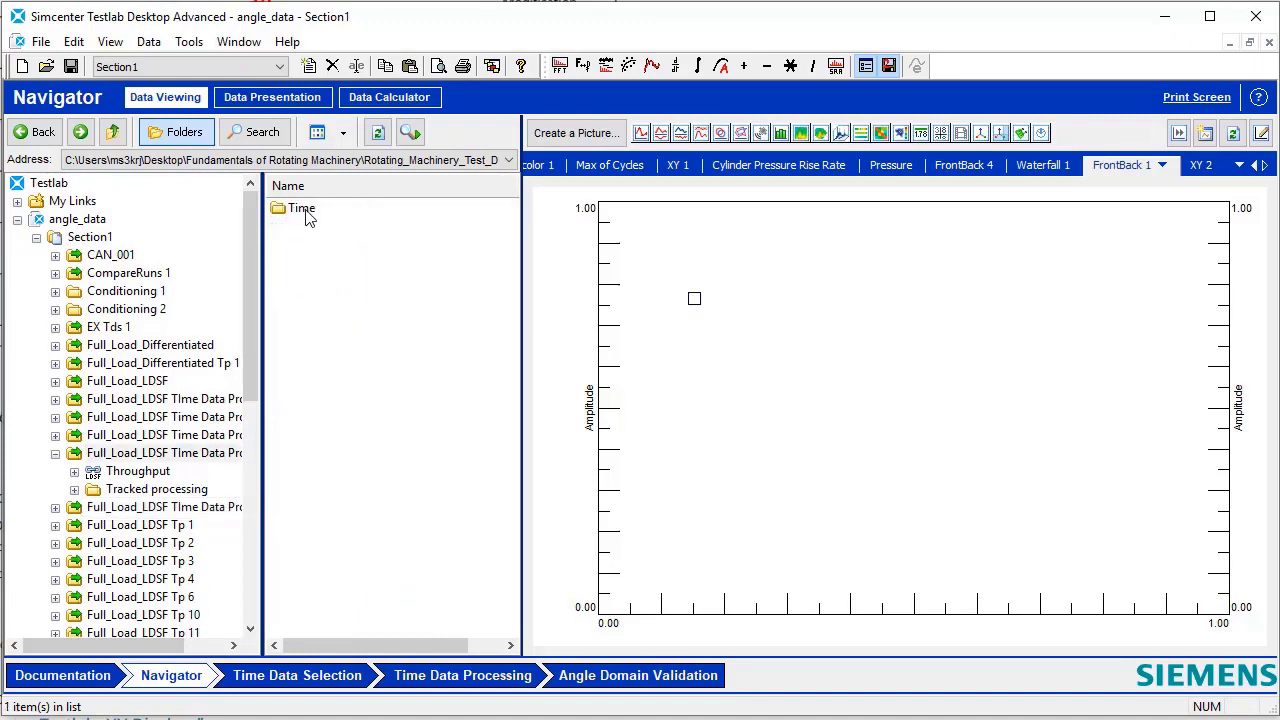
Step: Browse into the Time results and the Maximum folder listing the 24 per-channel, per-gate maxima
double_click(300, 208)
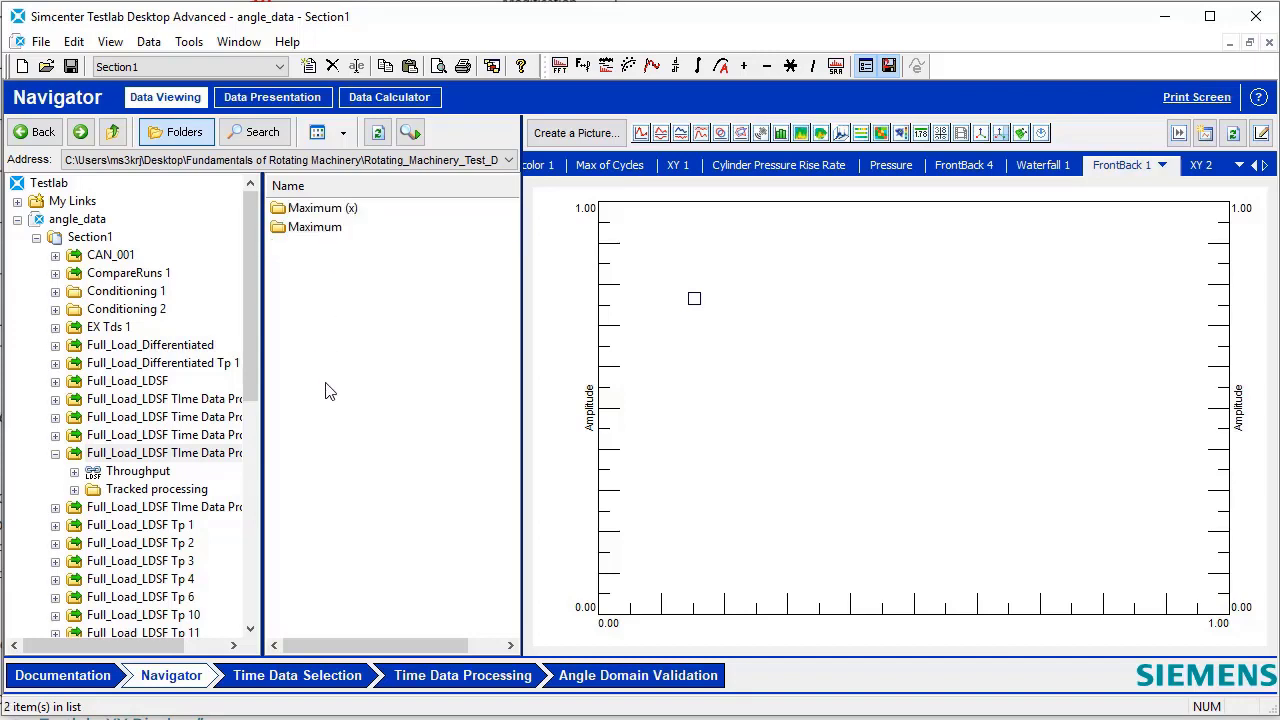
mouse_move(378, 364)
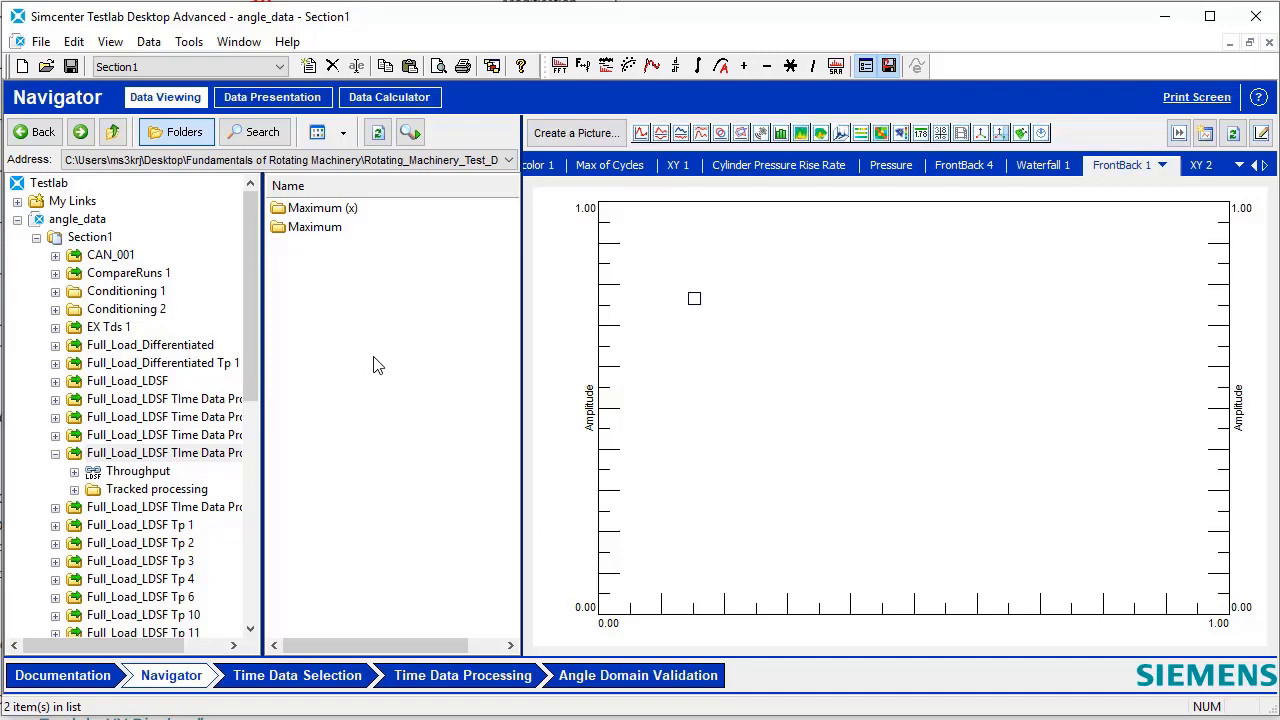
left_click(316, 228)
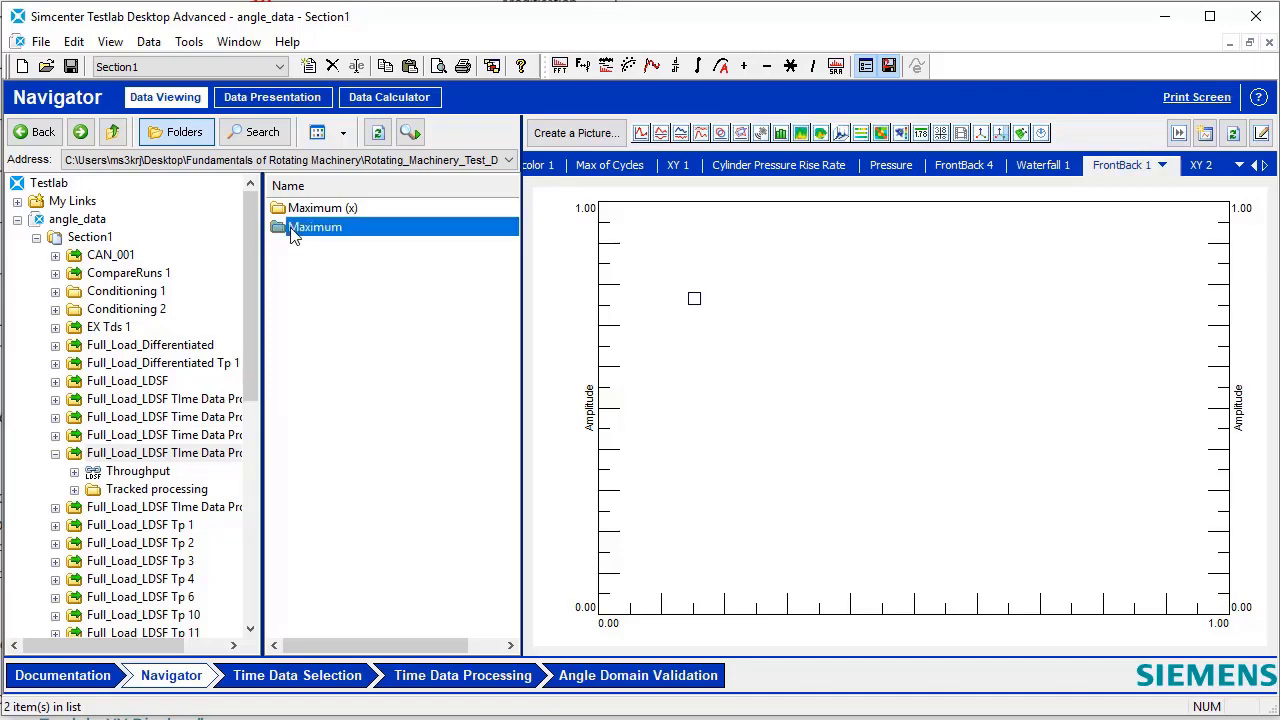
double_click(316, 226)
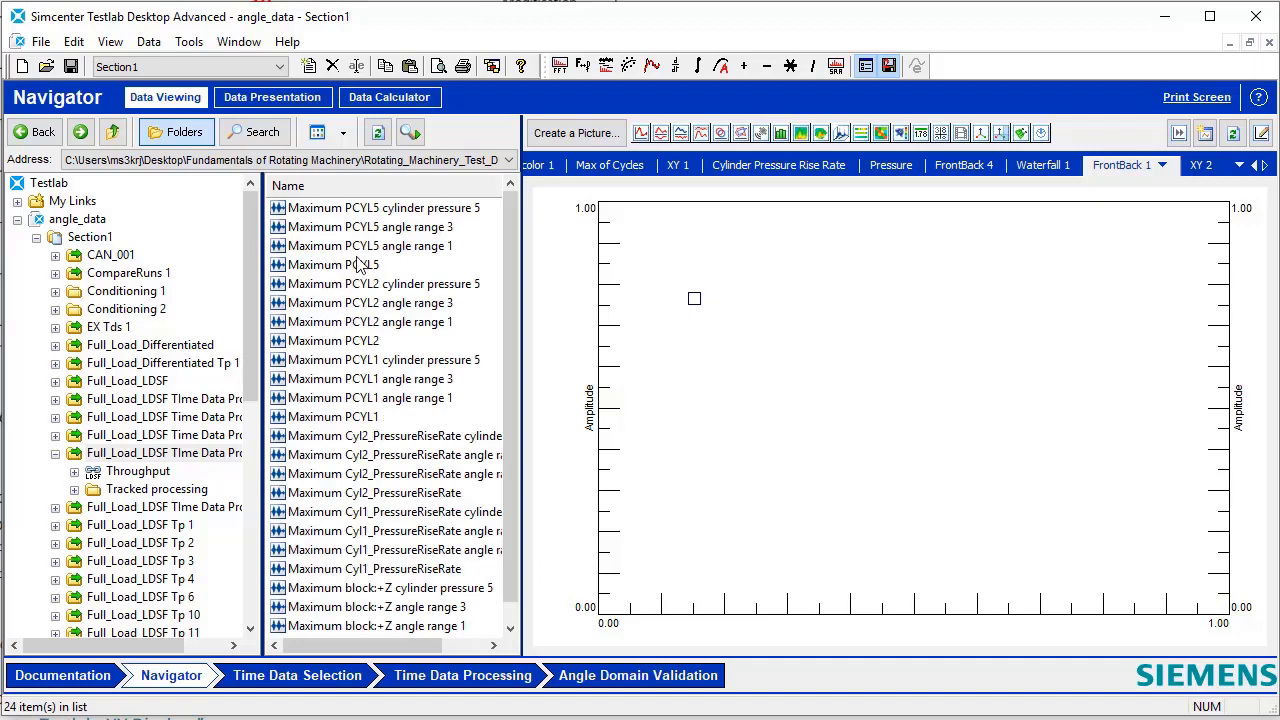
mouse_move(364, 276)
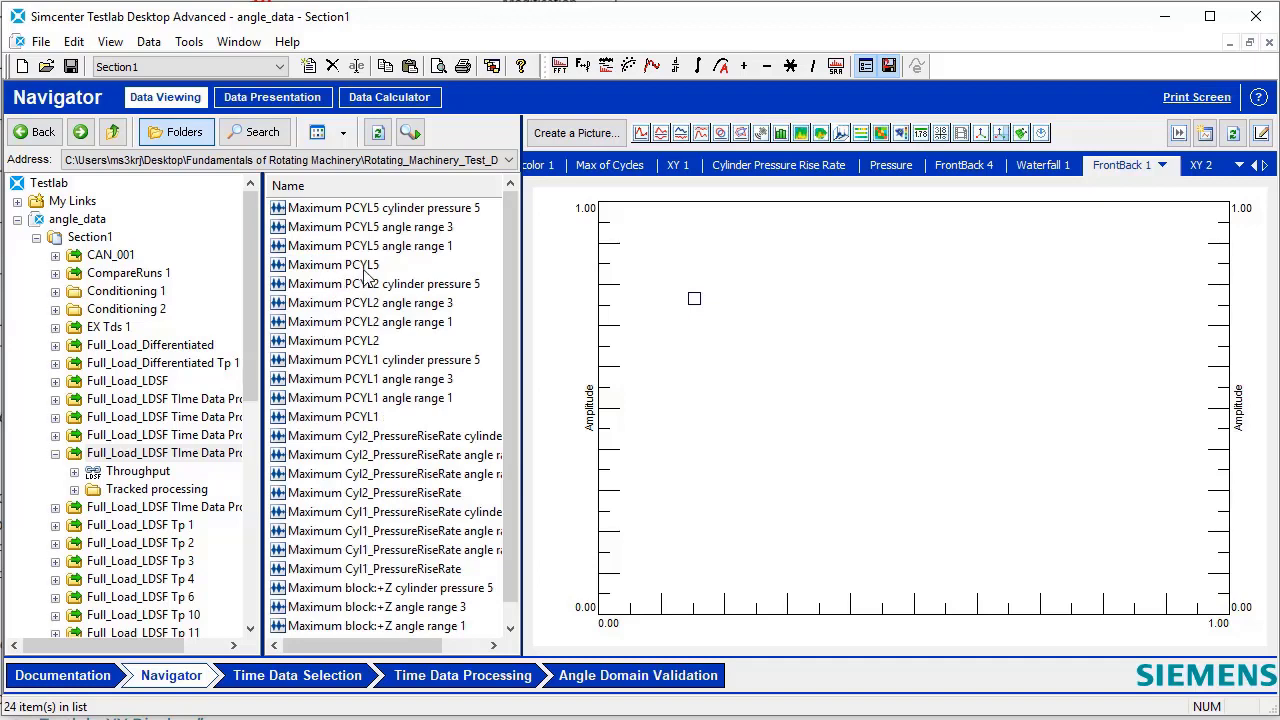
mouse_move(344, 258)
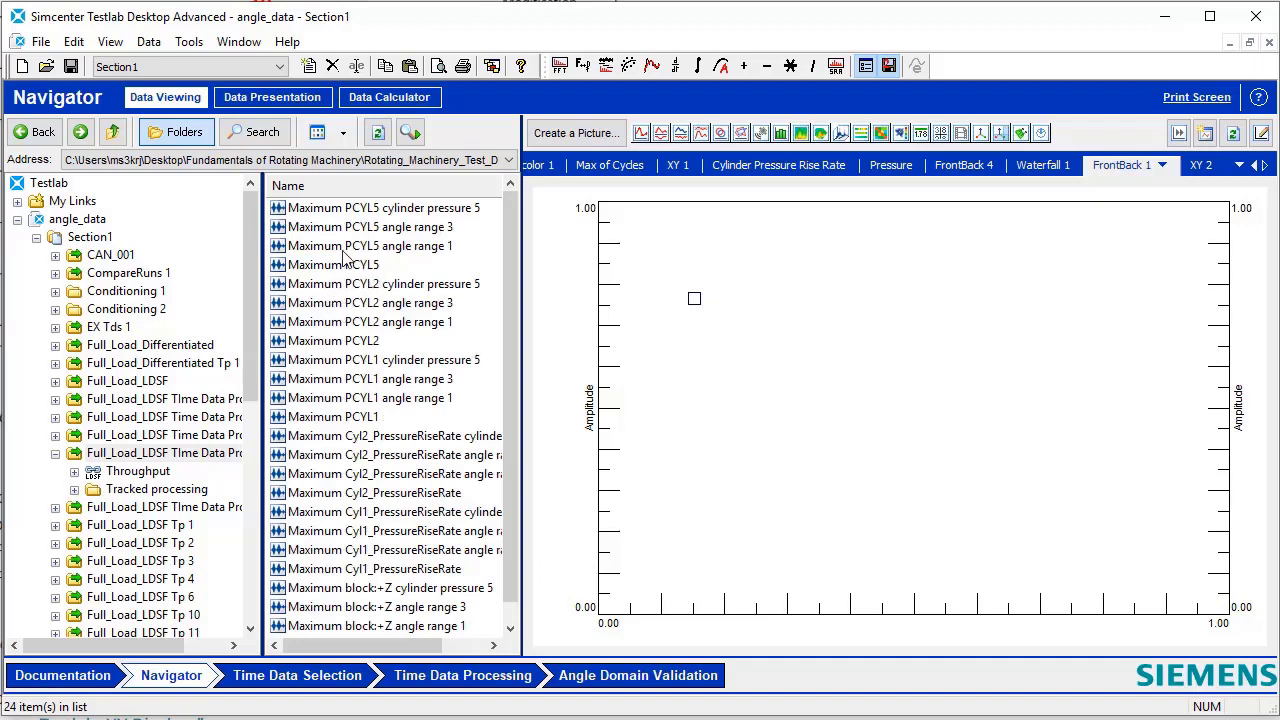
mouse_move(404, 292)
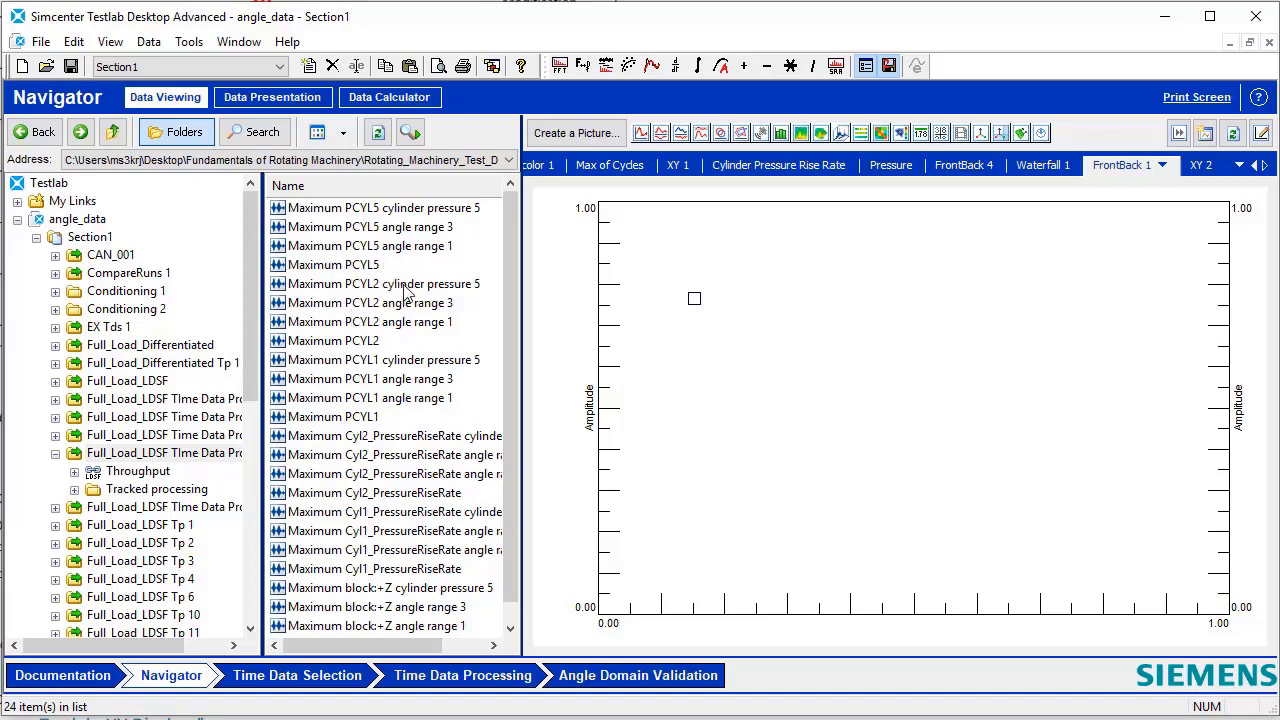
scroll("down", 3)
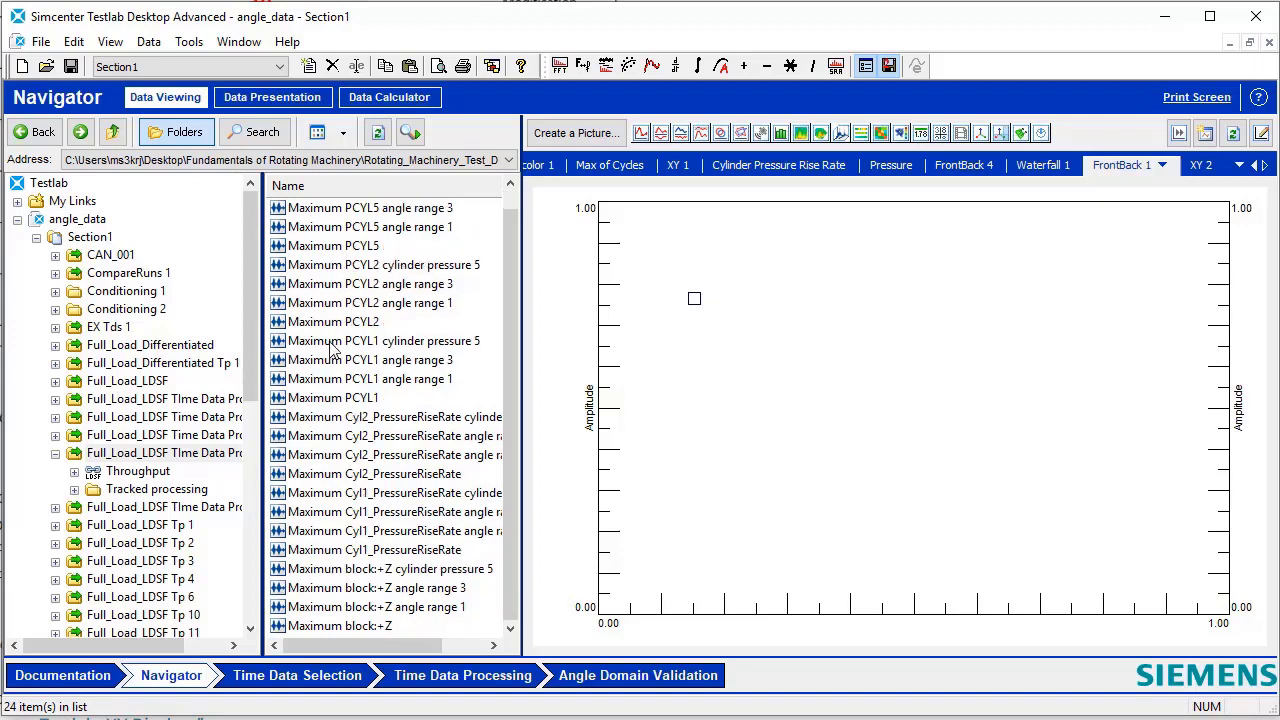
mouse_move(324, 636)
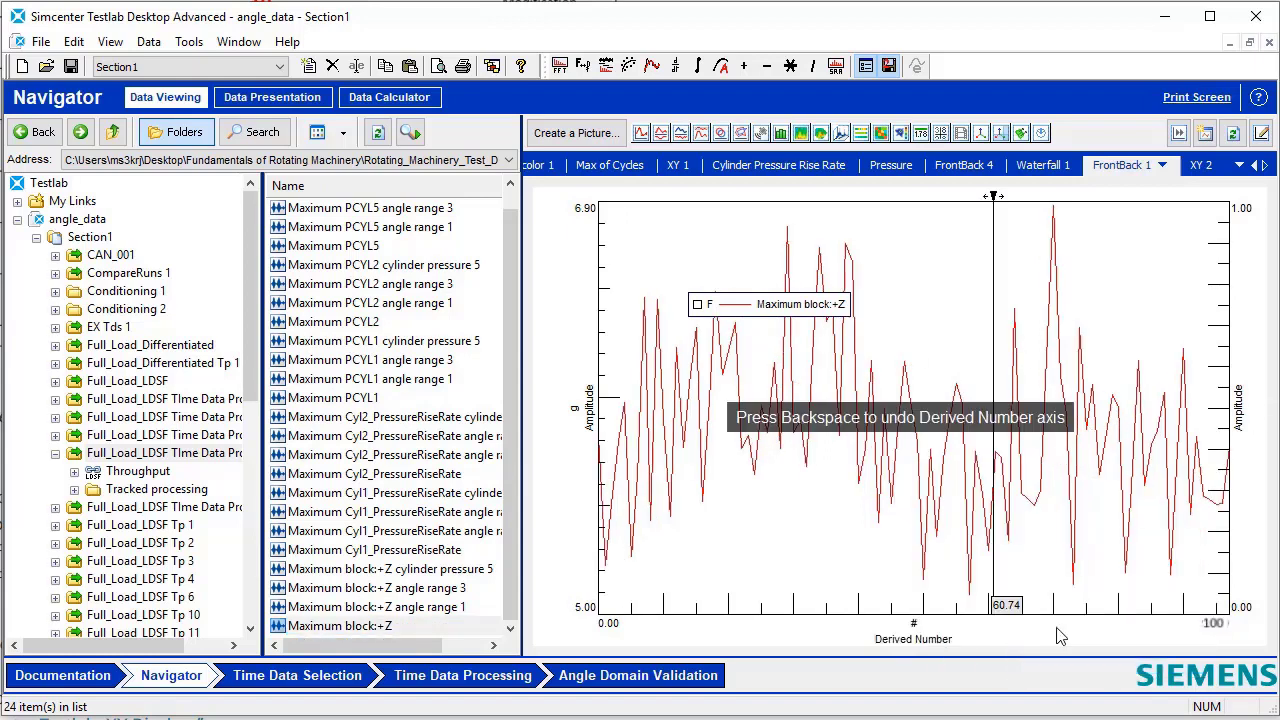
mouse_move(1072, 244)
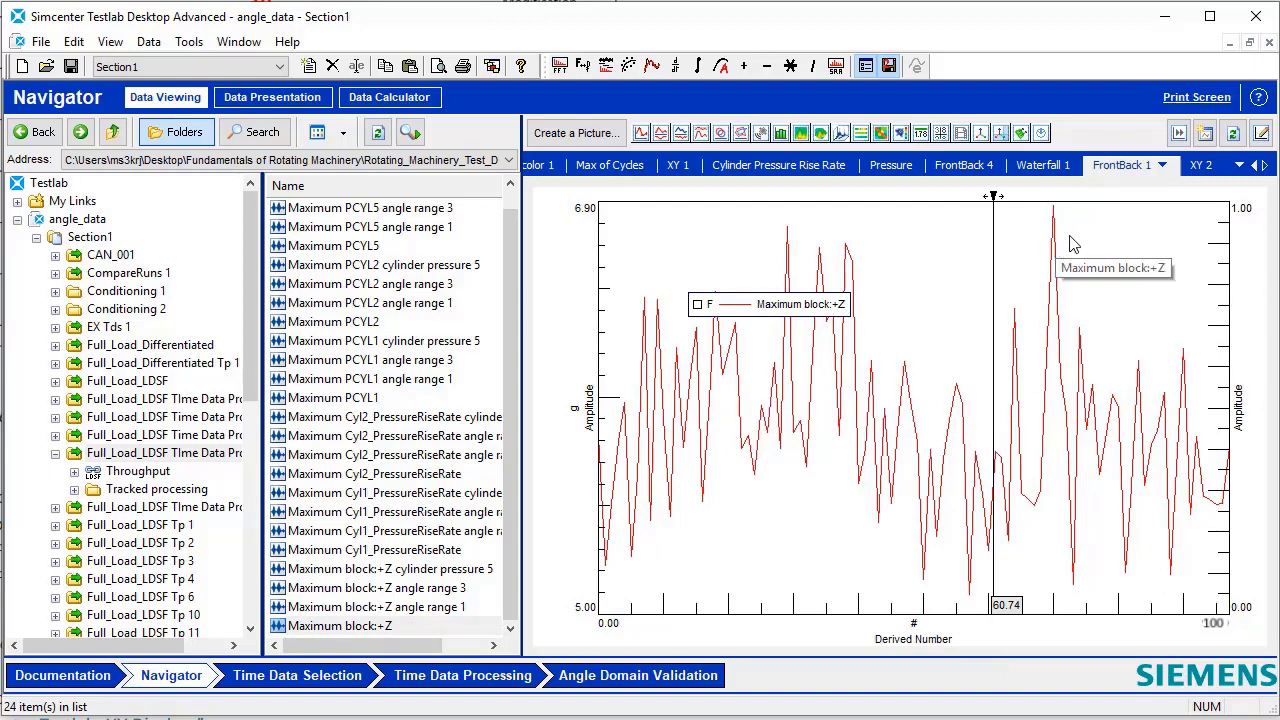
mouse_move(720, 510)
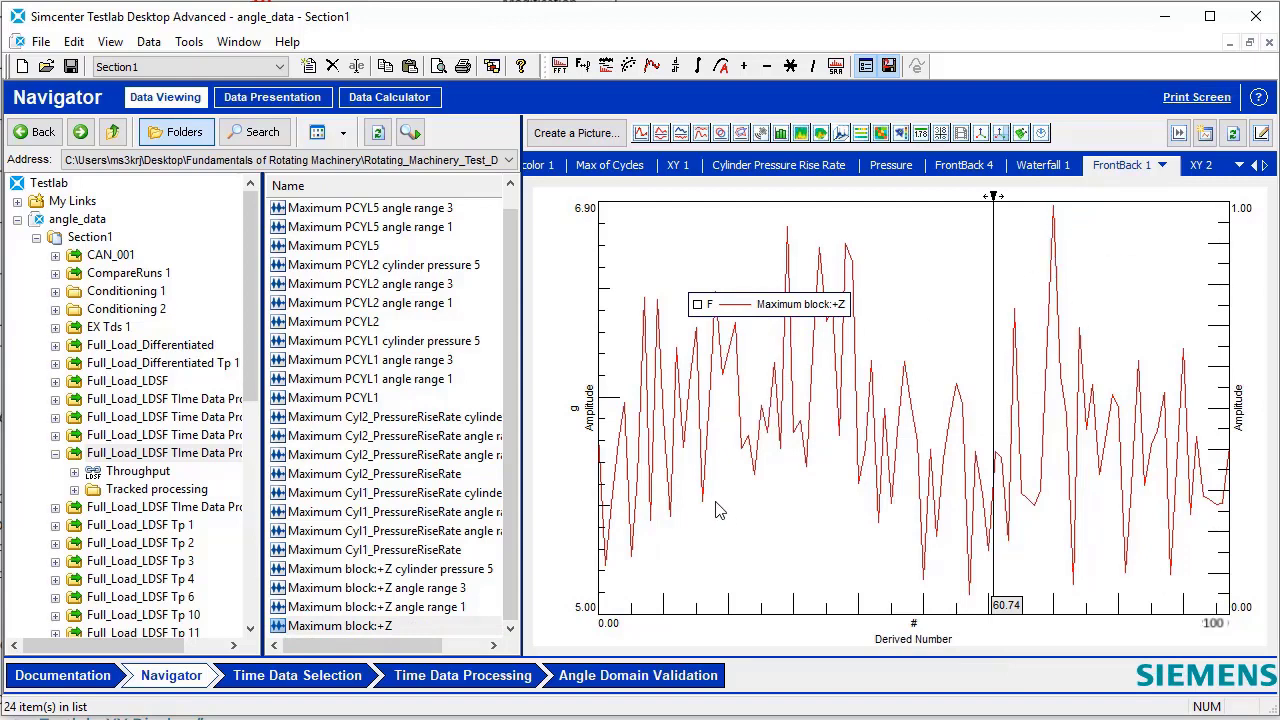
mouse_move(622, 564)
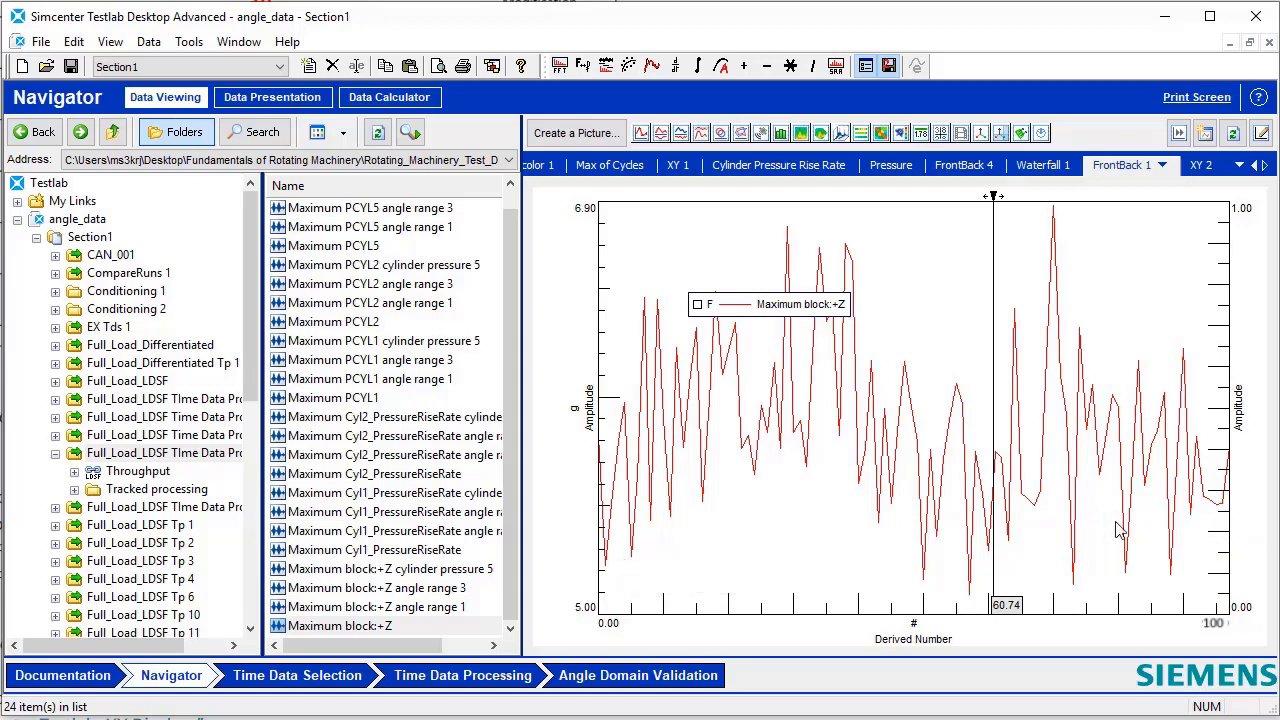
Step: Switch from the FrontBack 1 plot of block Z maxima to the empty XY 2 display
left_click(1198, 164)
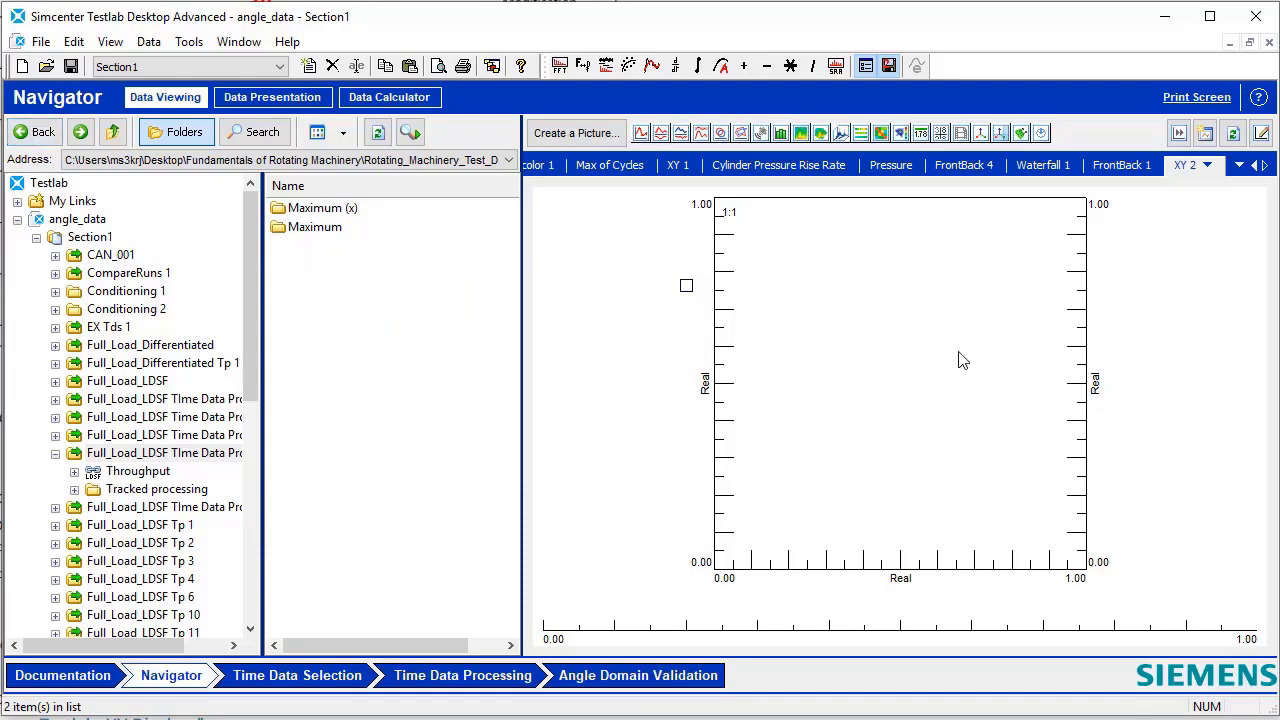
Step: Enter the Maximum (x) folder to pair X value at maximum with Maximum block +Z on XY 2
left_click(324, 206)
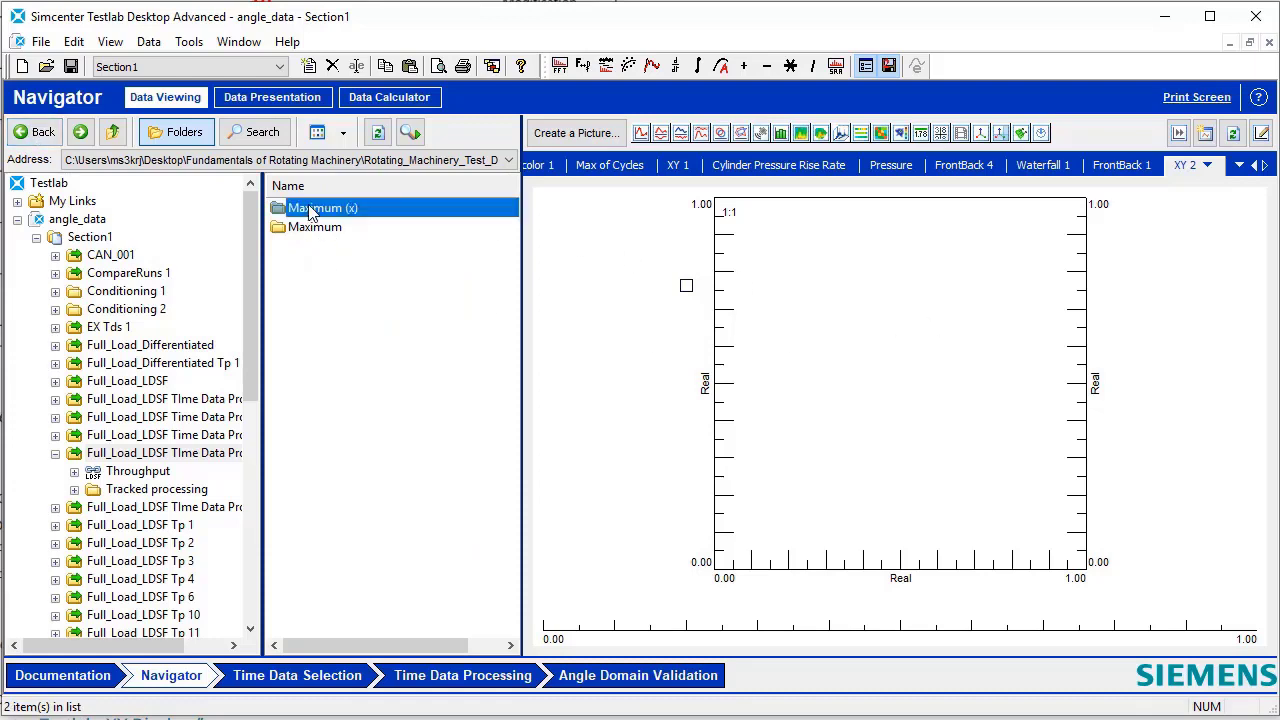
double_click(322, 206)
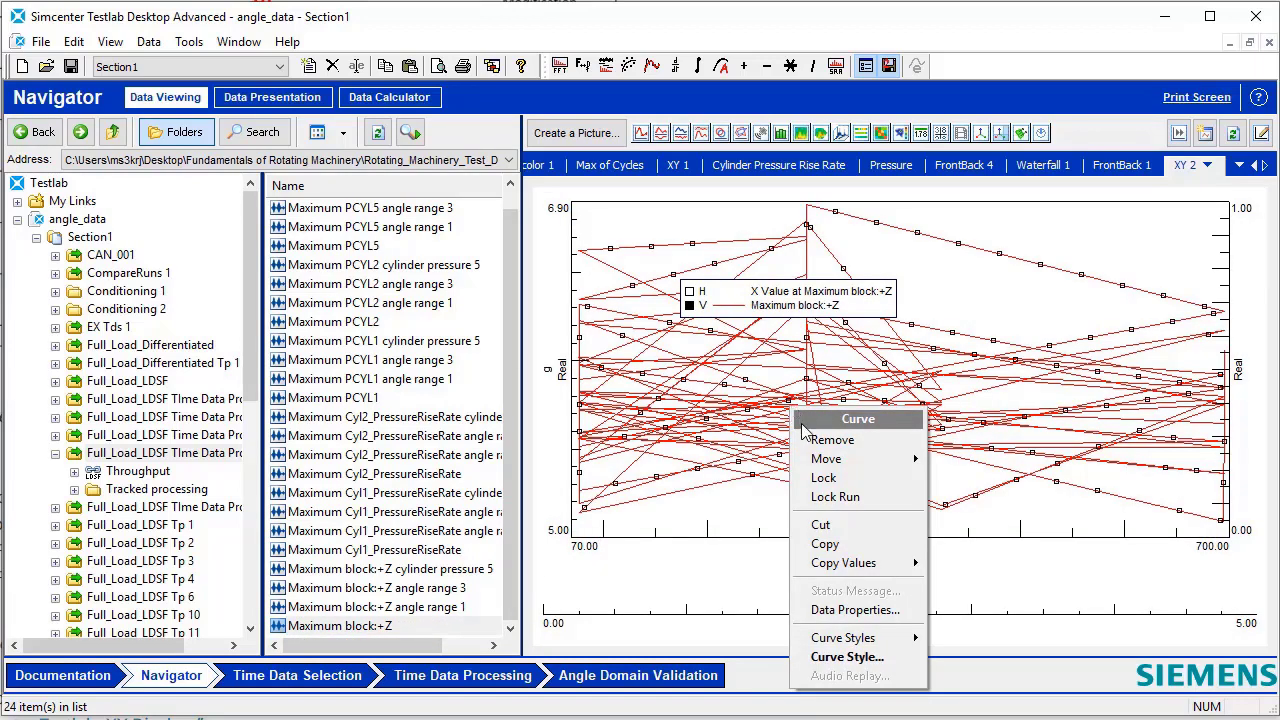
Step: Set the scatter curve style to no trace line with cross markers
left_click(848, 656)
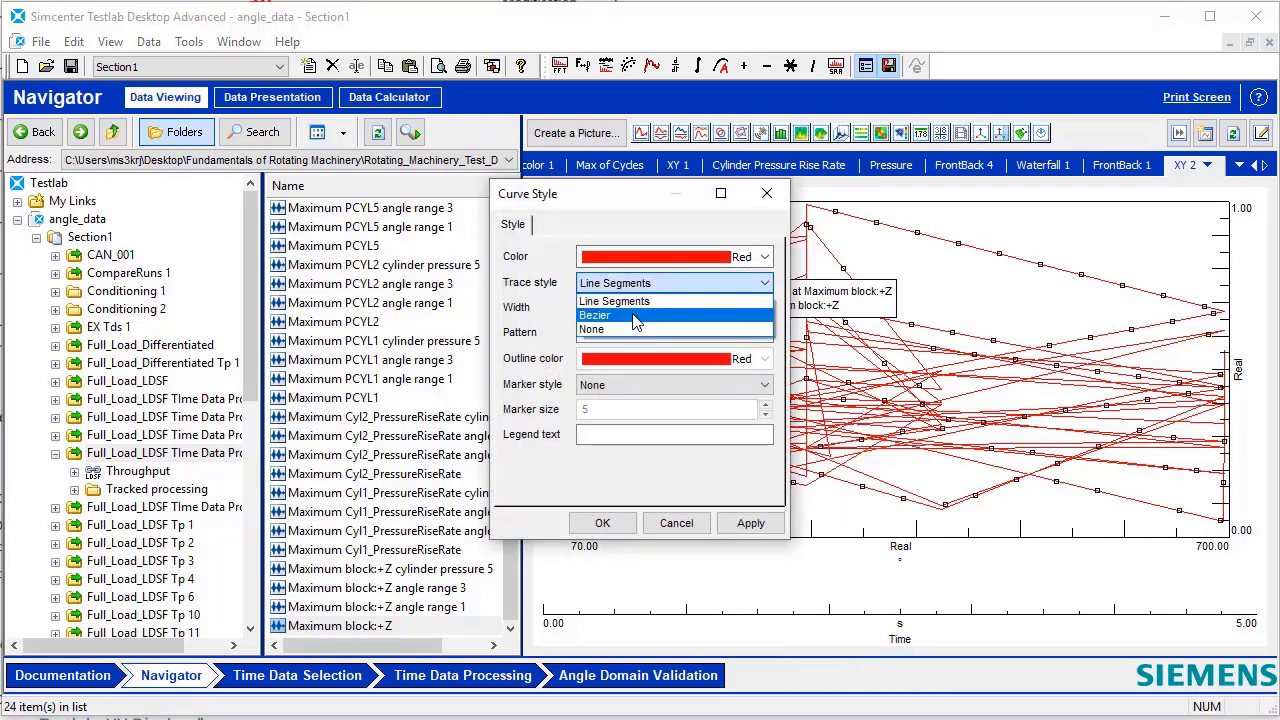
left_click(592, 328)
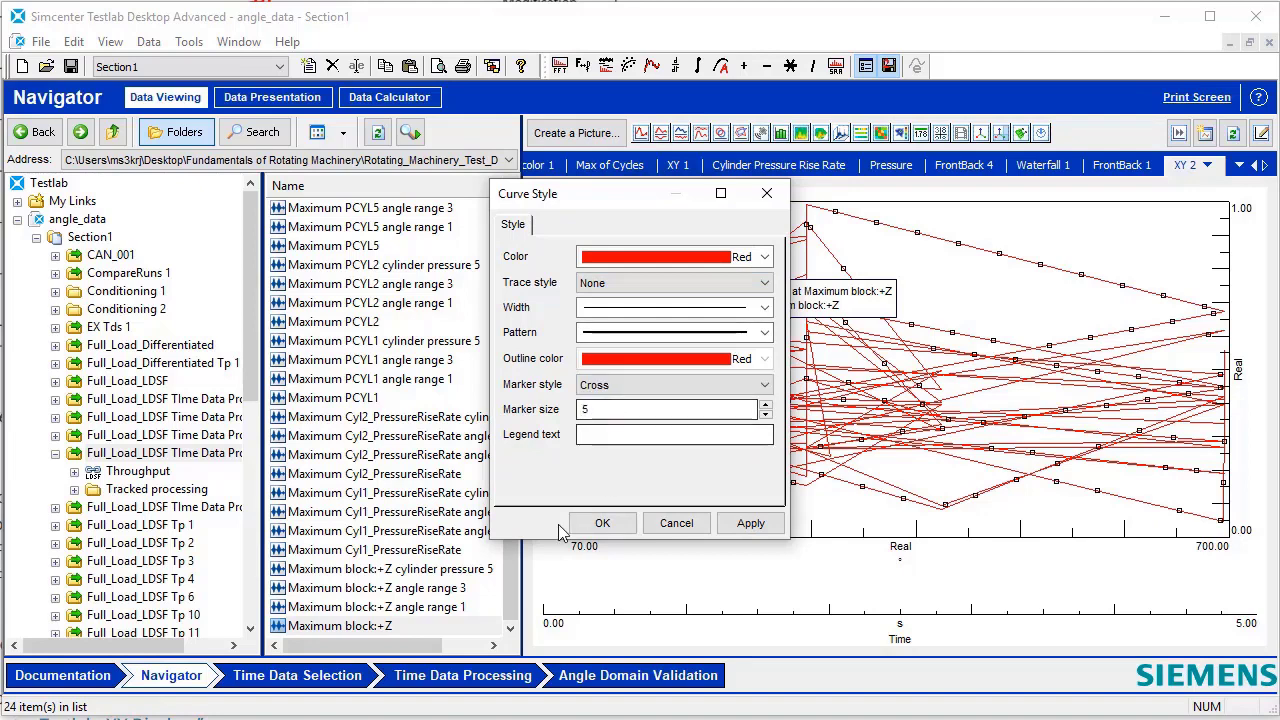
left_click(750, 524)
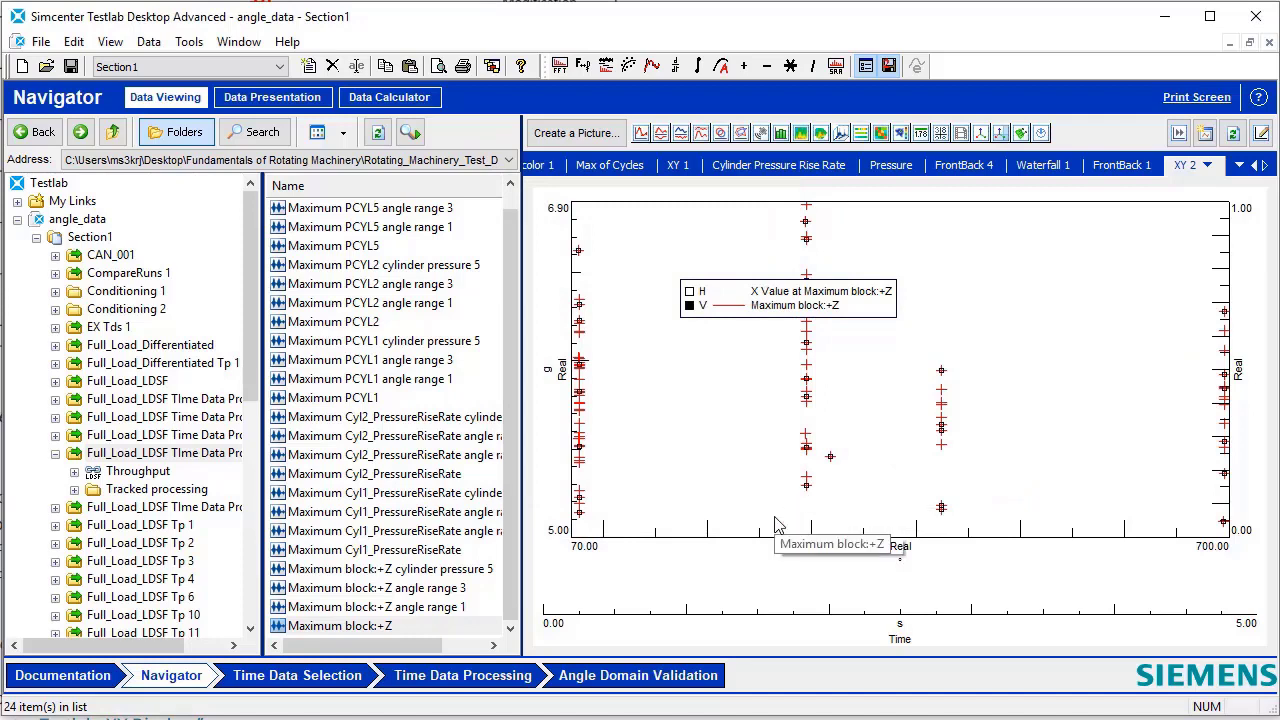
mouse_move(684, 472)
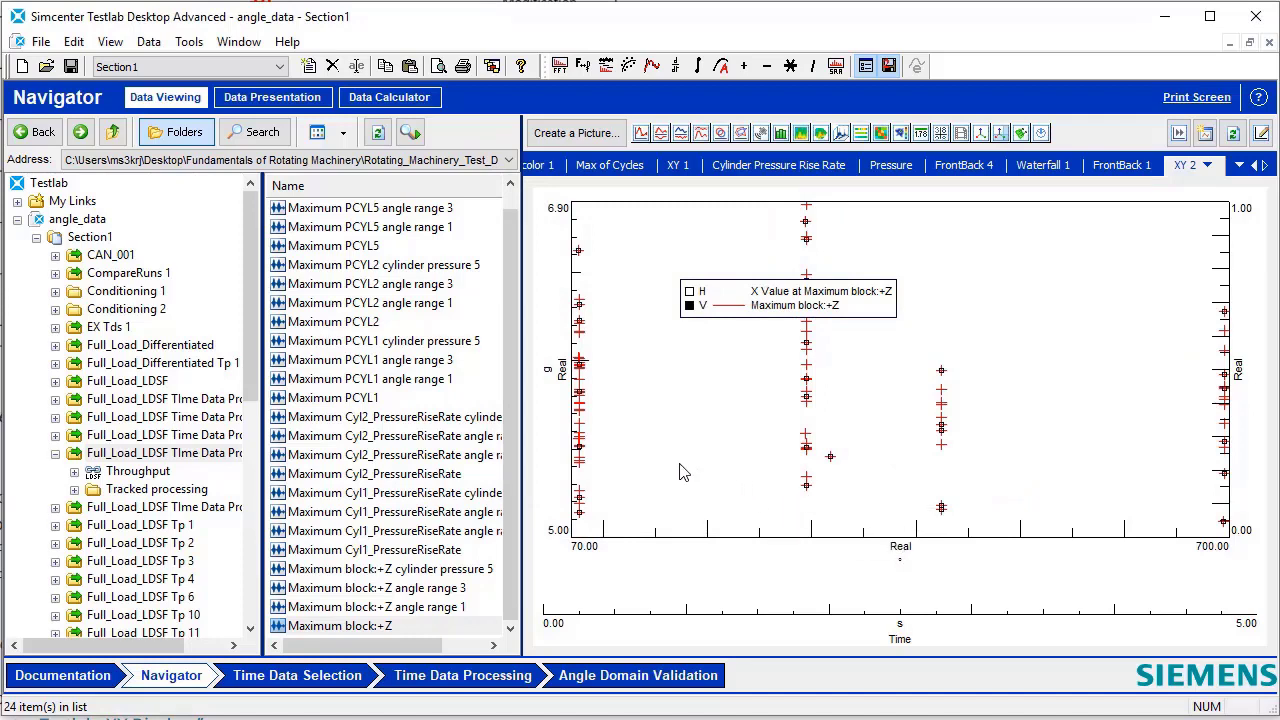
mouse_move(710, 500)
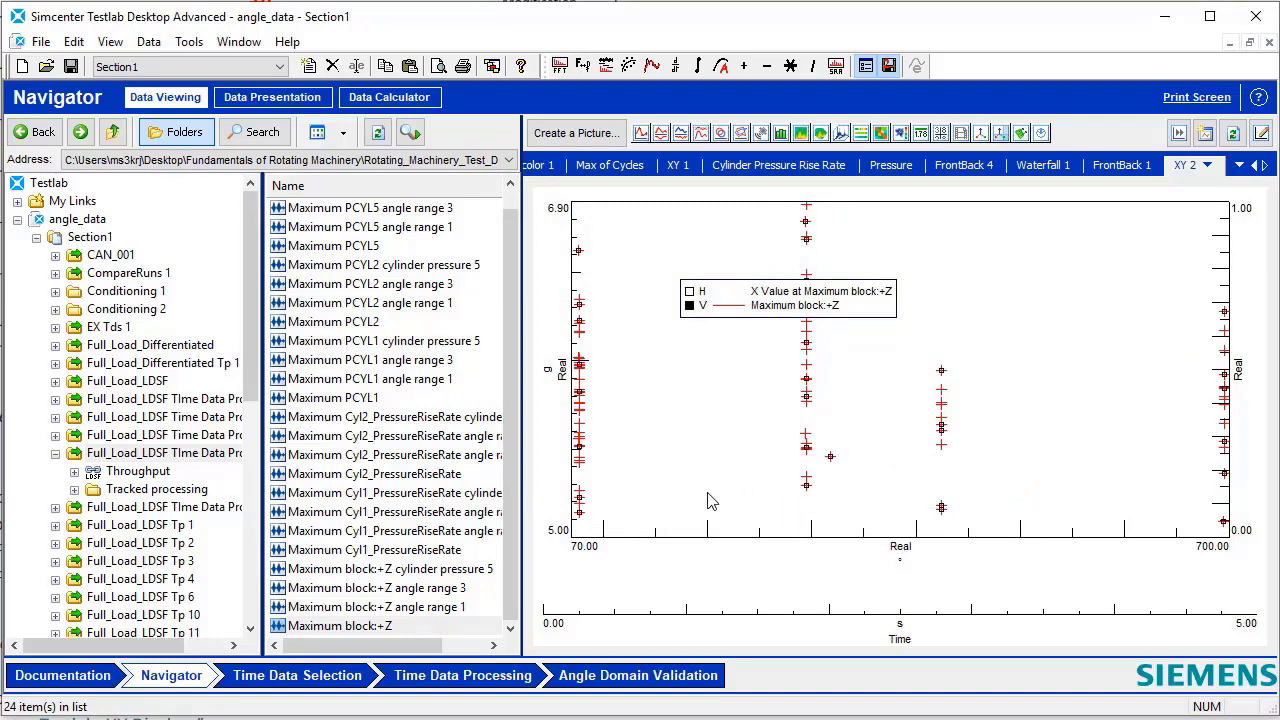
mouse_move(644, 562)
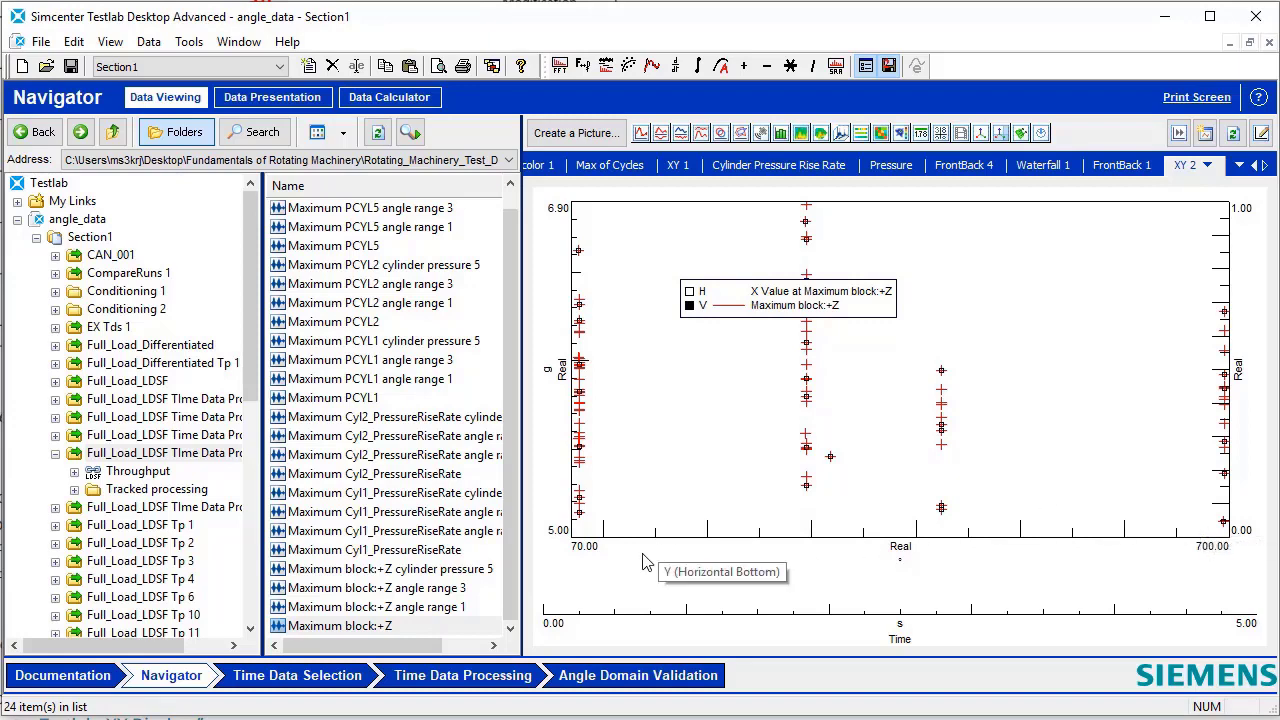
mouse_move(760, 588)
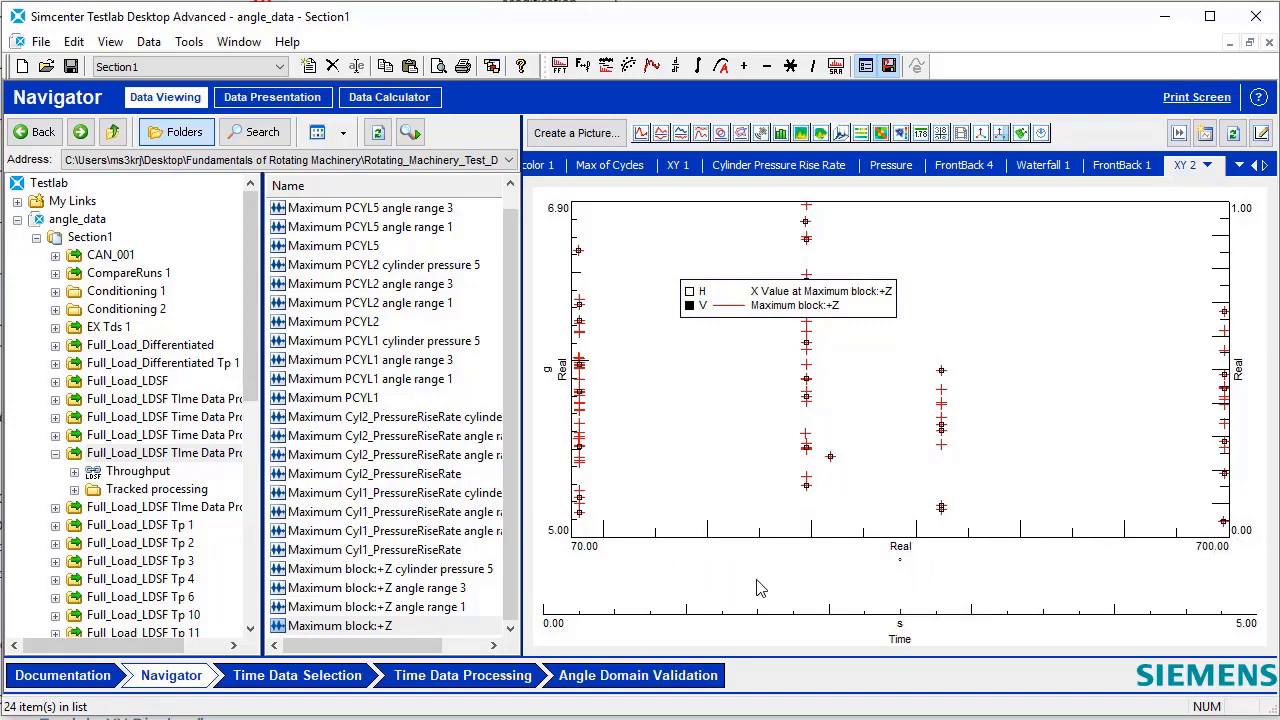
Step: Fix the horizontal angle axis limits to minimum 0 and maximum 720 degrees
right_click(908, 560)
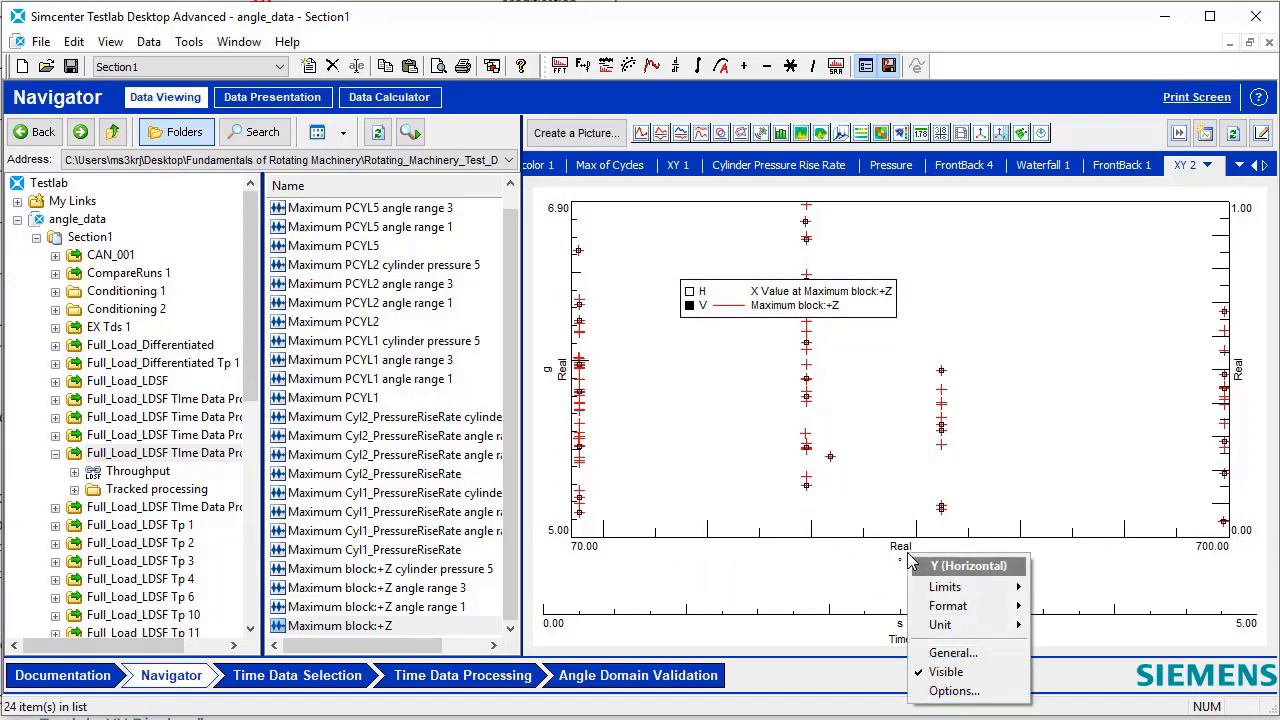
left_click(944, 586)
type("0")
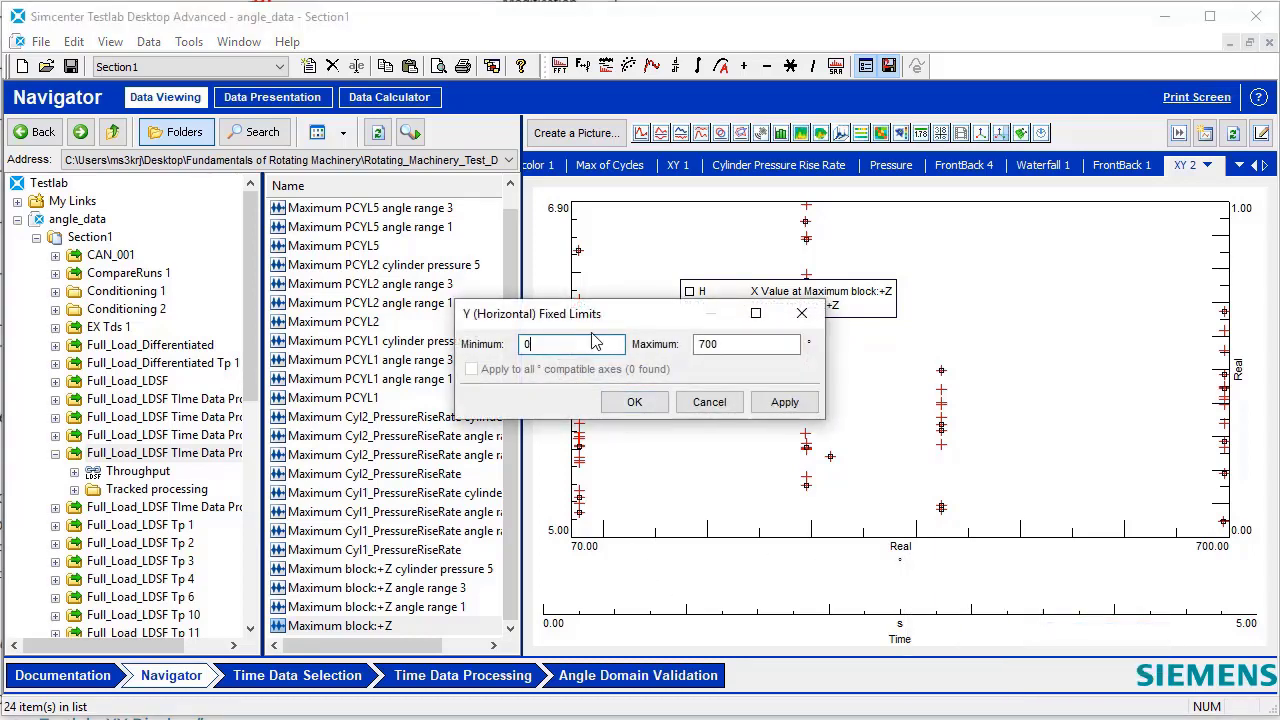
left_click(744, 344)
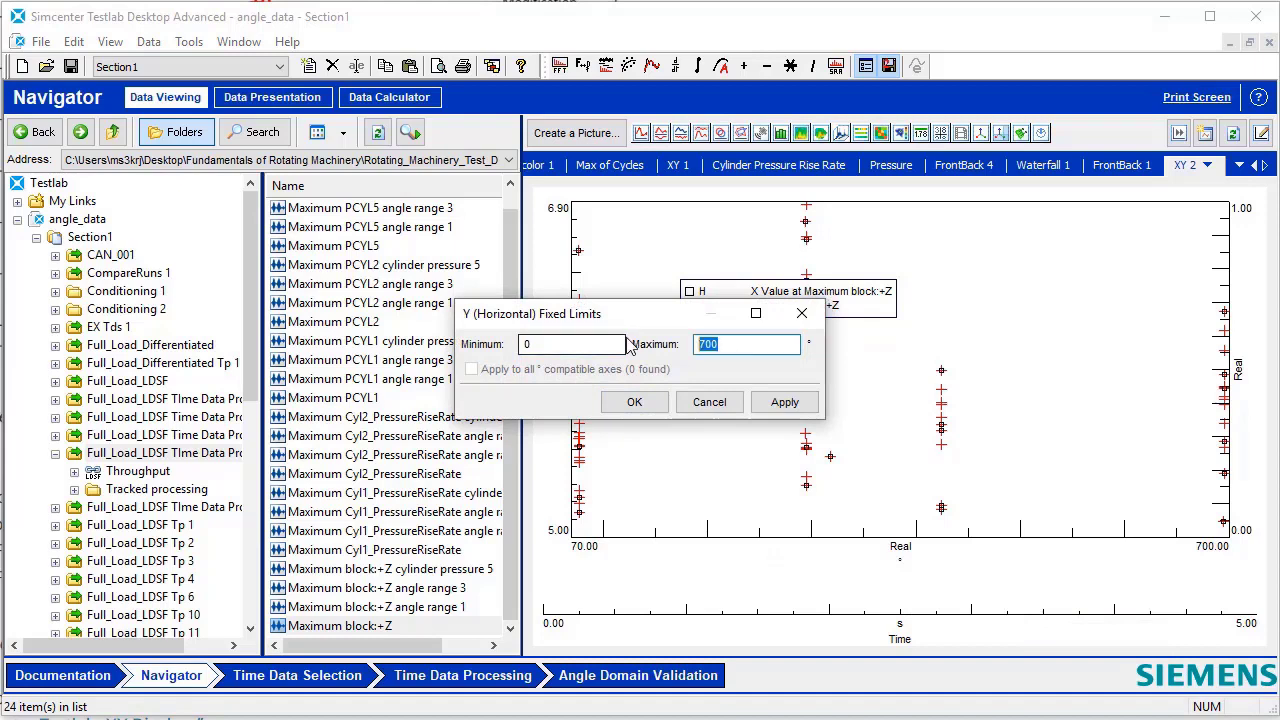
type("720")
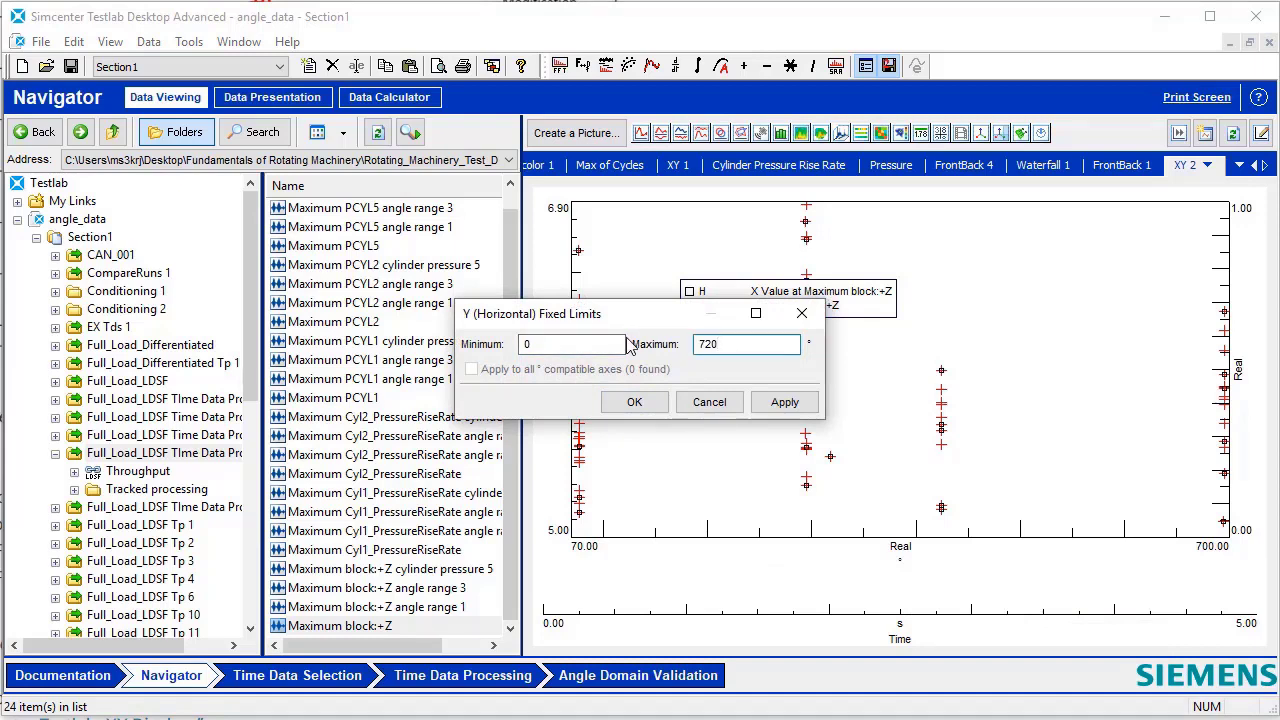
mouse_move(670, 336)
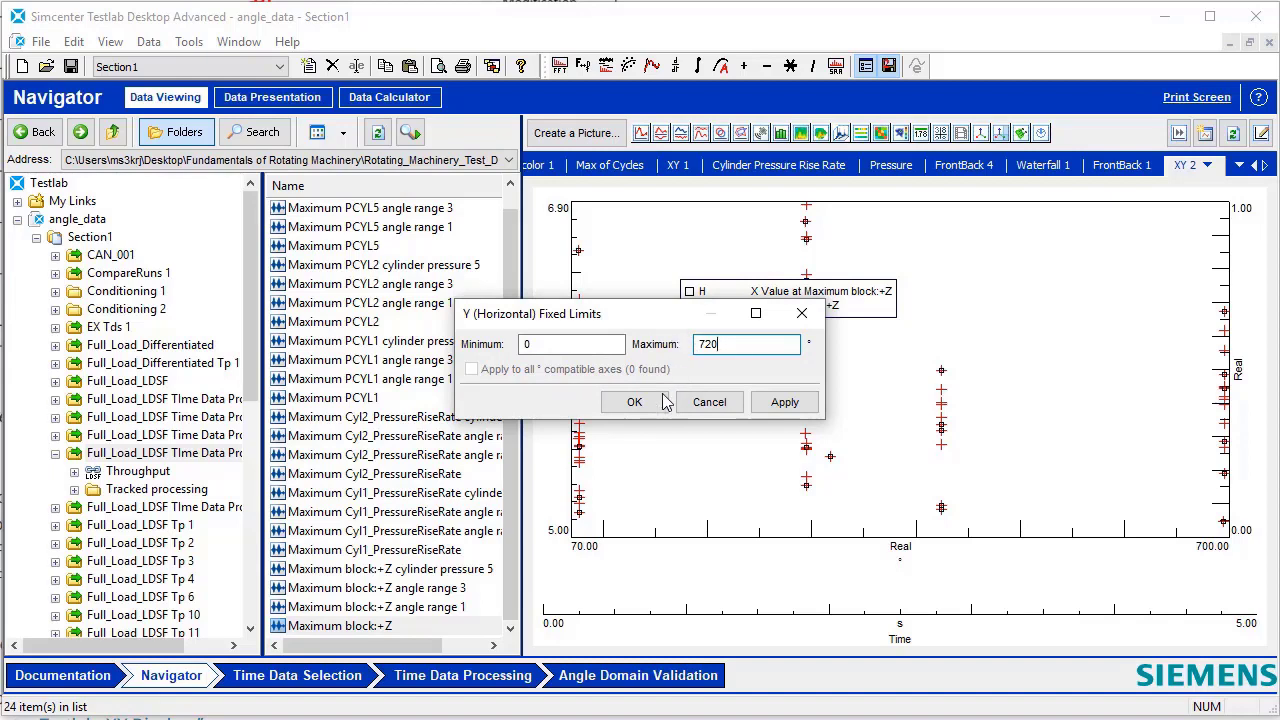
left_click(632, 400)
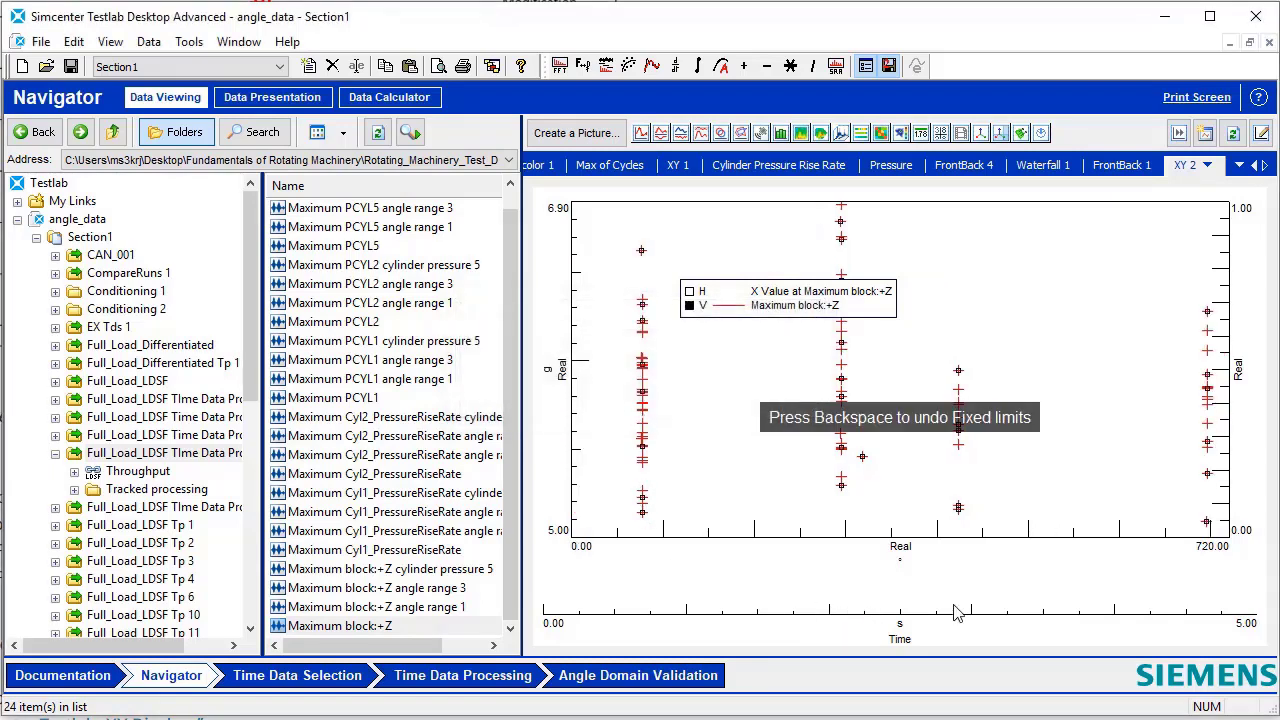
Step: Change the lower axis to Derived Number, spanning cycles 0 to 100, and deselect the curve
right_click(958, 612)
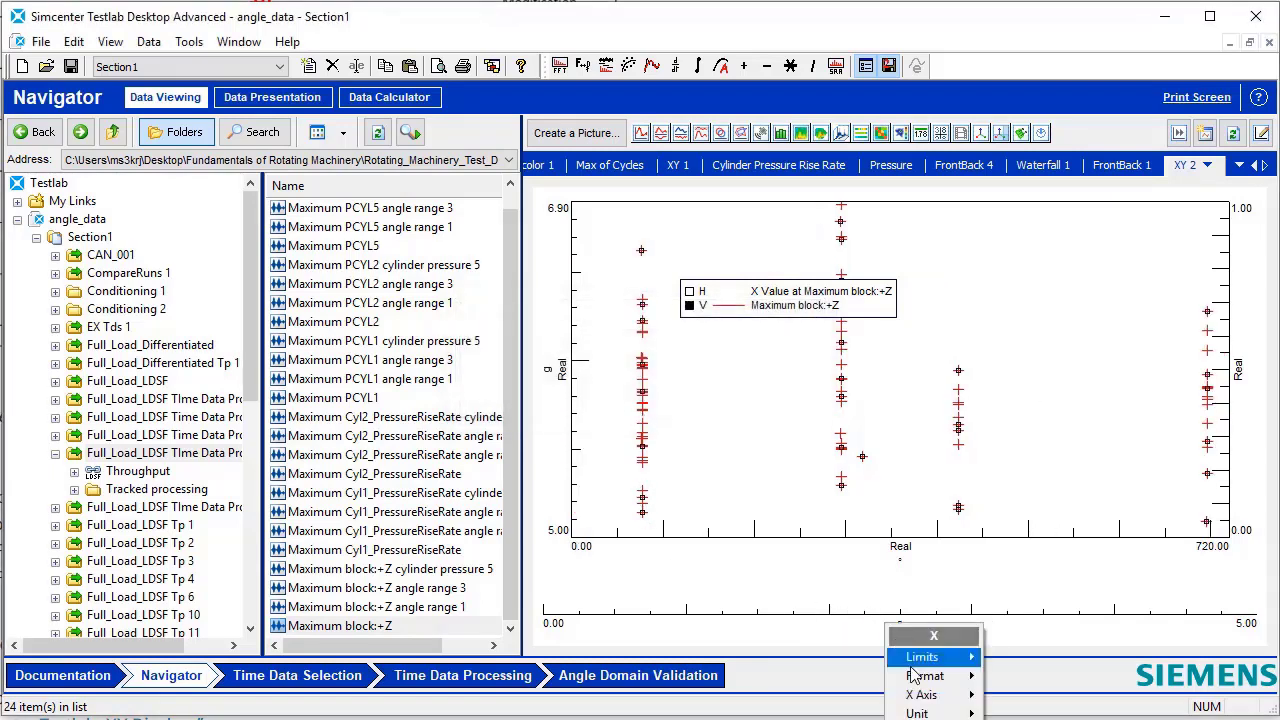
left_click(1044, 694)
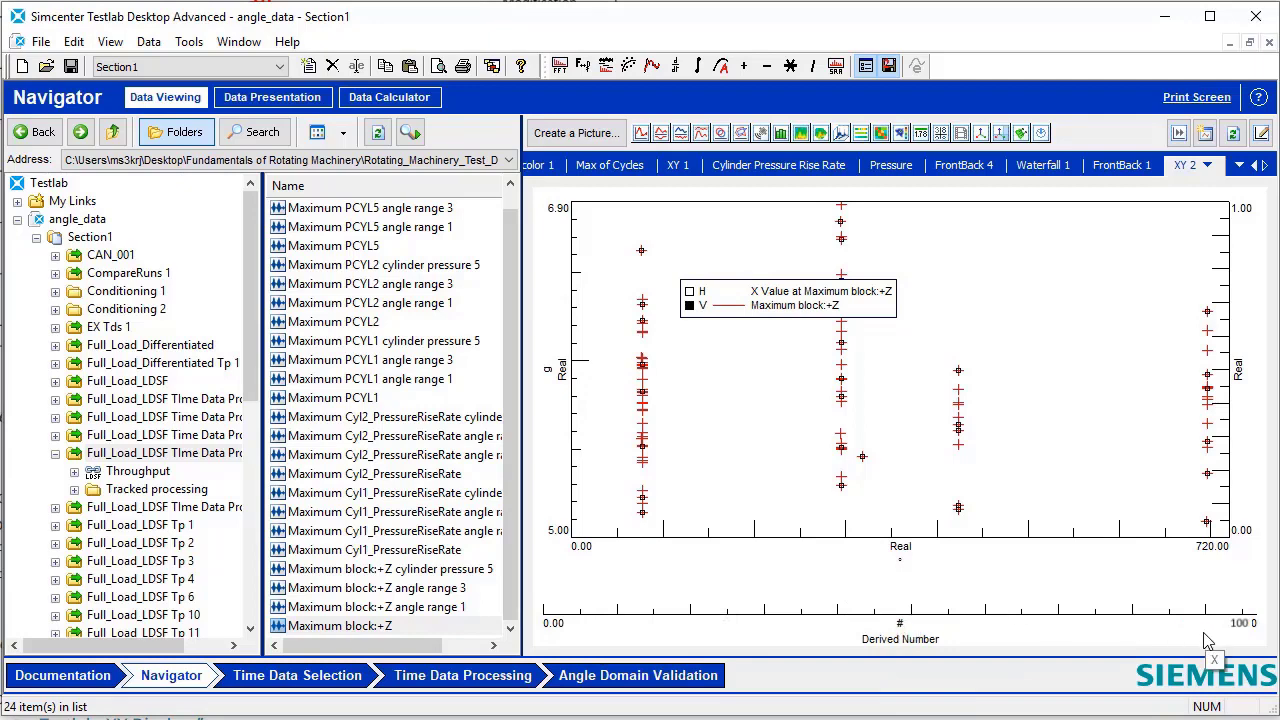
mouse_move(848, 480)
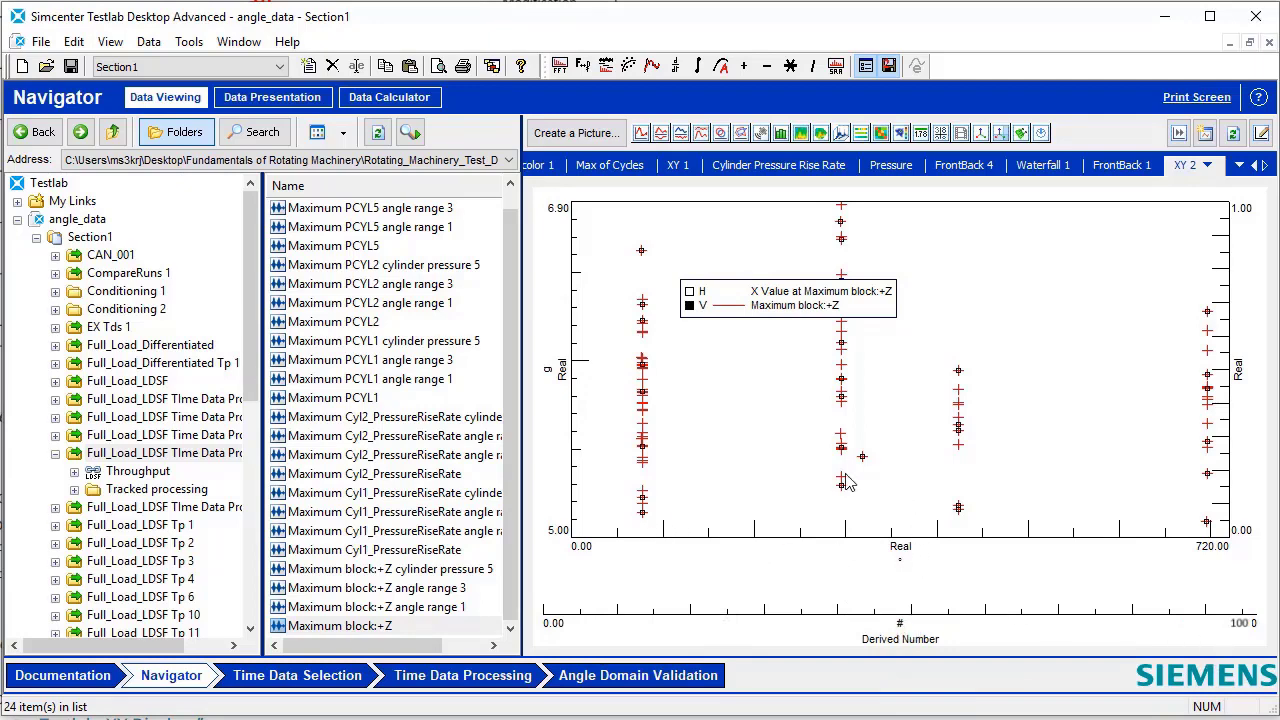
left_click_drag(788, 298, 1058, 254)
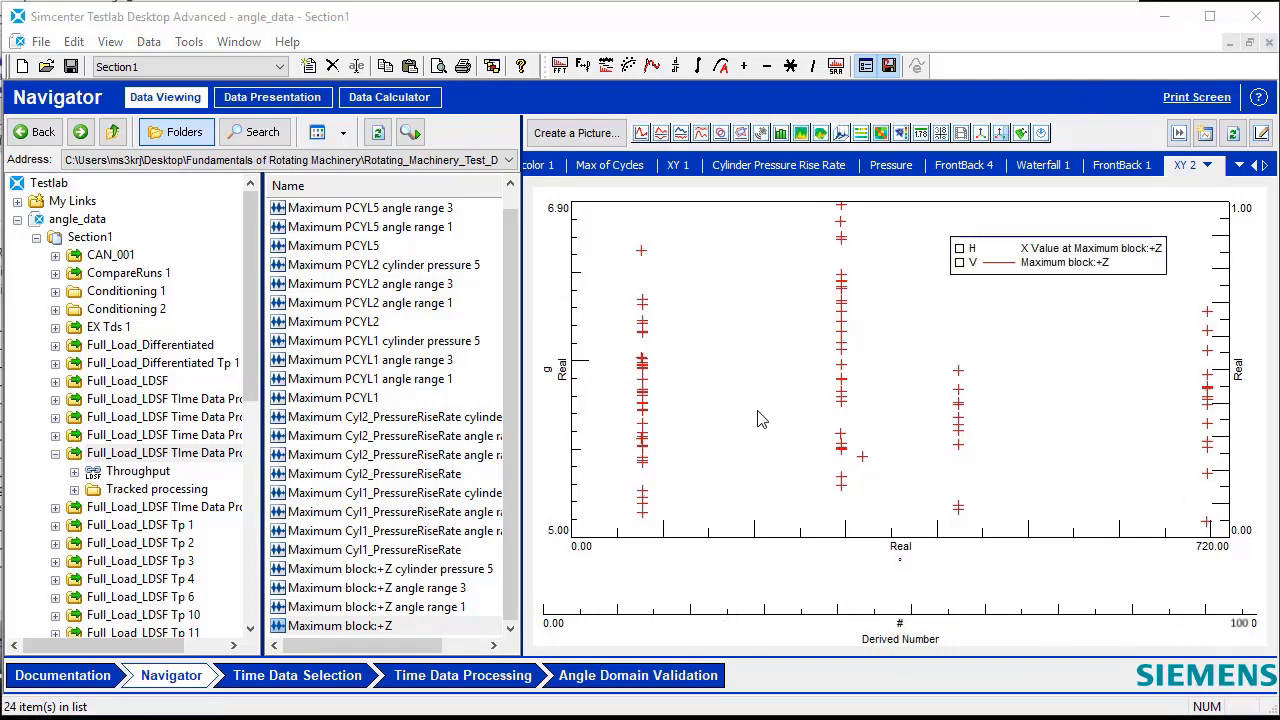
mouse_move(728, 430)
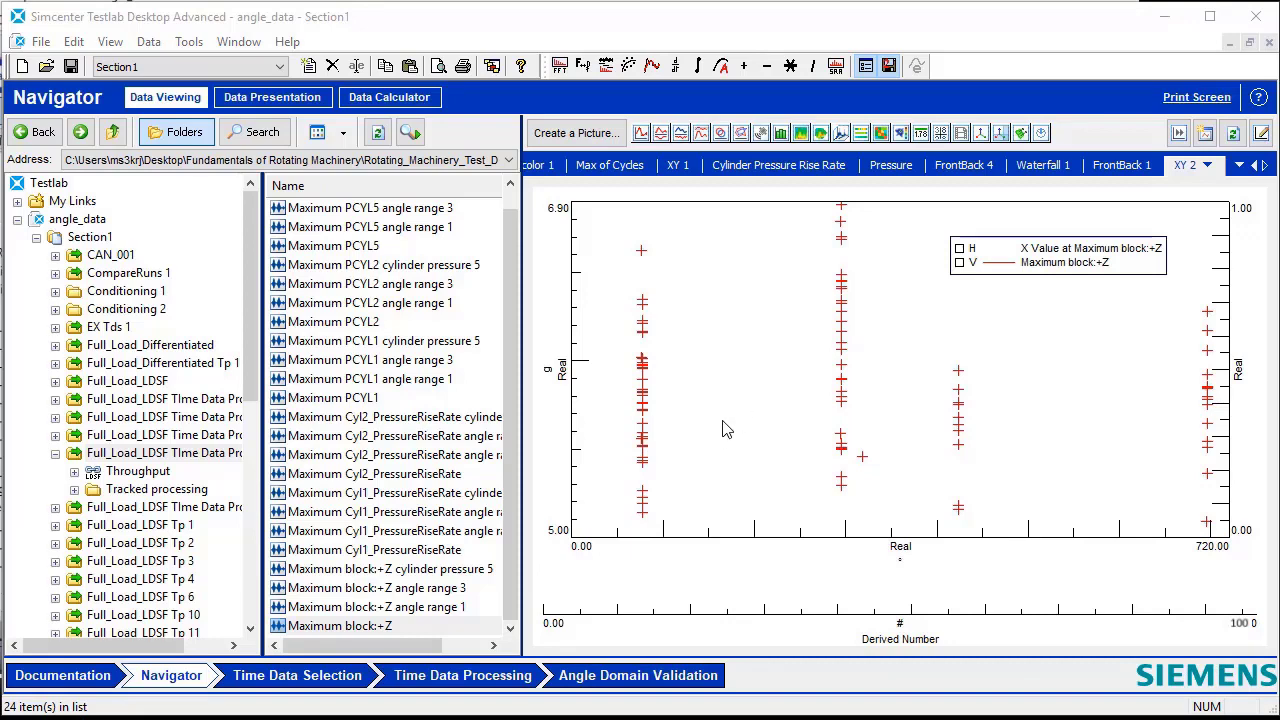
mouse_move(706, 444)
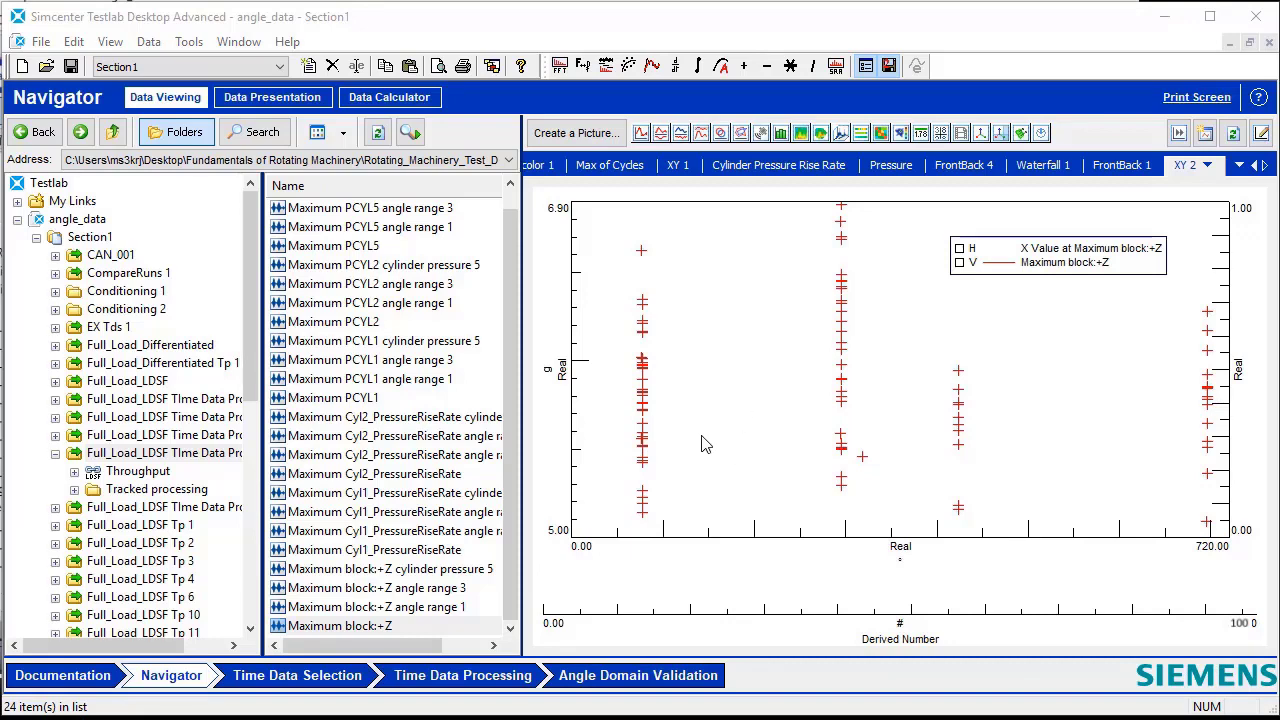